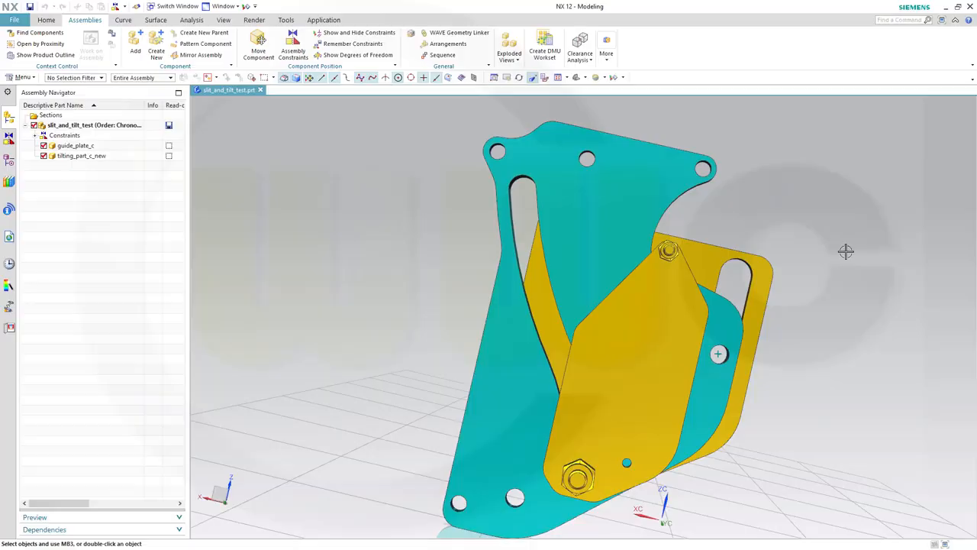
{"action": "mouse_move", "coordinate": [821, 240]}
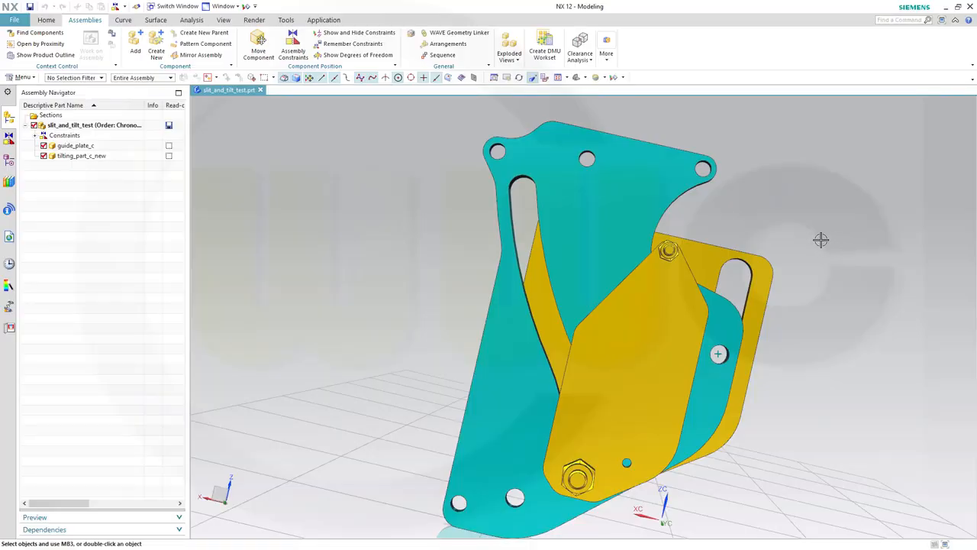
{"action": "mouse_move", "coordinate": [806, 235]}
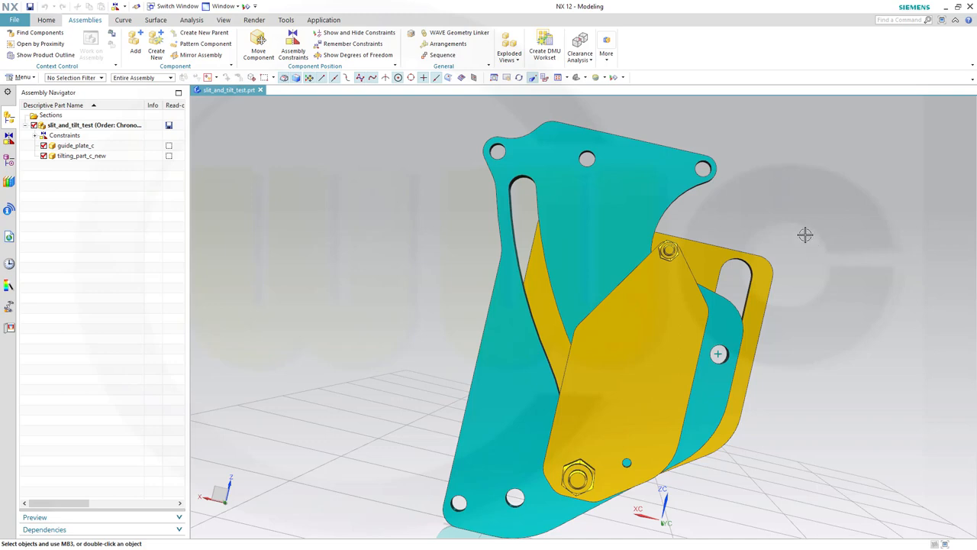
{"action": "mouse_move", "coordinate": [770, 231]}
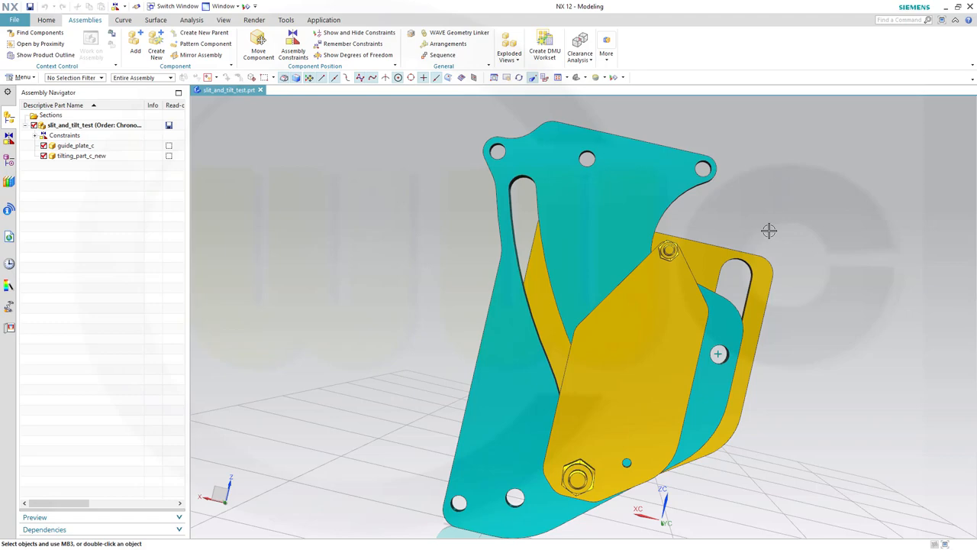
{"action": "mouse_move", "coordinate": [778, 212]}
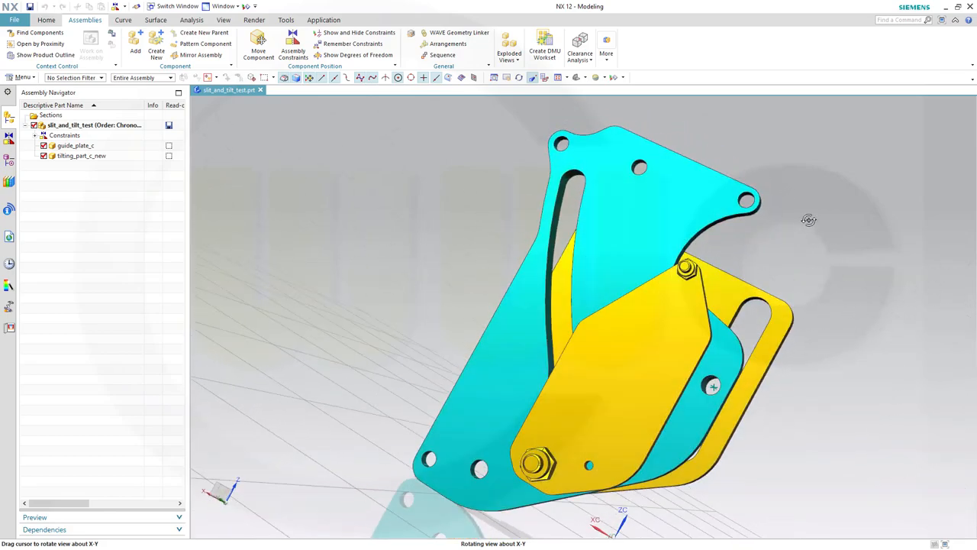
Drag the tilting part under Assembly Constraints to show it sliding and tilting along the slot
{"action": "left_click_drag", "start_coordinate": [809, 220], "coordinate": [715, 381]}
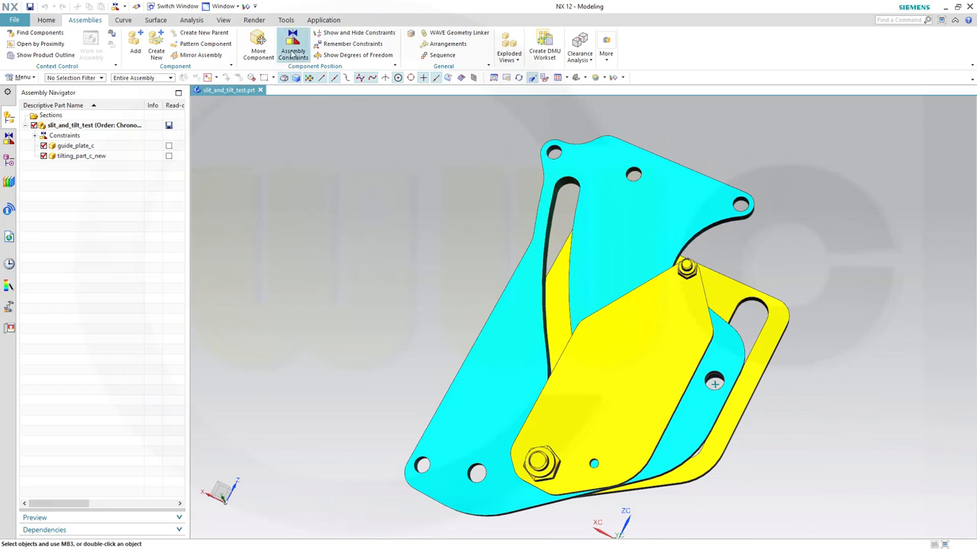
{"action": "left_click", "coordinate": [293, 47]}
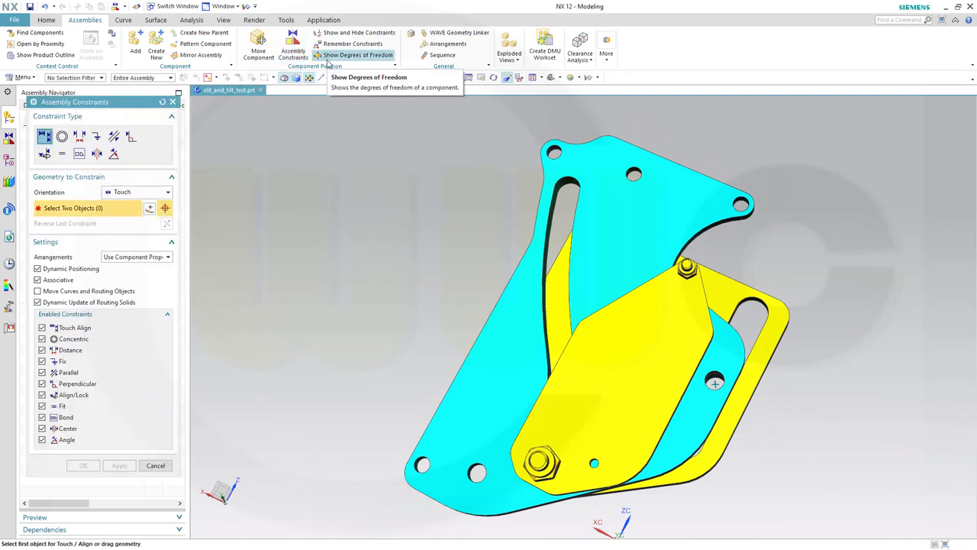
{"action": "mouse_move", "coordinate": [673, 312]}
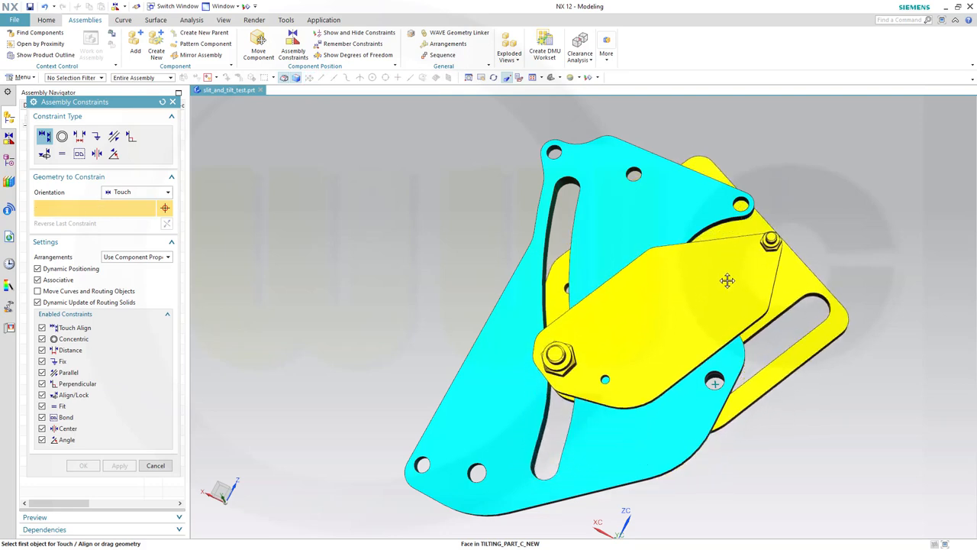
{"action": "left_click_drag", "start_coordinate": [727, 281], "coordinate": [646, 342]}
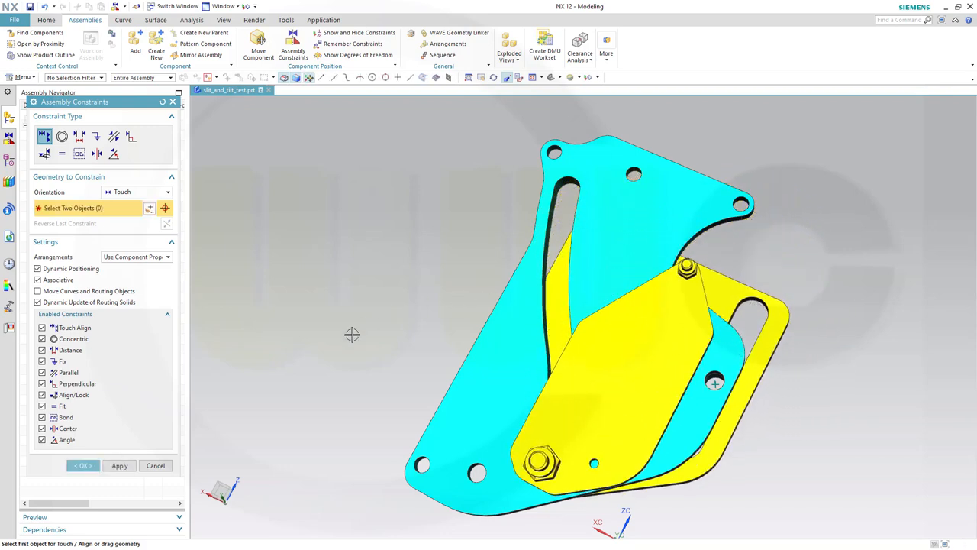
{"action": "mouse_move", "coordinate": [229, 380]}
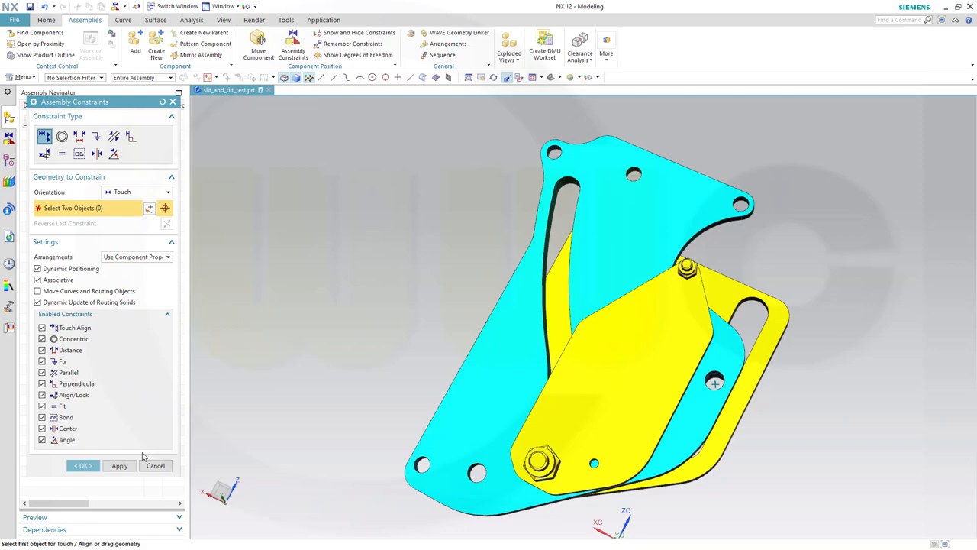
{"action": "mouse_move", "coordinate": [324, 338]}
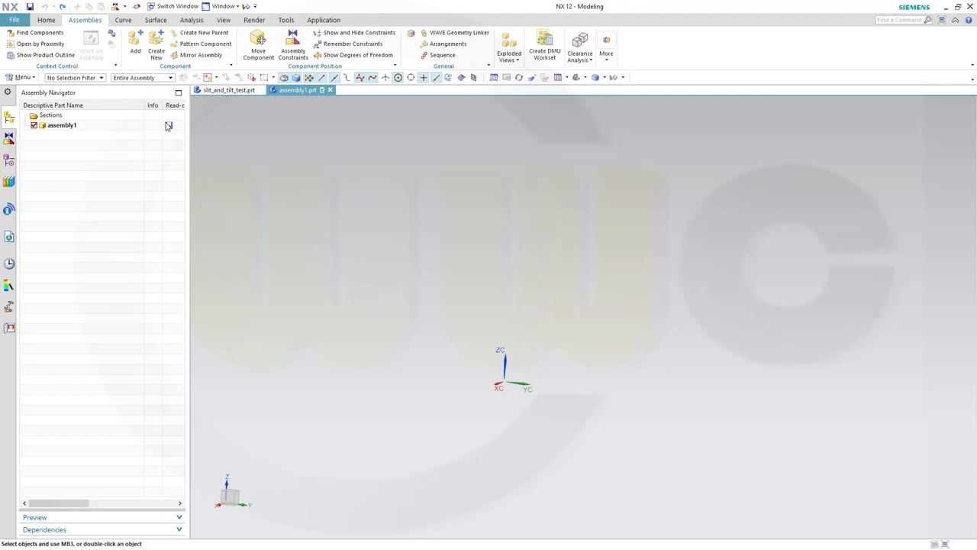
Add guide_plate_c_stp.prt as the first component and accept the Fix constraint
{"action": "left_click", "coordinate": [135, 46]}
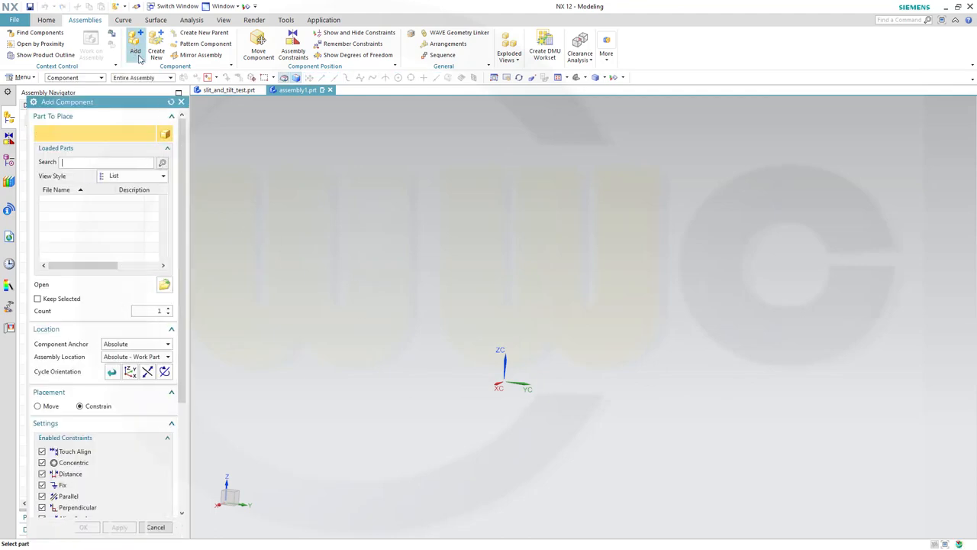
{"action": "left_click", "coordinate": [165, 284]}
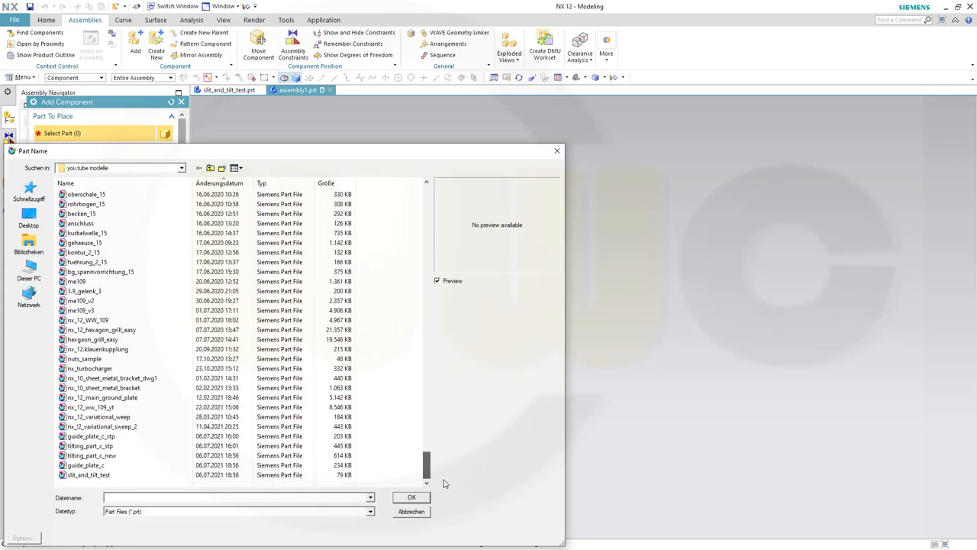
{"action": "left_click", "coordinate": [90, 436]}
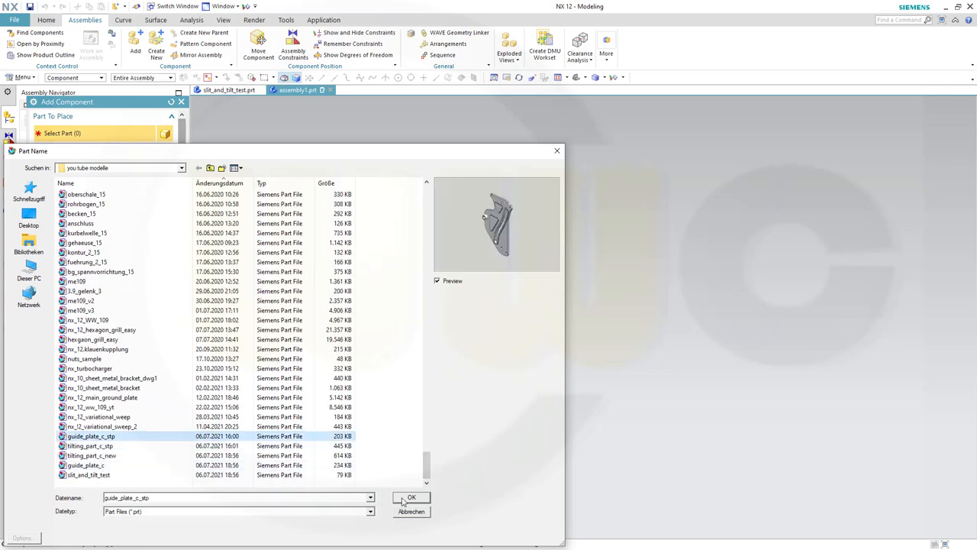
{"action": "left_click", "coordinate": [413, 497]}
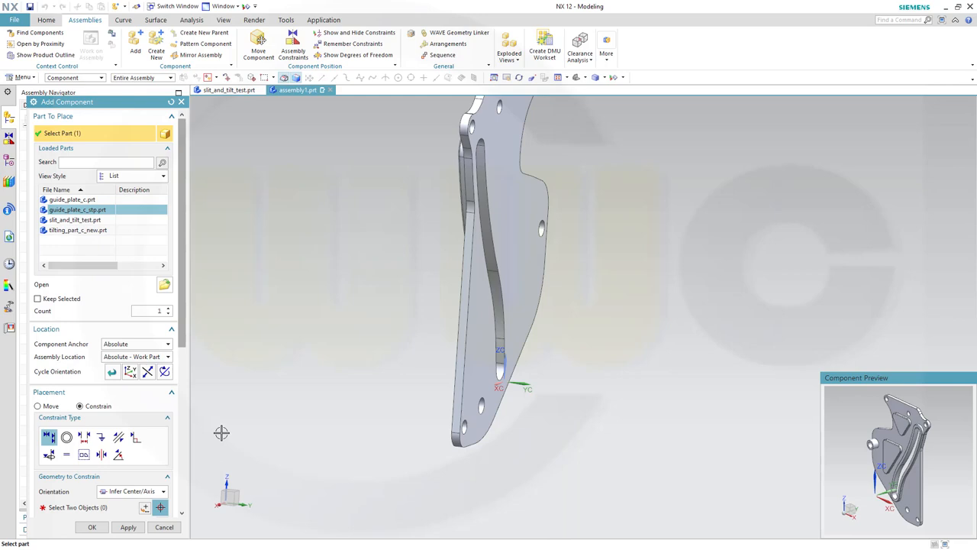
{"action": "mouse_move", "coordinate": [238, 400]}
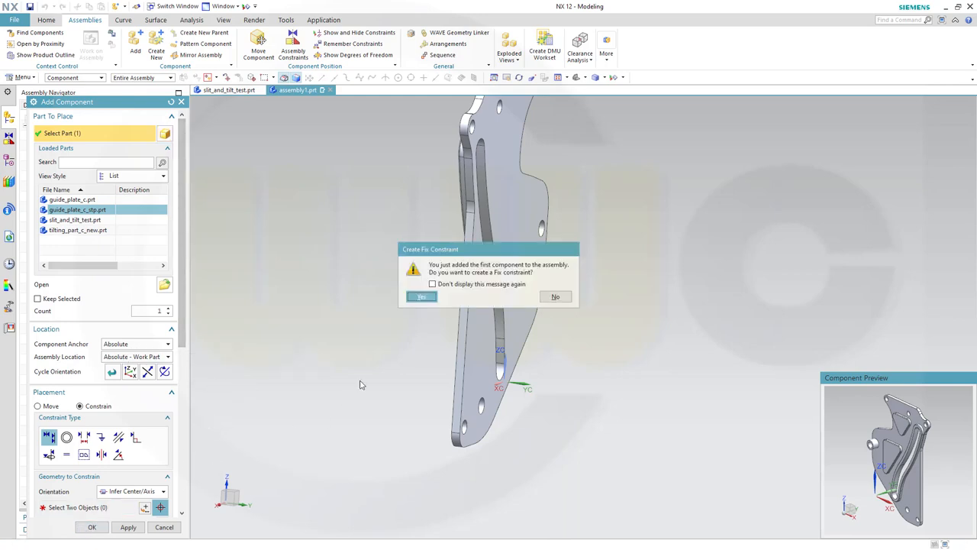
{"action": "left_click", "coordinate": [421, 297]}
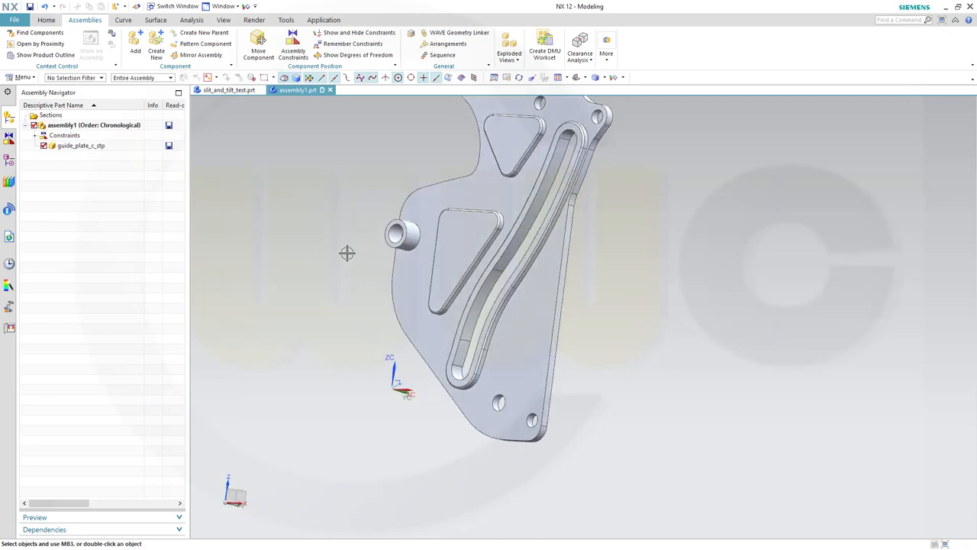
{"action": "left_click_drag", "start_coordinate": [348, 254], "coordinate": [225, 303]}
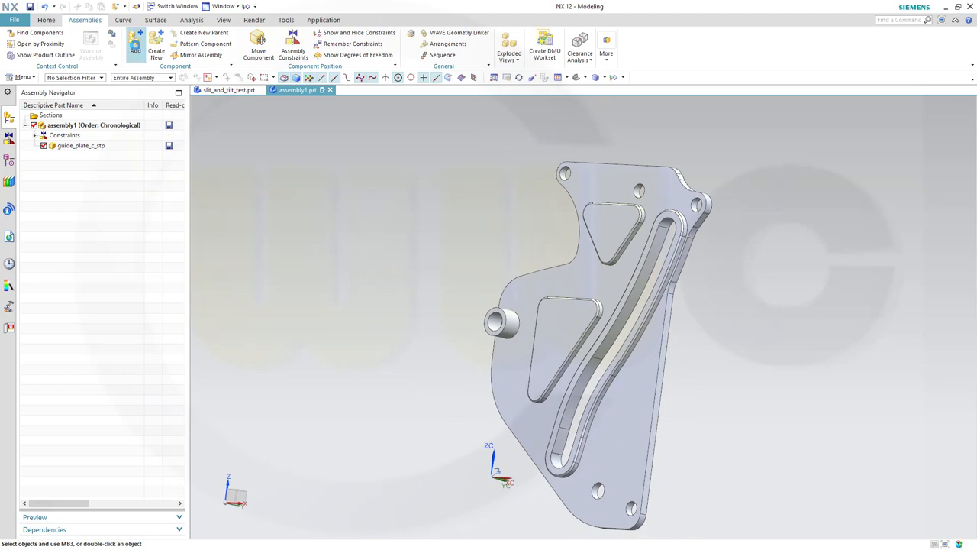
Add tilting_part_c_stp.prt as the second component, dismissing the fixed-component warning
{"action": "left_click", "coordinate": [134, 46]}
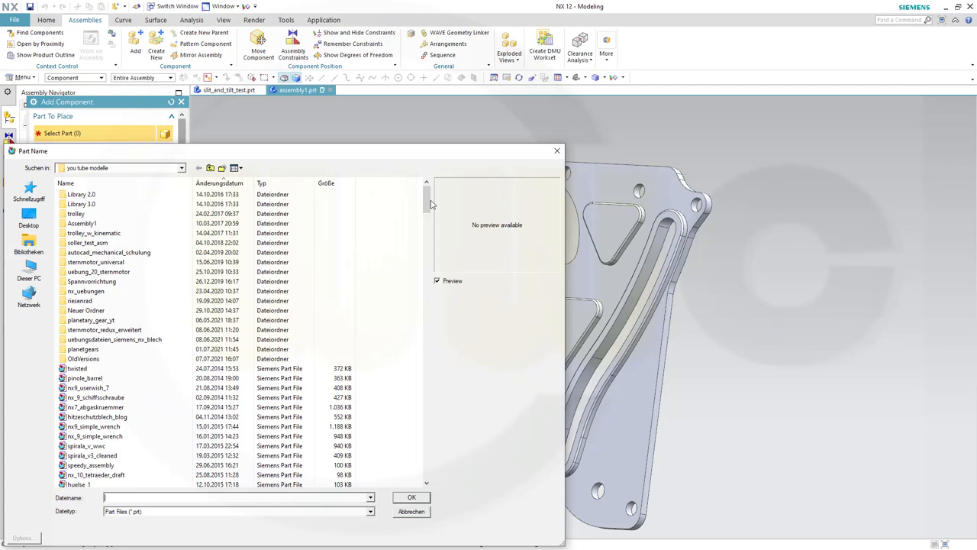
{"action": "scroll", "scroll_direction": "down", "scroll_amount": 3}
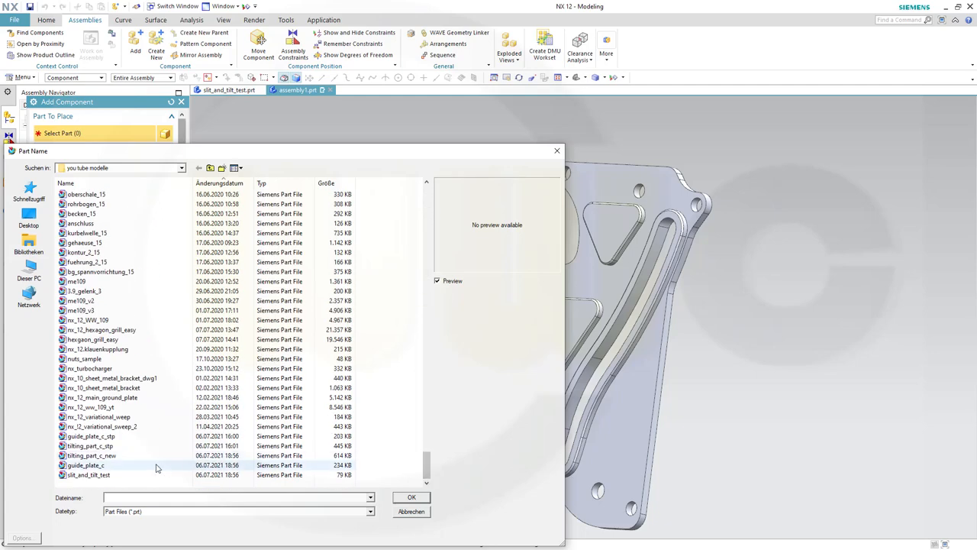
{"action": "left_click", "coordinate": [89, 445]}
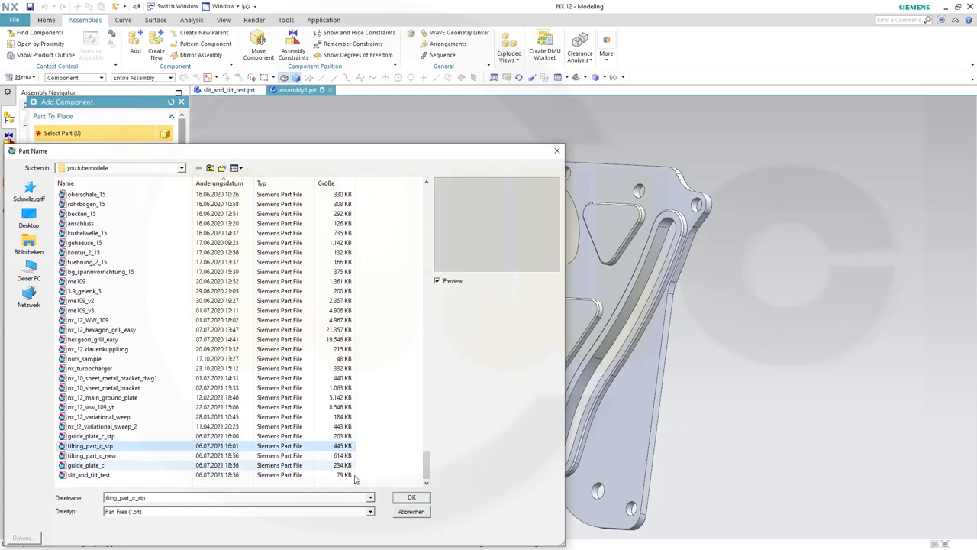
{"action": "left_click", "coordinate": [411, 498]}
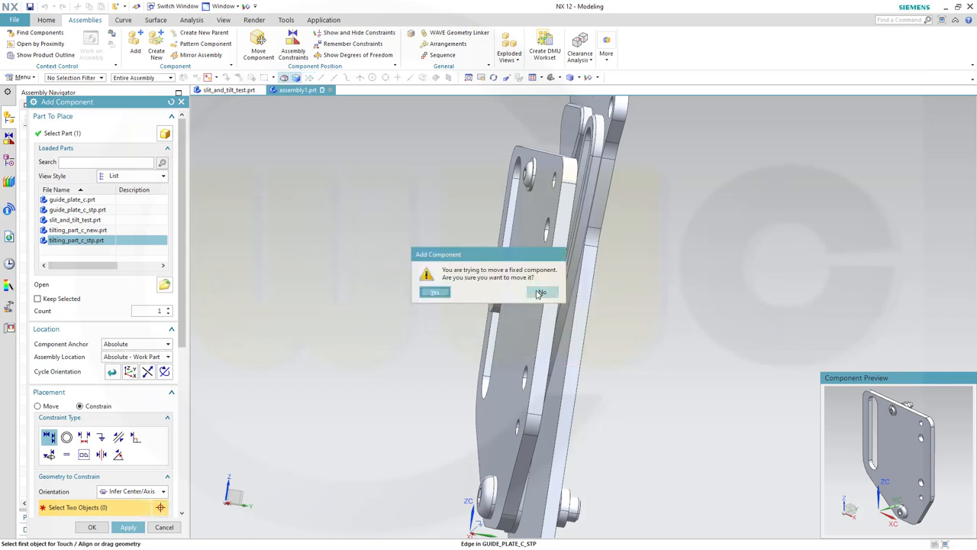
{"action": "left_click", "coordinate": [540, 293]}
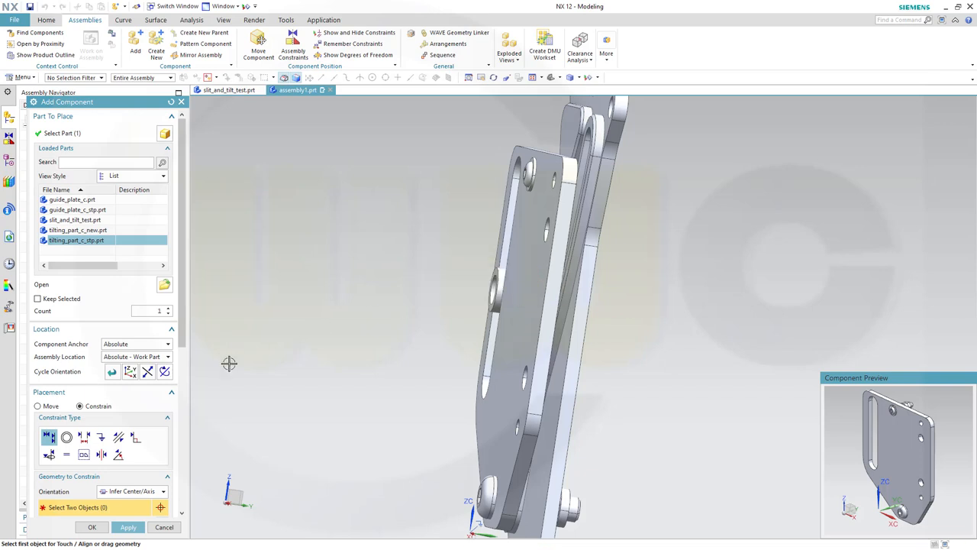
{"action": "left_click", "coordinate": [91, 527]}
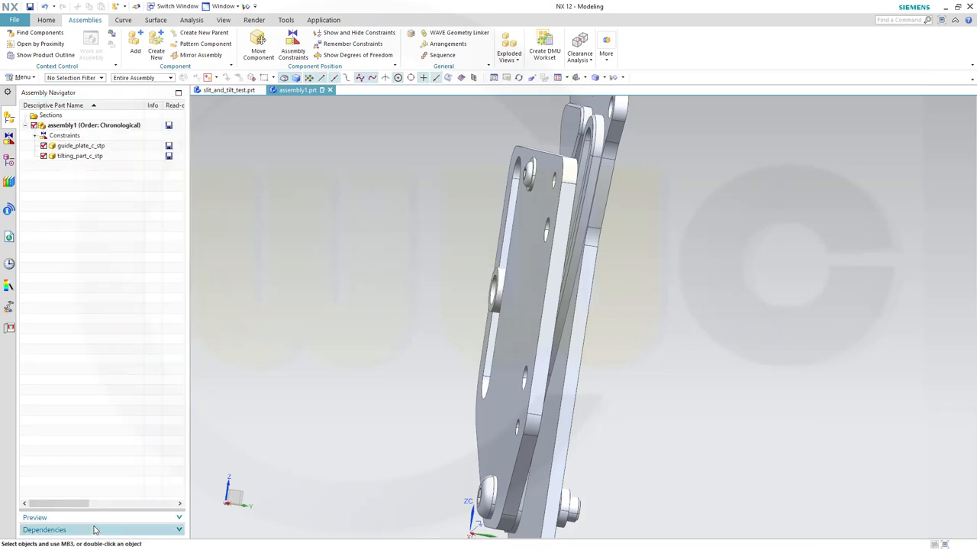
Apply a Touch Align constraint between a face of the tilting part and the guide plate
{"action": "left_click", "coordinate": [293, 46]}
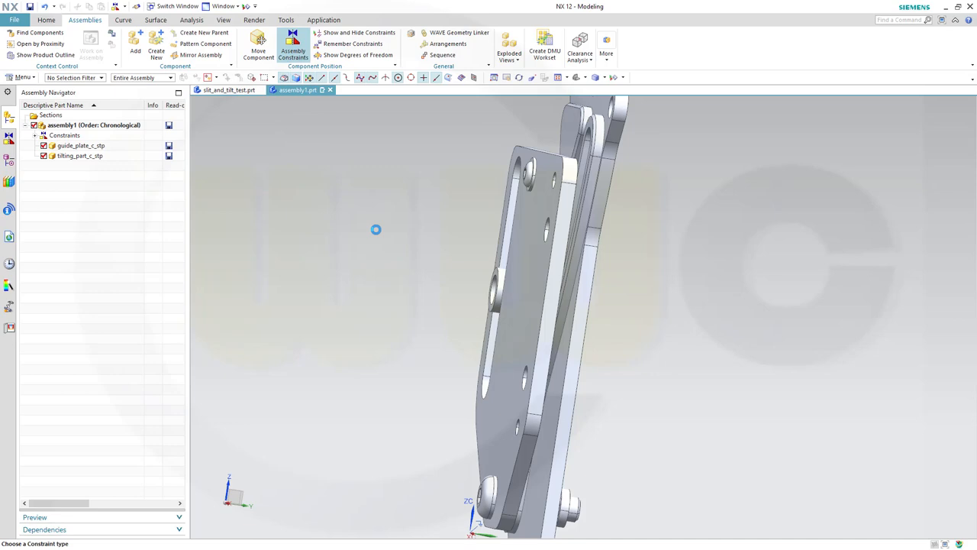
{"action": "left_click", "coordinate": [293, 46]}
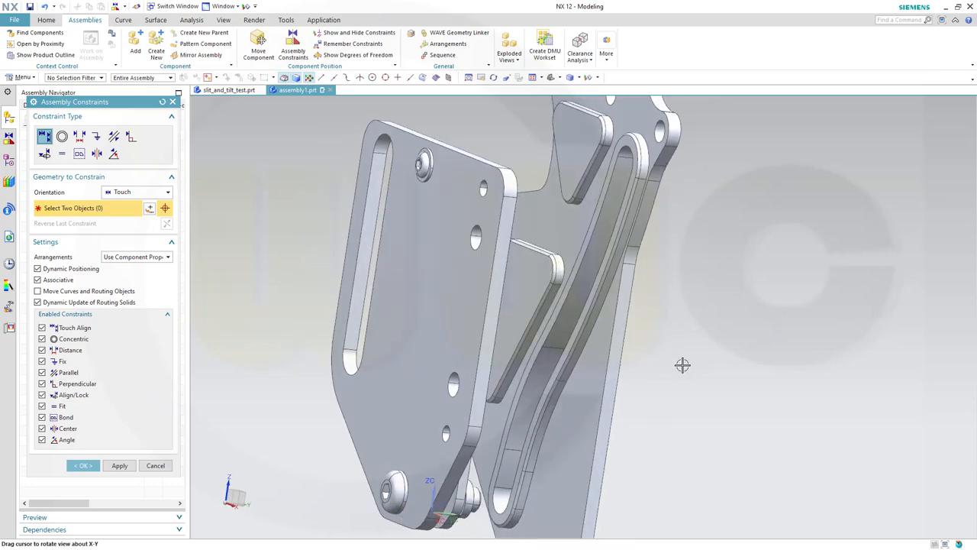
{"action": "left_click_drag", "start_coordinate": [681, 365], "coordinate": [716, 361]}
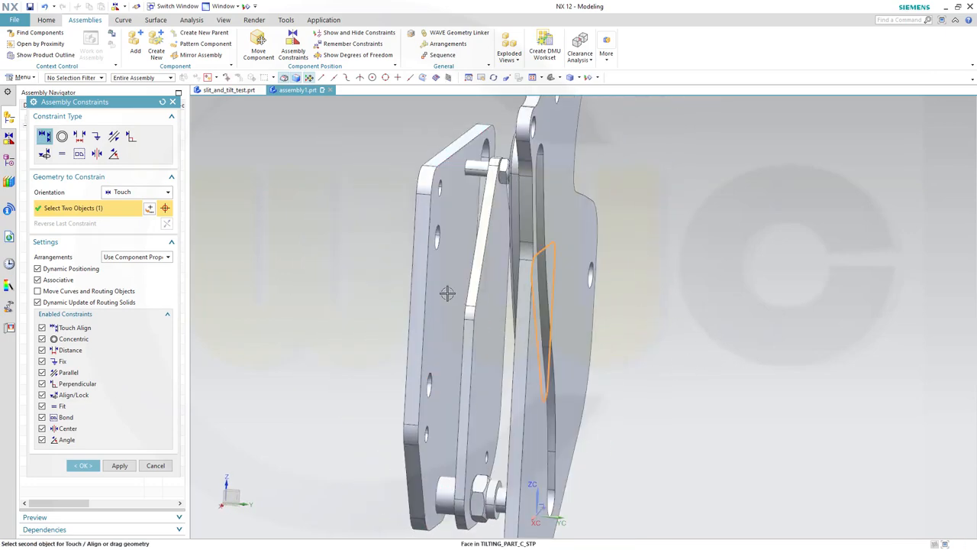
{"action": "left_click", "coordinate": [82, 465]}
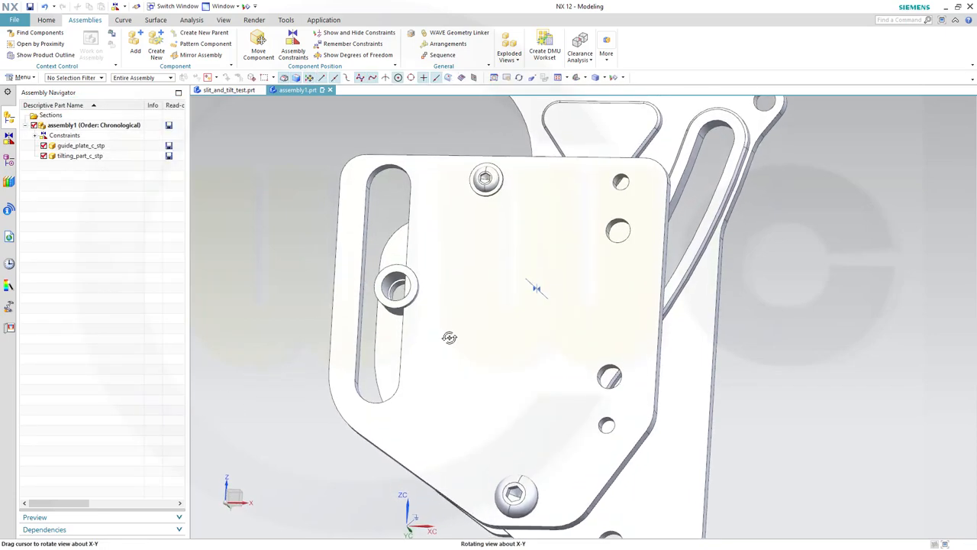
Orbit the two-plate assembly to inspect it edge-on and from the back
{"action": "left_click_drag", "start_coordinate": [448, 338], "coordinate": [464, 345]}
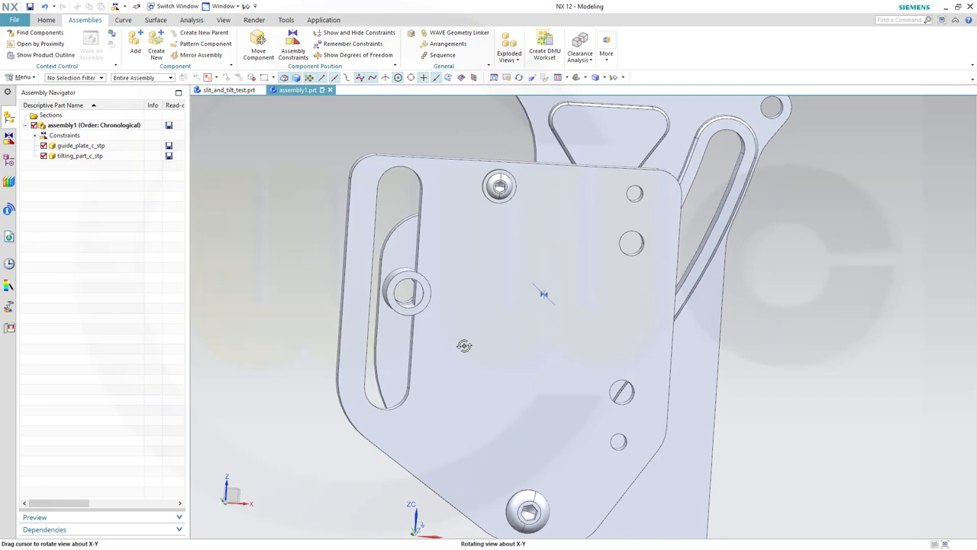
{"action": "left_click_drag", "start_coordinate": [465, 345], "coordinate": [465, 319]}
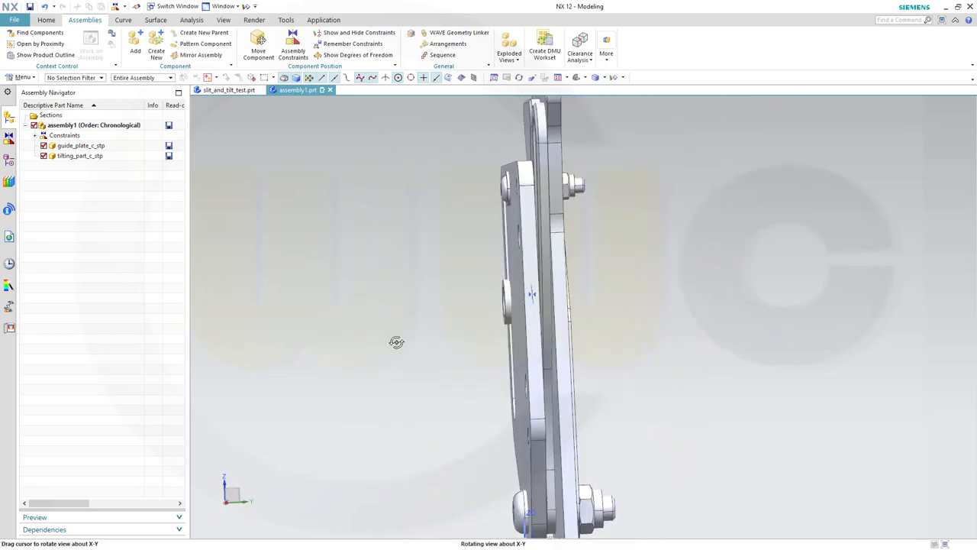
{"action": "left_click_drag", "start_coordinate": [397, 342], "coordinate": [455, 308]}
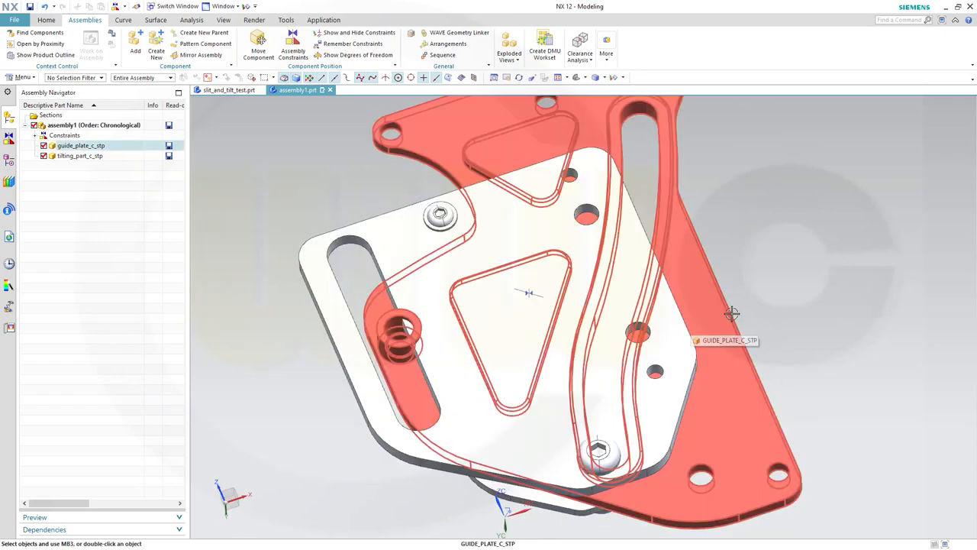
{"action": "left_click_drag", "start_coordinate": [535, 305], "coordinate": [786, 287]}
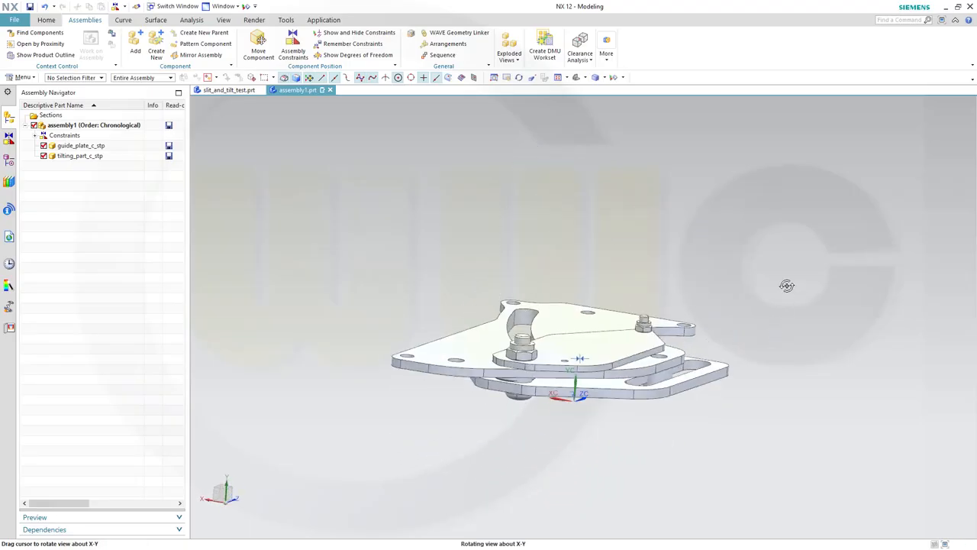
{"action": "left_click_drag", "start_coordinate": [787, 286], "coordinate": [829, 367]}
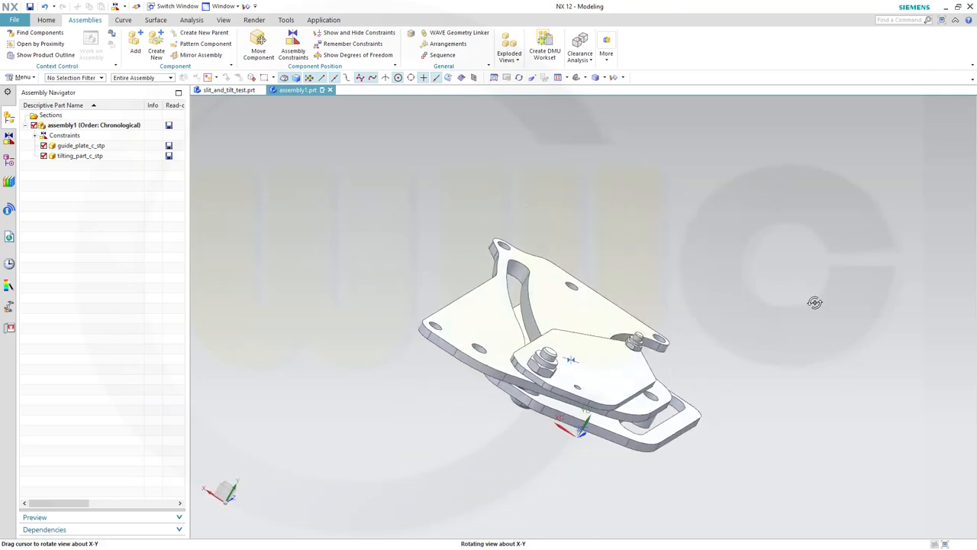
{"action": "left_click_drag", "start_coordinate": [816, 303], "coordinate": [849, 312]}
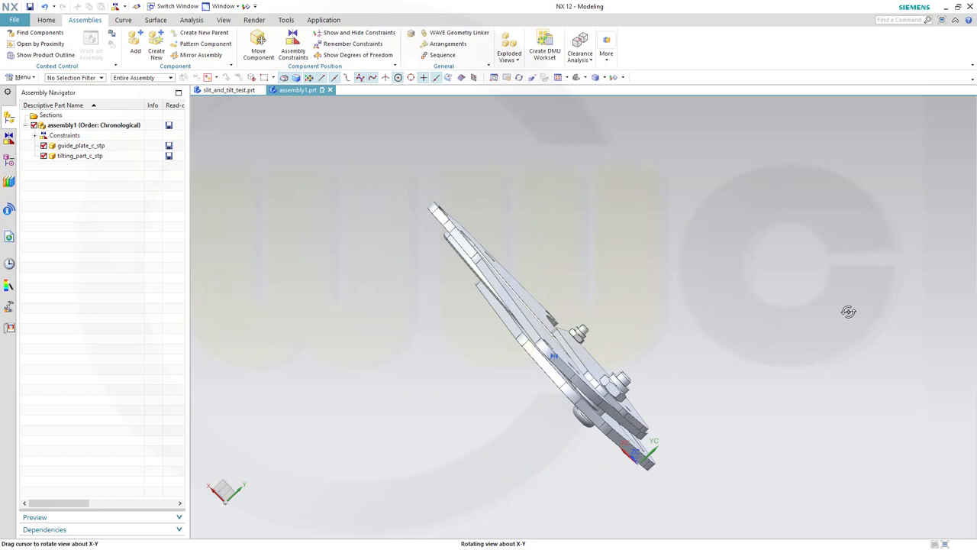
{"action": "left_click_drag", "start_coordinate": [849, 311], "coordinate": [687, 321]}
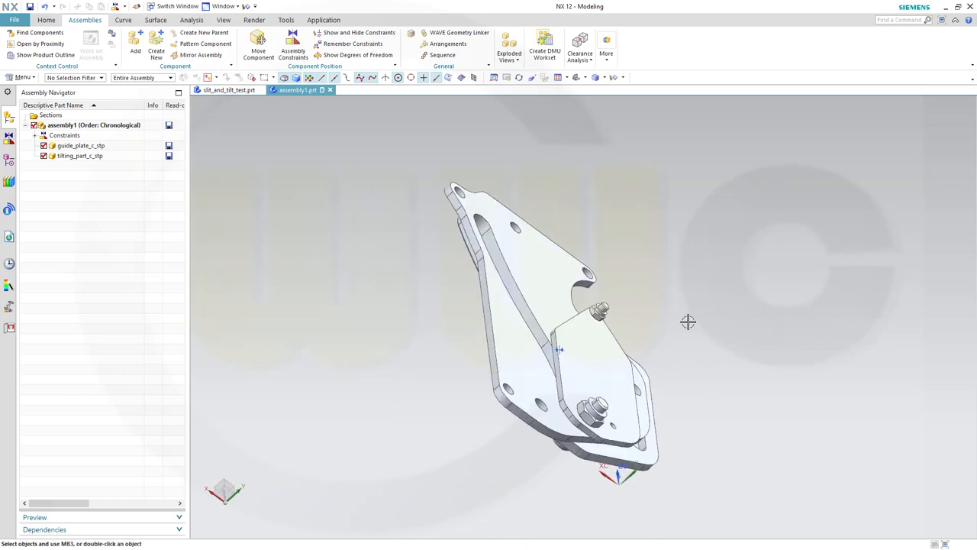
{"action": "left_click_drag", "start_coordinate": [687, 321], "coordinate": [735, 312]}
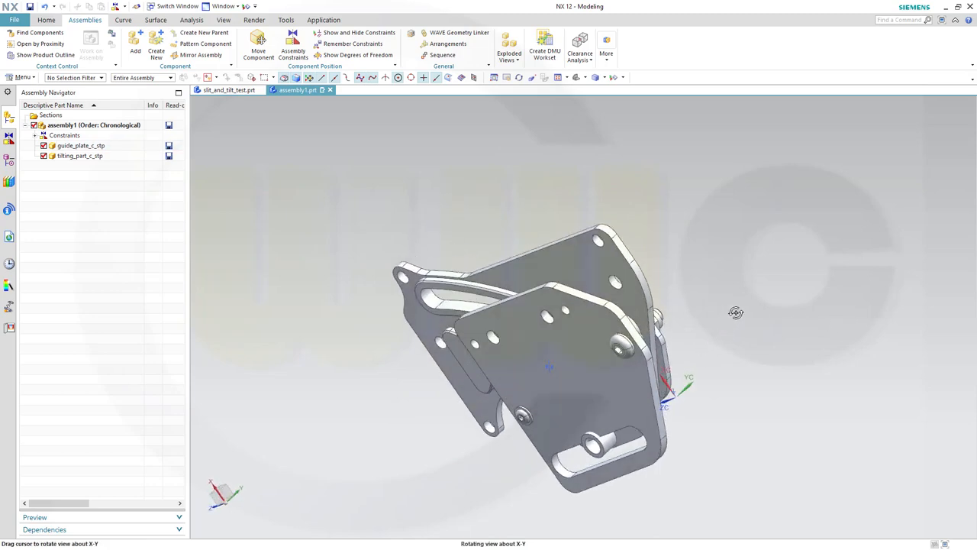
{"action": "left_click_drag", "start_coordinate": [736, 311], "coordinate": [754, 338]}
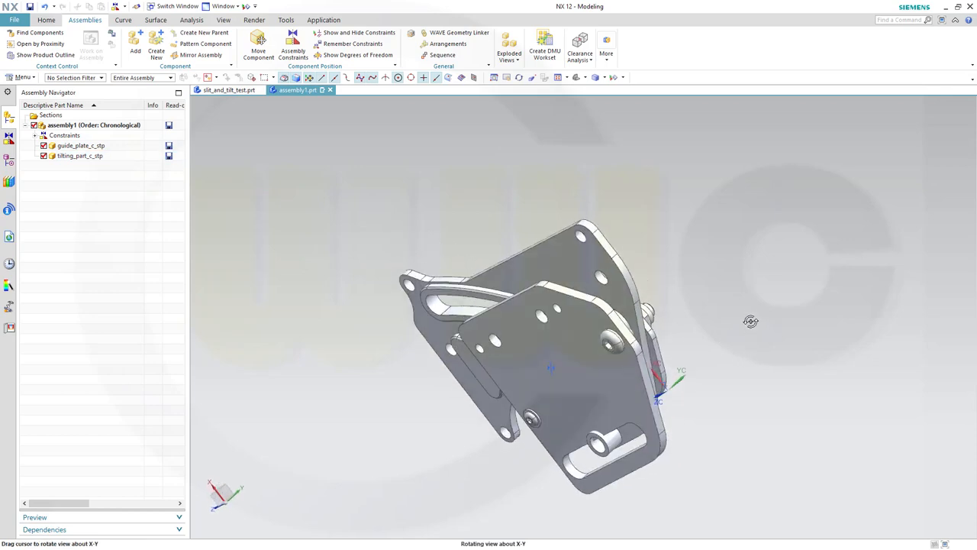
{"action": "left_click_drag", "start_coordinate": [751, 321], "coordinate": [699, 320]}
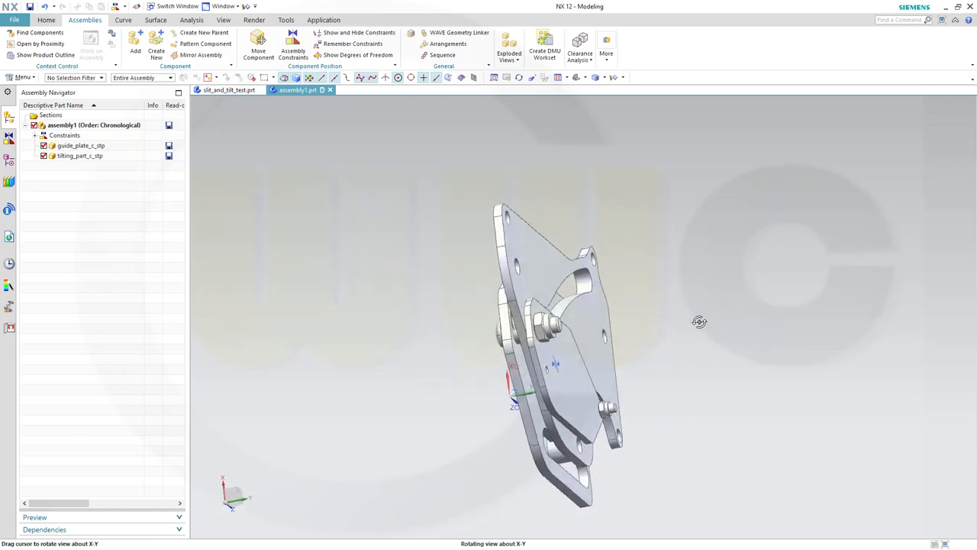
{"action": "left_click_drag", "start_coordinate": [699, 321], "coordinate": [693, 316]}
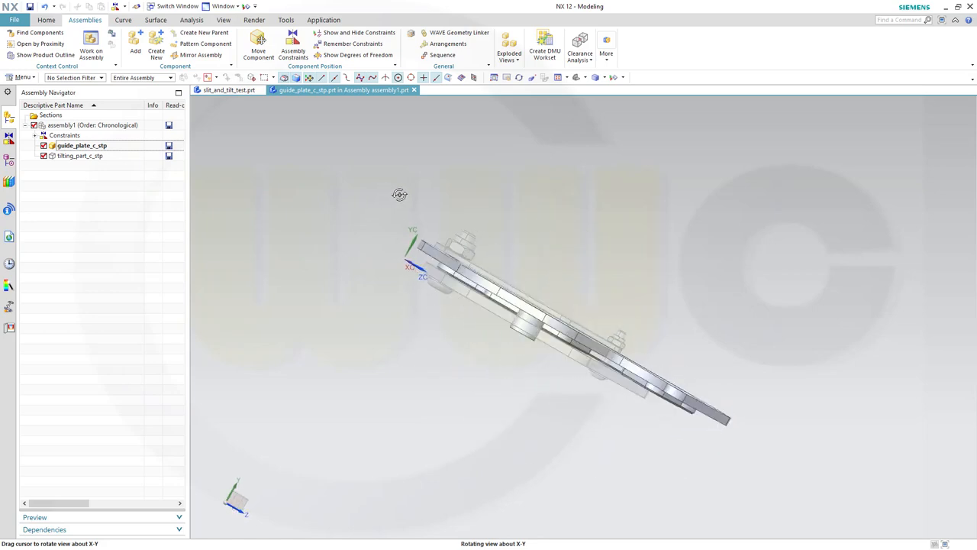
Create a datum plane on the guide plate's flat top face
{"action": "left_click_drag", "start_coordinate": [400, 194], "coordinate": [415, 206]}
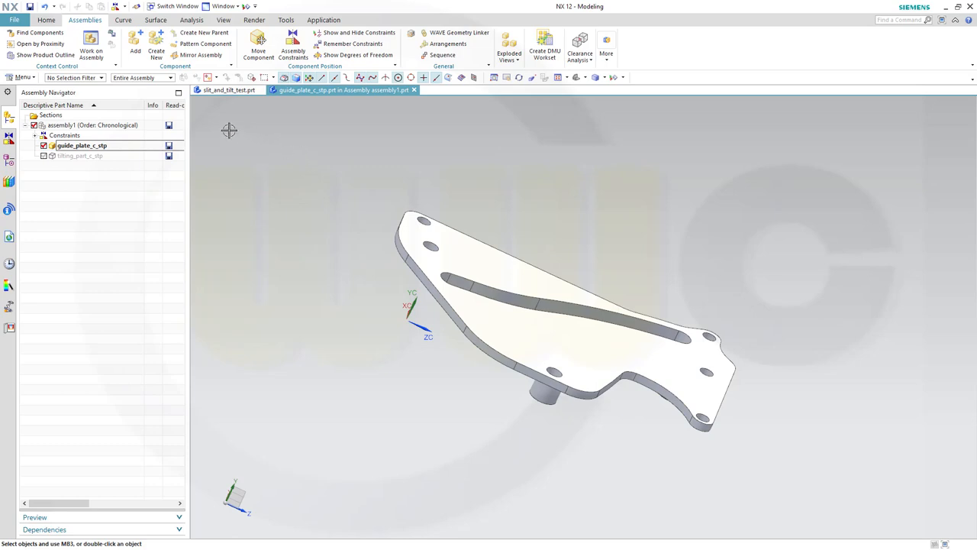
{"action": "left_click", "coordinate": [45, 20]}
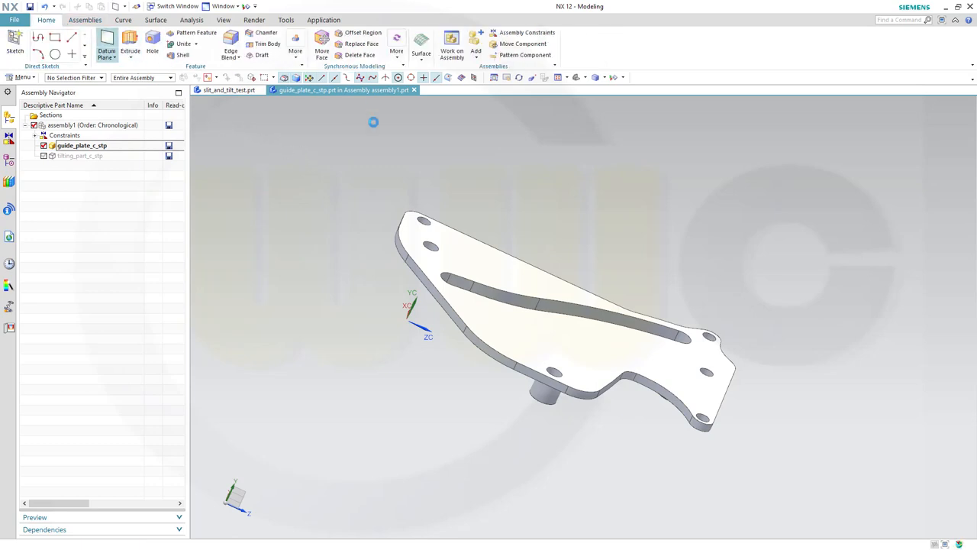
{"action": "left_click", "coordinate": [107, 43]}
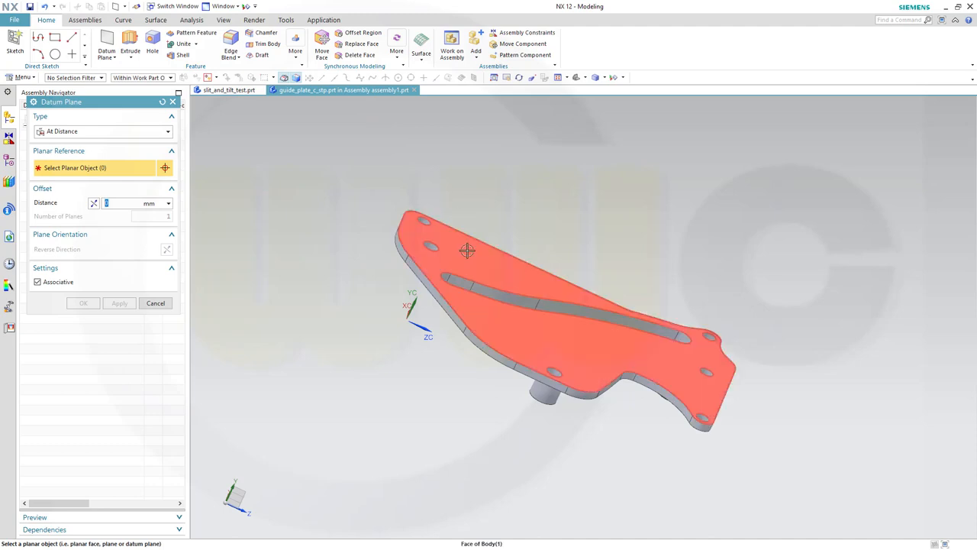
{"action": "left_click", "coordinate": [467, 250]}
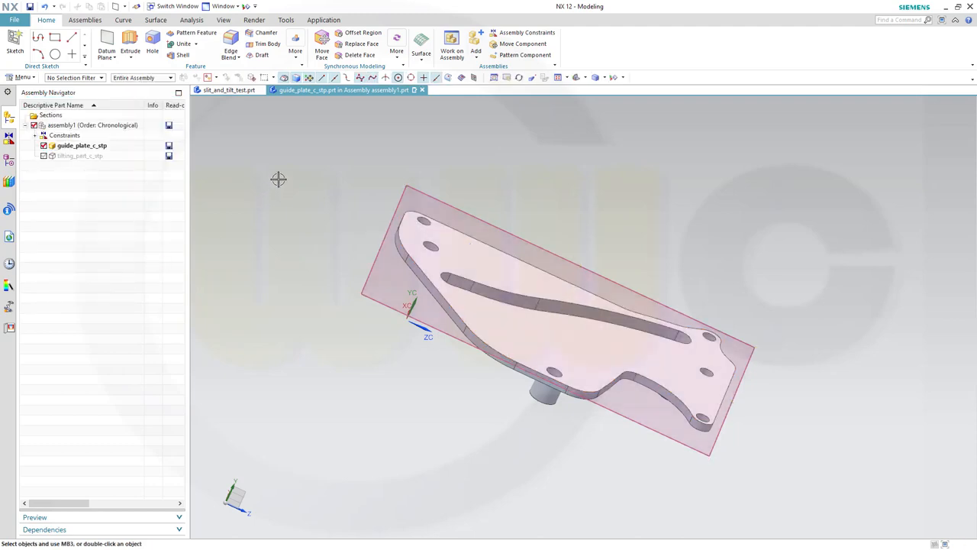
{"action": "mouse_move", "coordinate": [219, 140]}
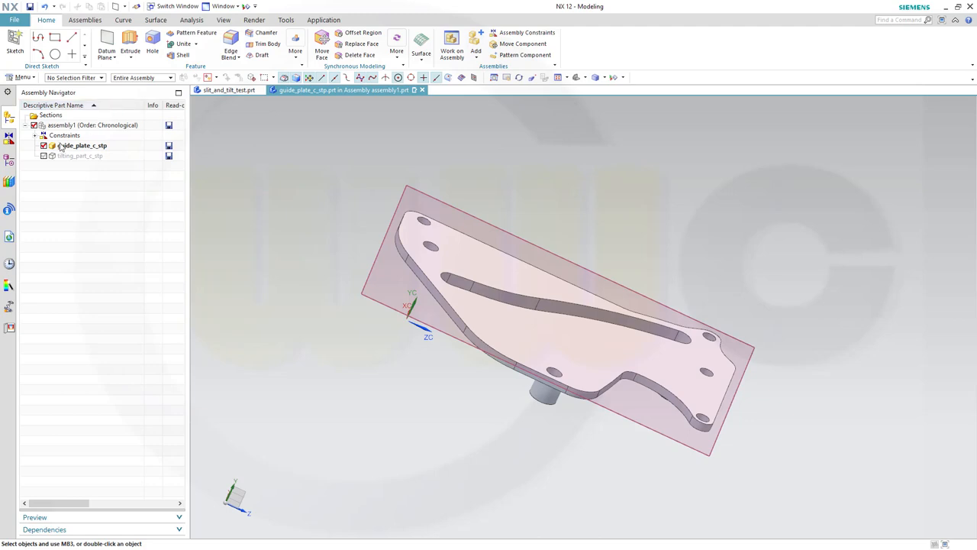
{"action": "mouse_move", "coordinate": [62, 147]}
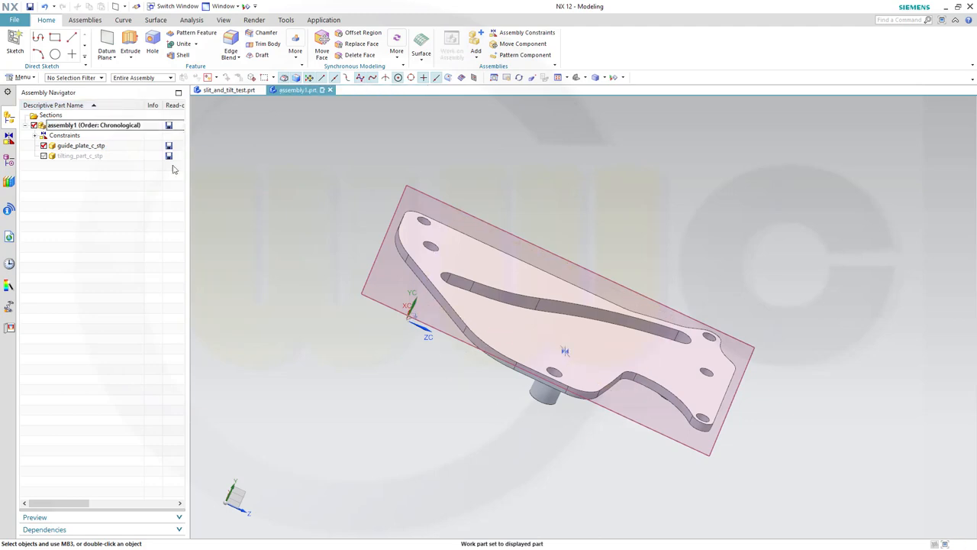
Show tilting_part_c_stp again and make it the work part
{"action": "left_click", "coordinate": [43, 156]}
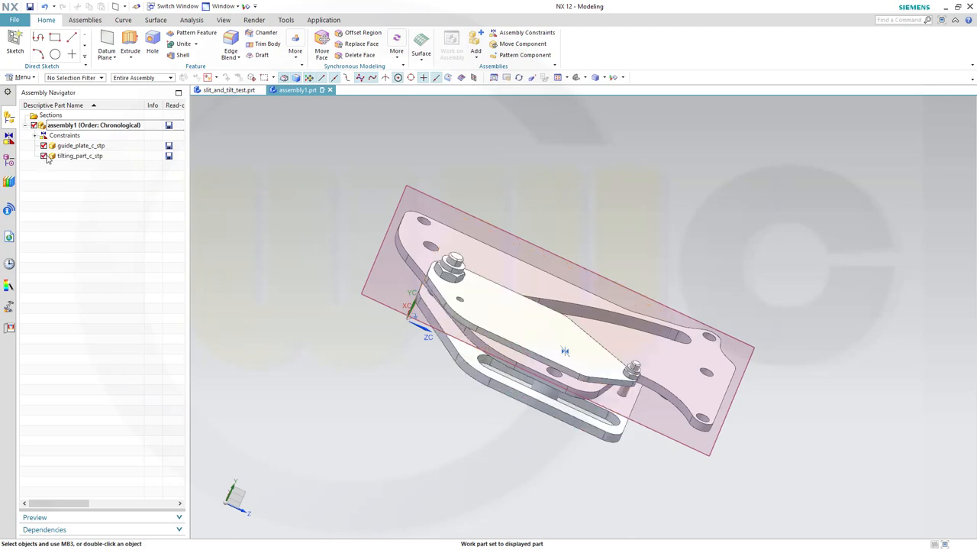
{"action": "double_click", "coordinate": [80, 156]}
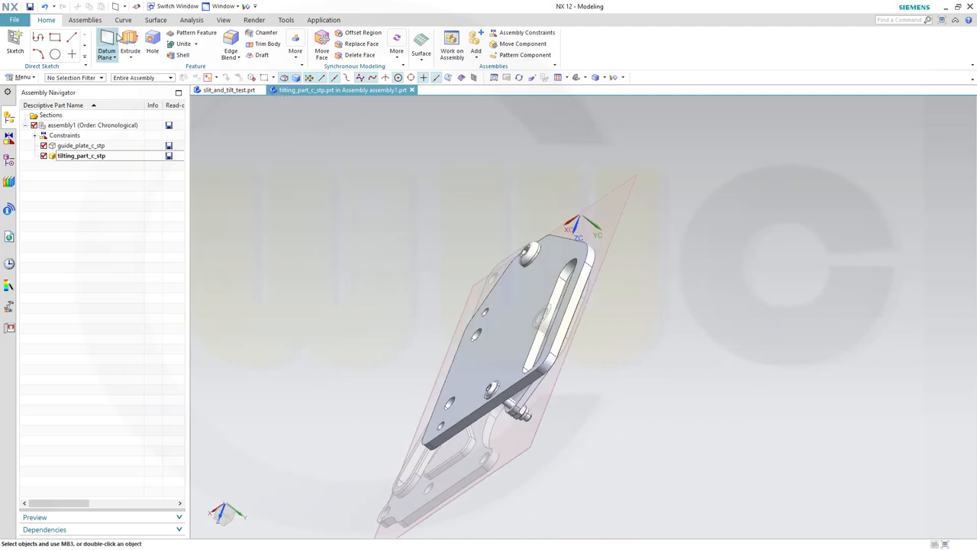
{"action": "left_click", "coordinate": [83, 19]}
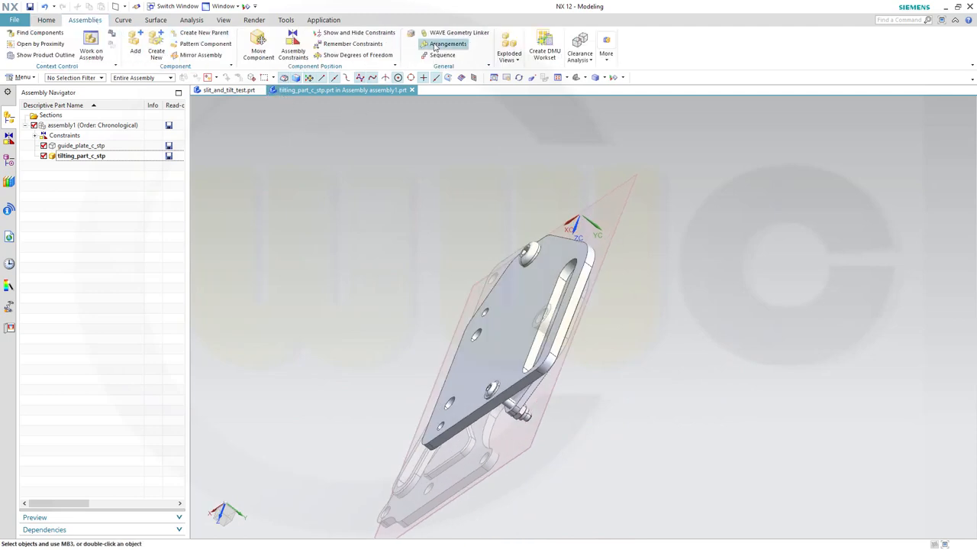
WAVE-link the guide plate's datum plane into the tilting part
{"action": "left_click", "coordinate": [458, 32]}
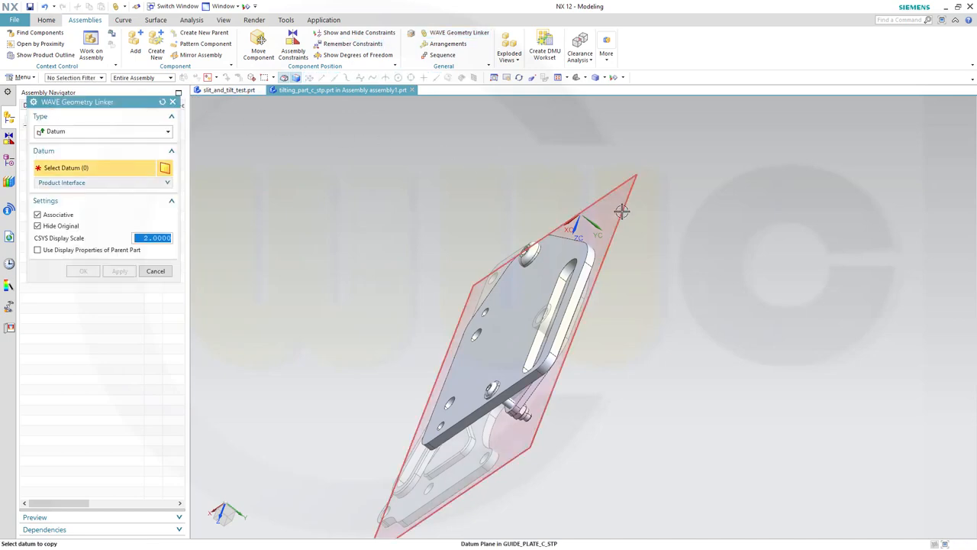
{"action": "left_click", "coordinate": [623, 212]}
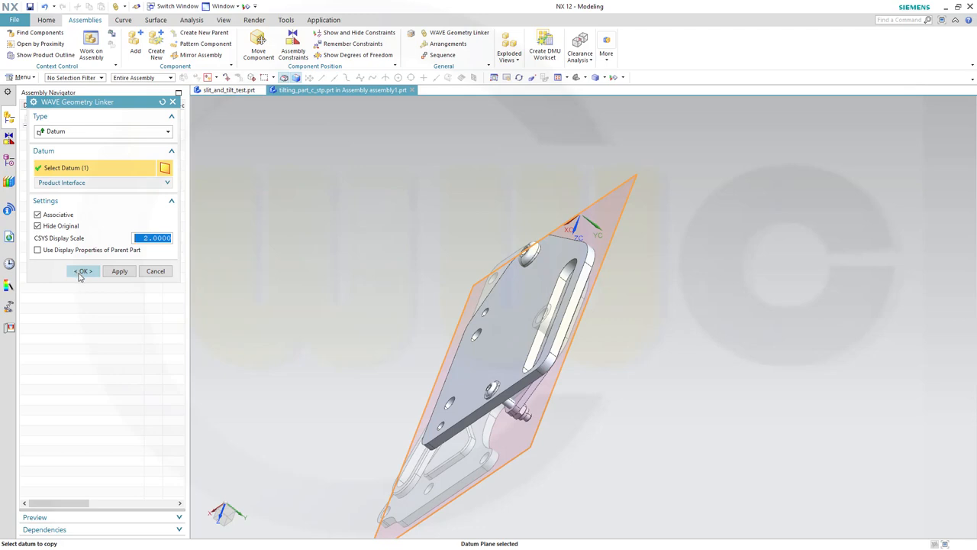
{"action": "left_click", "coordinate": [83, 272]}
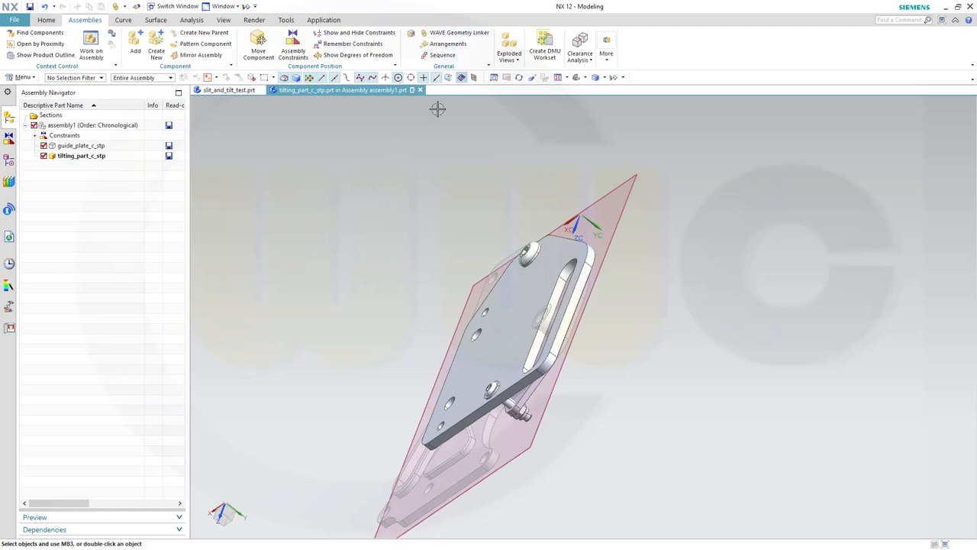
{"action": "mouse_move", "coordinate": [446, 180]}
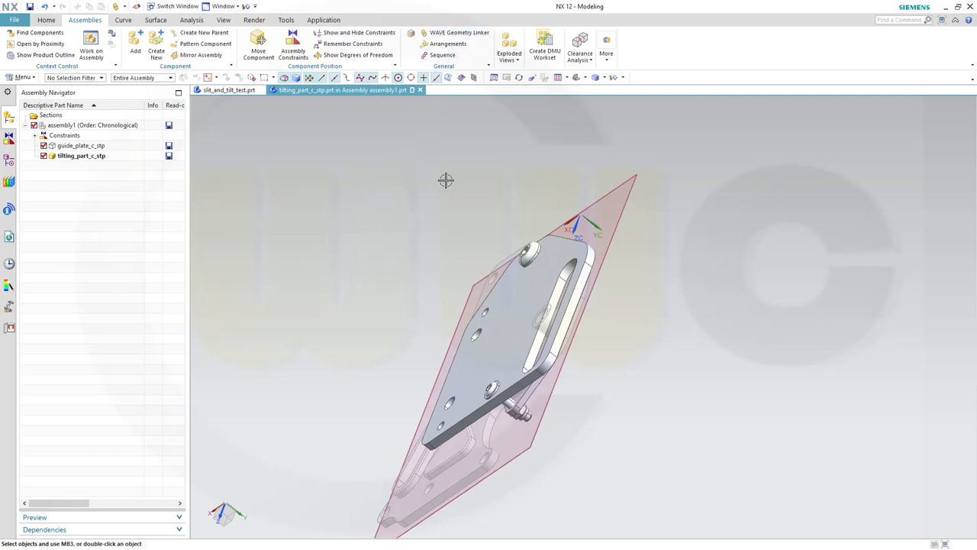
{"action": "mouse_move", "coordinate": [342, 220]}
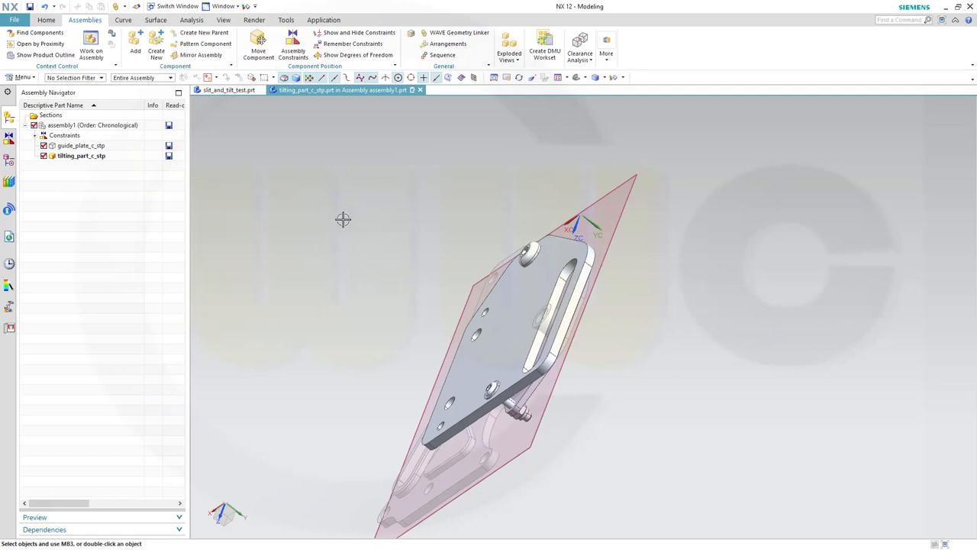
{"action": "mouse_move", "coordinate": [290, 223]}
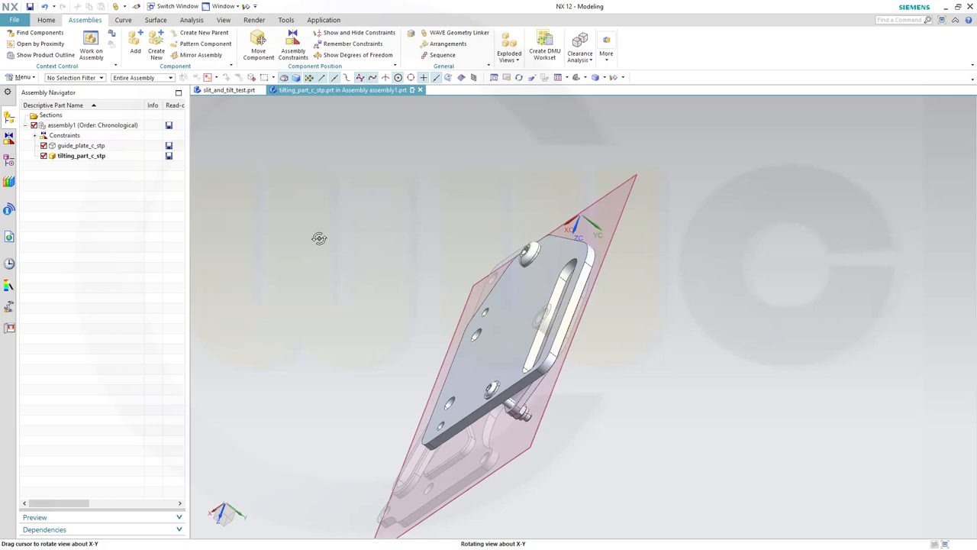
{"action": "left_click_drag", "start_coordinate": [319, 239], "coordinate": [415, 238]}
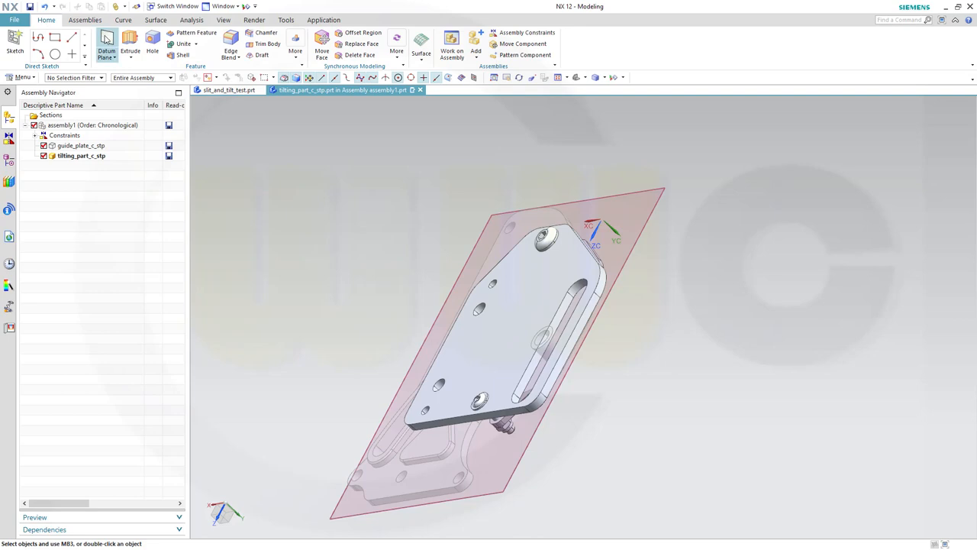
Create a datum plane on the tilting part's flat top face
{"action": "left_click", "coordinate": [106, 43]}
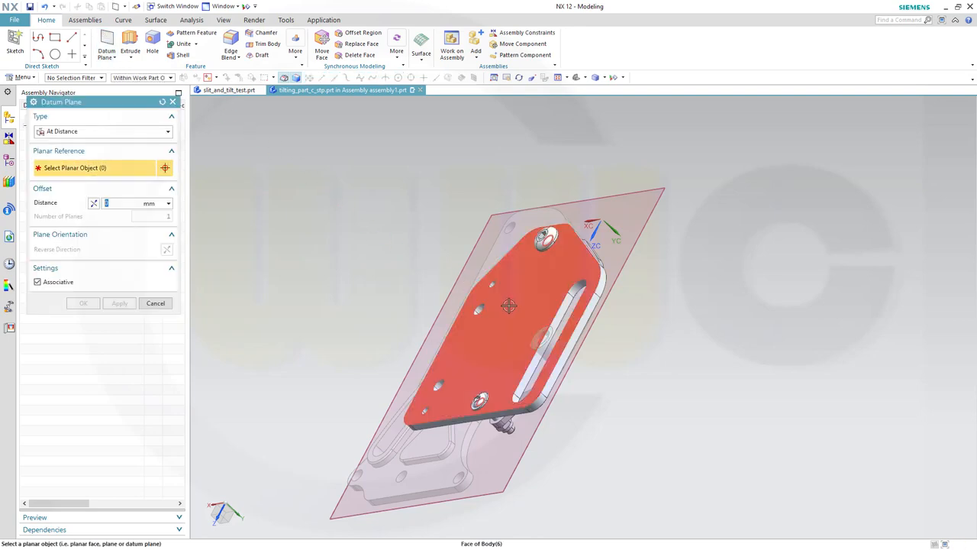
{"action": "left_click", "coordinate": [510, 305]}
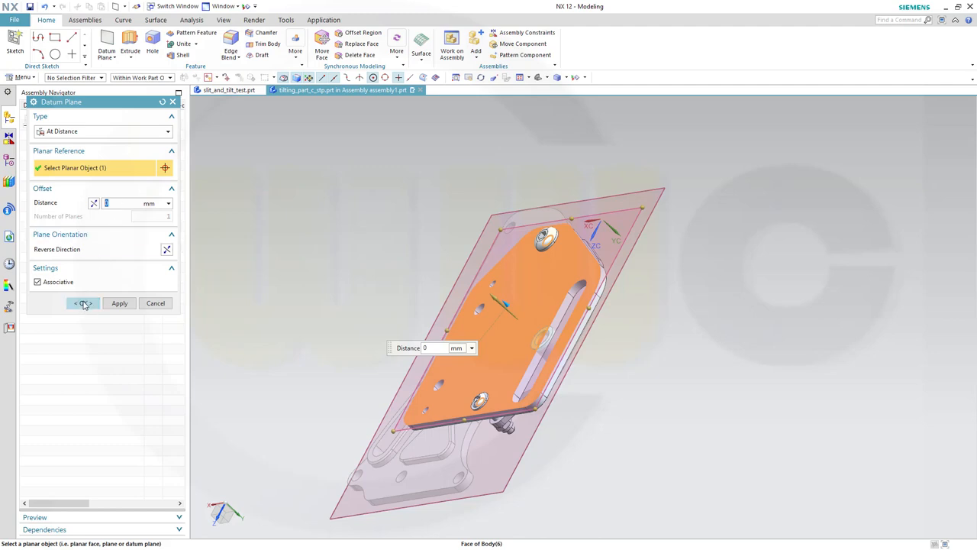
{"action": "left_click", "coordinate": [156, 302]}
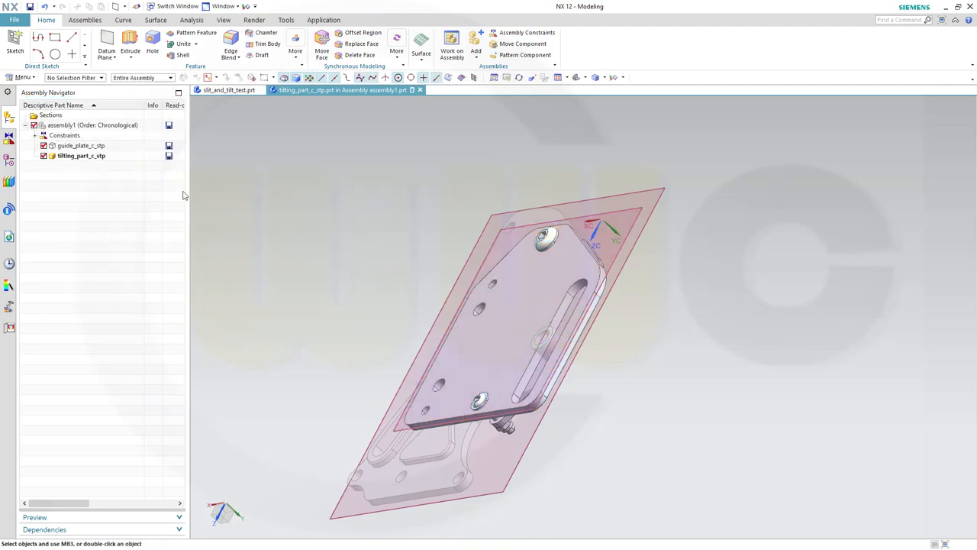
Make guide_plate_c_stp the work part again
{"action": "left_click", "coordinate": [91, 125]}
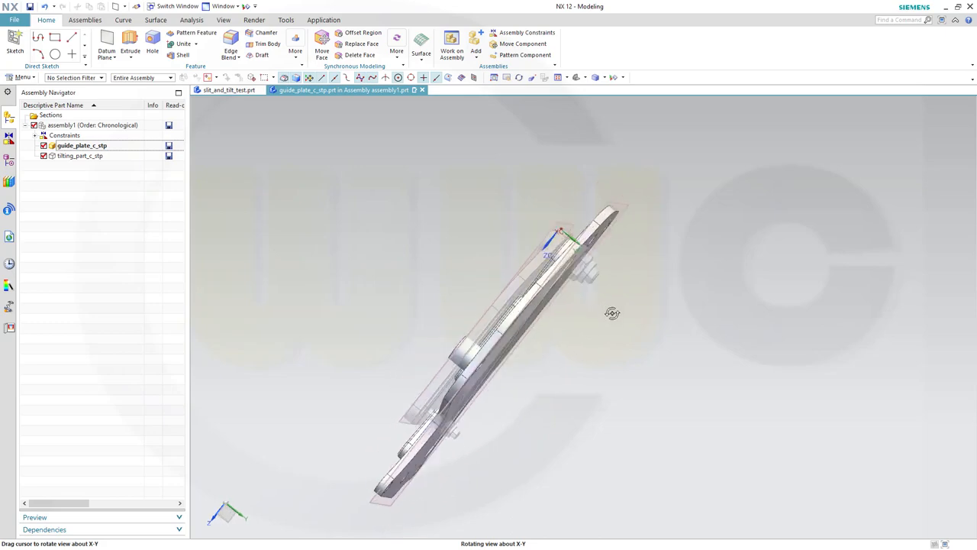
{"action": "left_click_drag", "start_coordinate": [610, 313], "coordinate": [624, 302]}
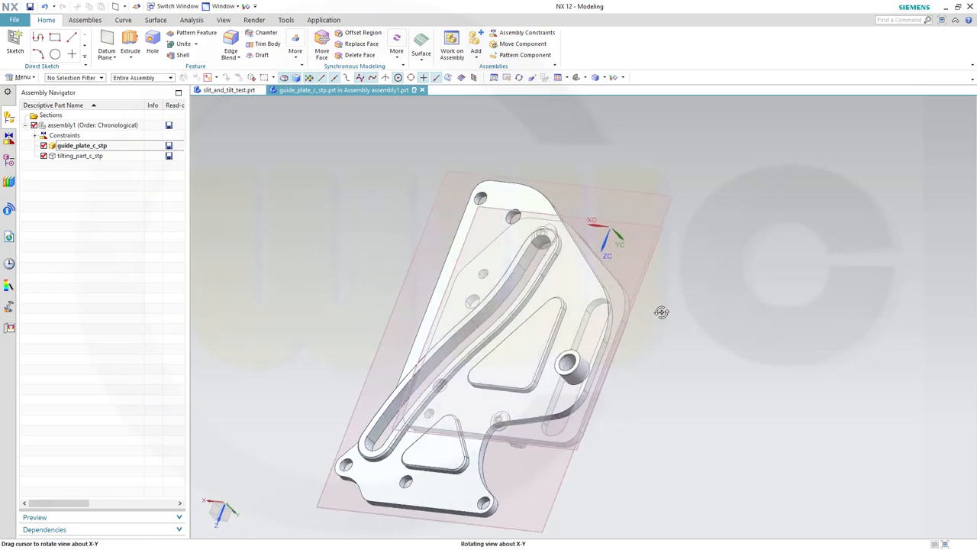
{"action": "left_click_drag", "start_coordinate": [663, 312], "coordinate": [382, 189]}
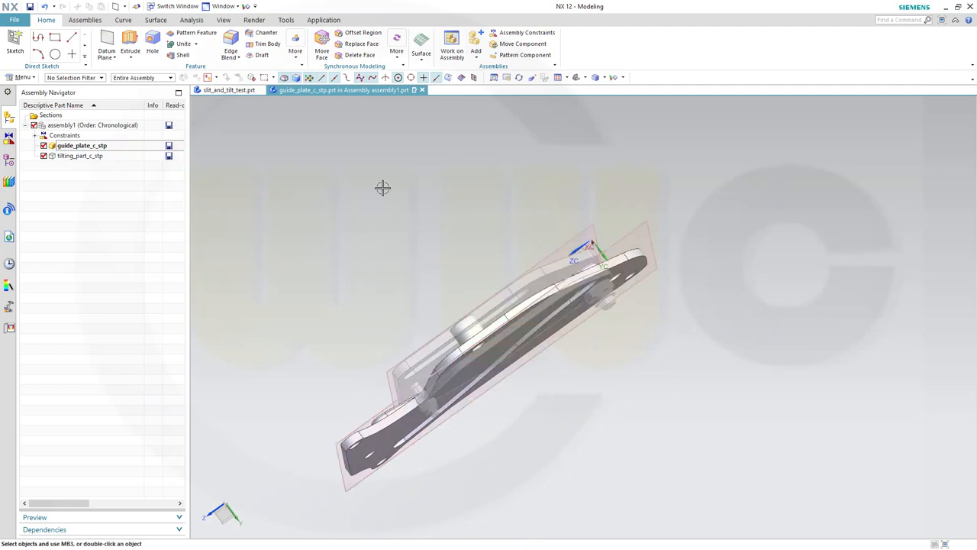
WAVE-link the tilting part's datum plane into the guide plate
{"action": "left_click", "coordinate": [84, 20]}
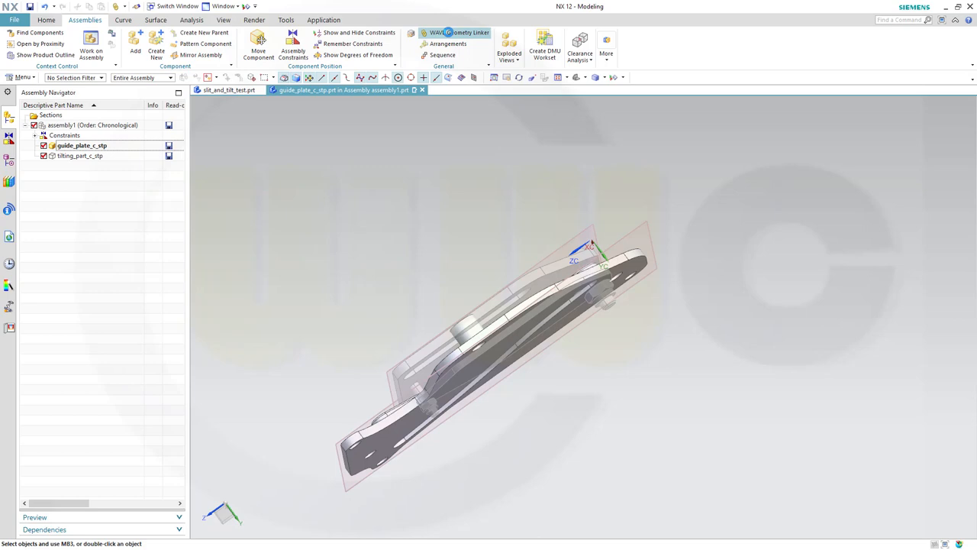
{"action": "left_click", "coordinate": [458, 32]}
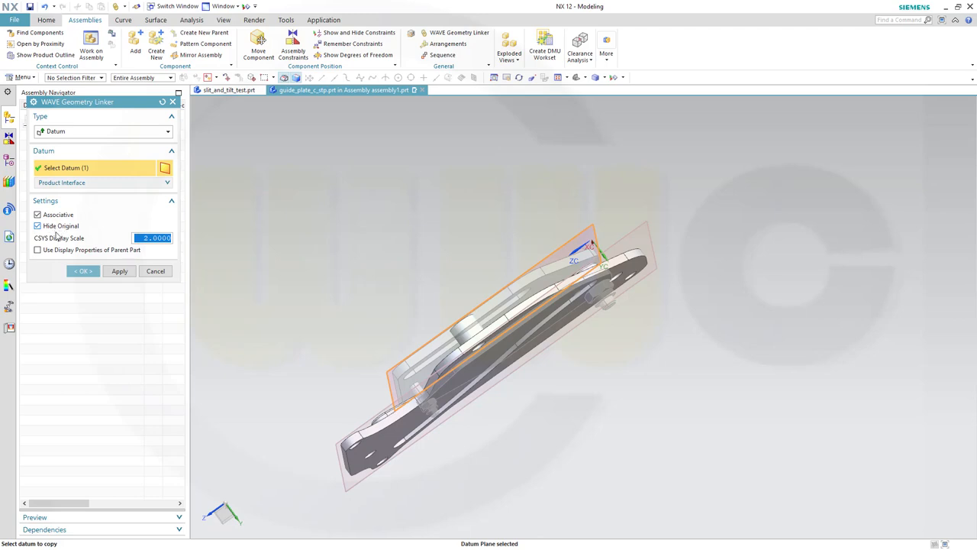
{"action": "left_click", "coordinate": [83, 272]}
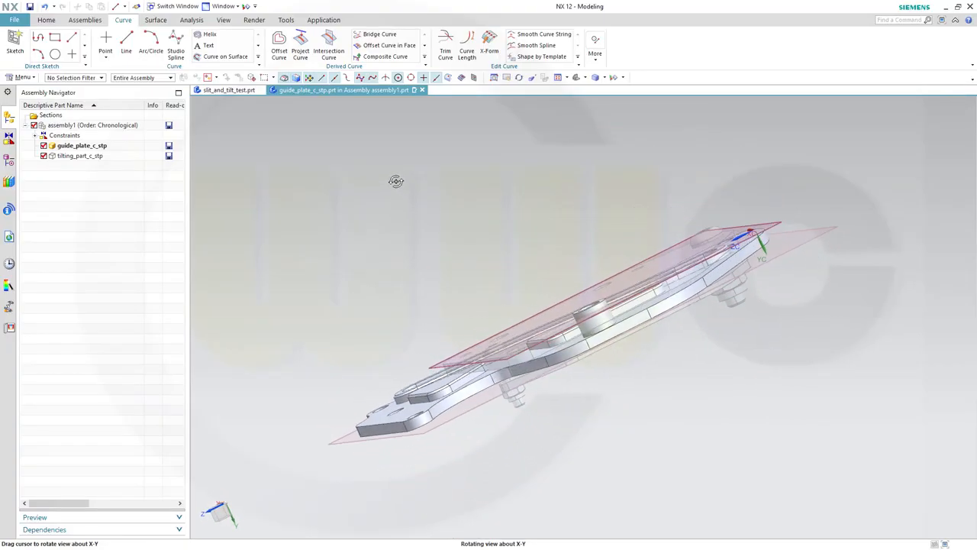
{"action": "left_click_drag", "start_coordinate": [397, 180], "coordinate": [422, 200]}
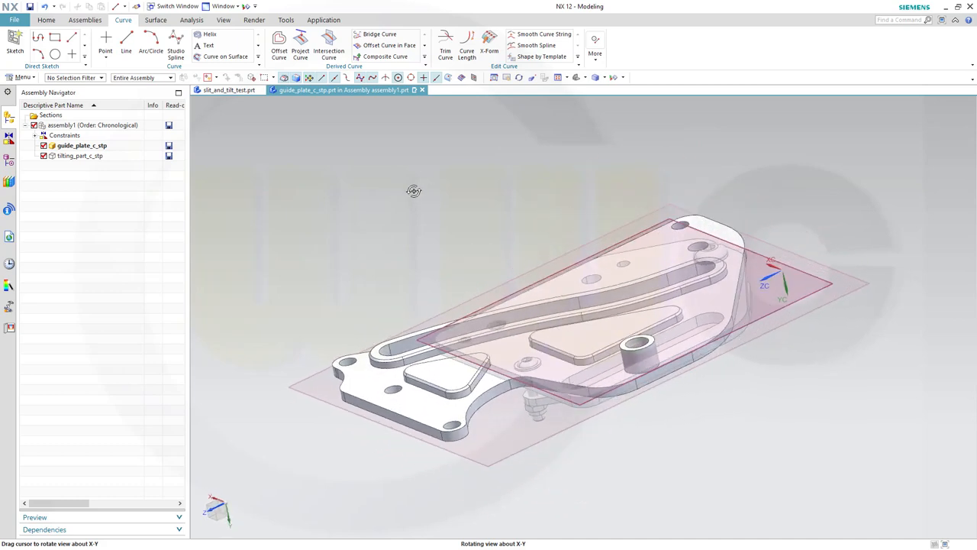
{"action": "left_click_drag", "start_coordinate": [413, 191], "coordinate": [414, 180]}
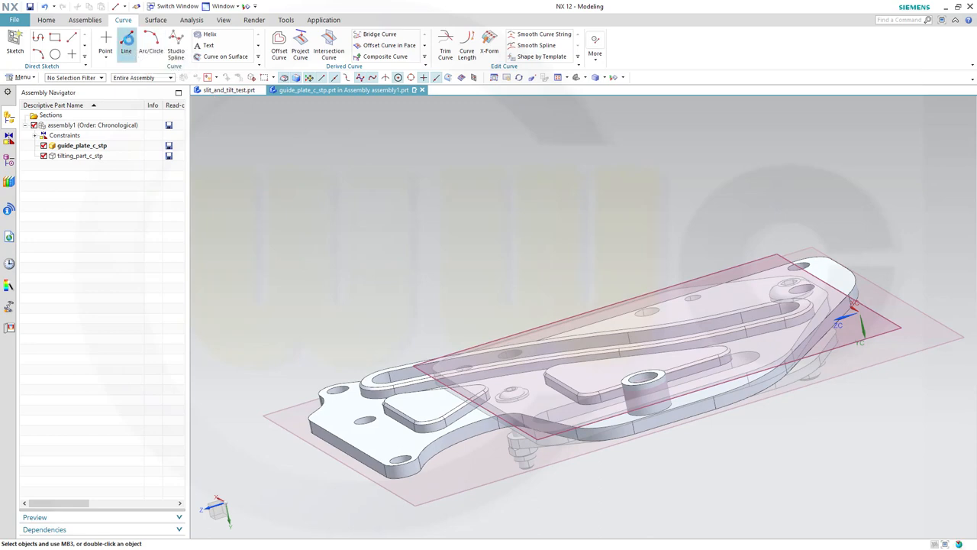
{"action": "left_click", "coordinate": [125, 43]}
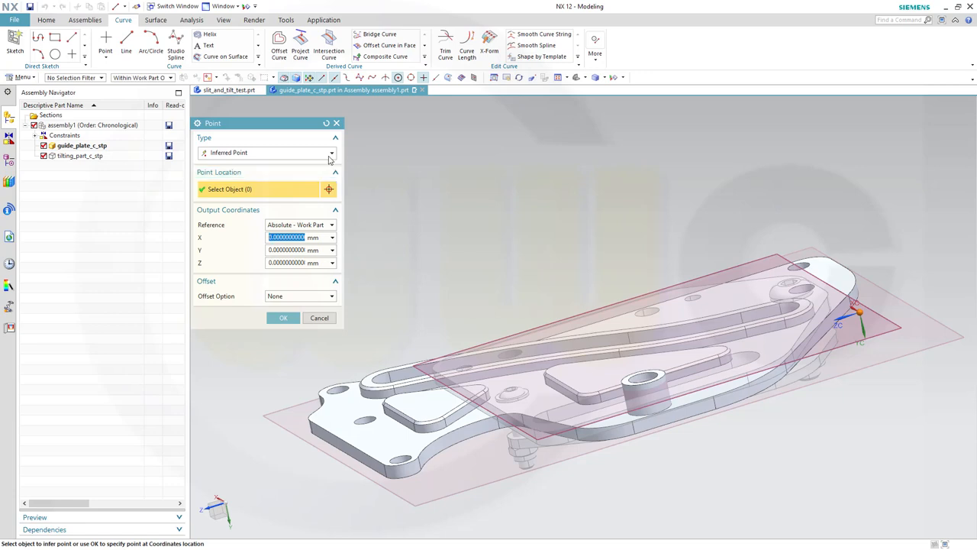
{"action": "left_click", "coordinate": [332, 153]}
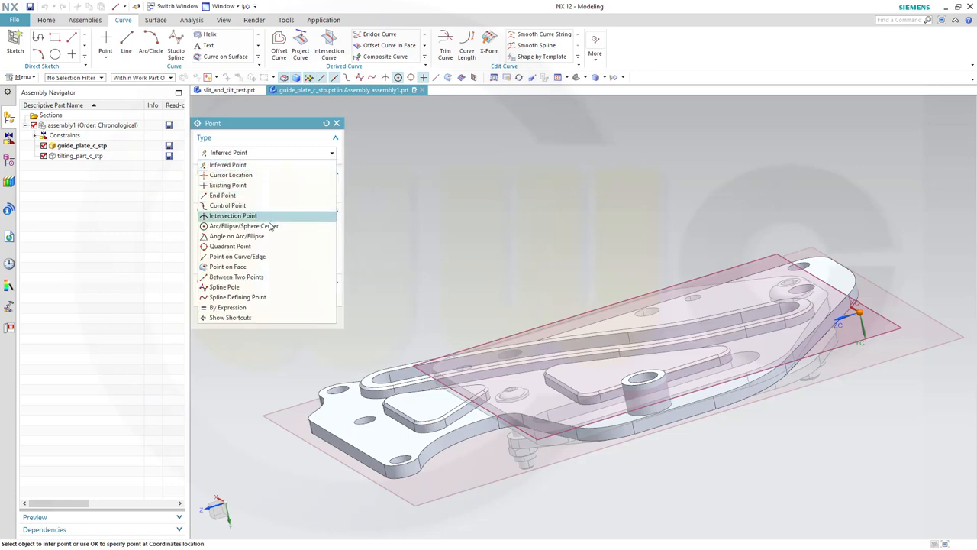
{"action": "left_click", "coordinate": [244, 226]}
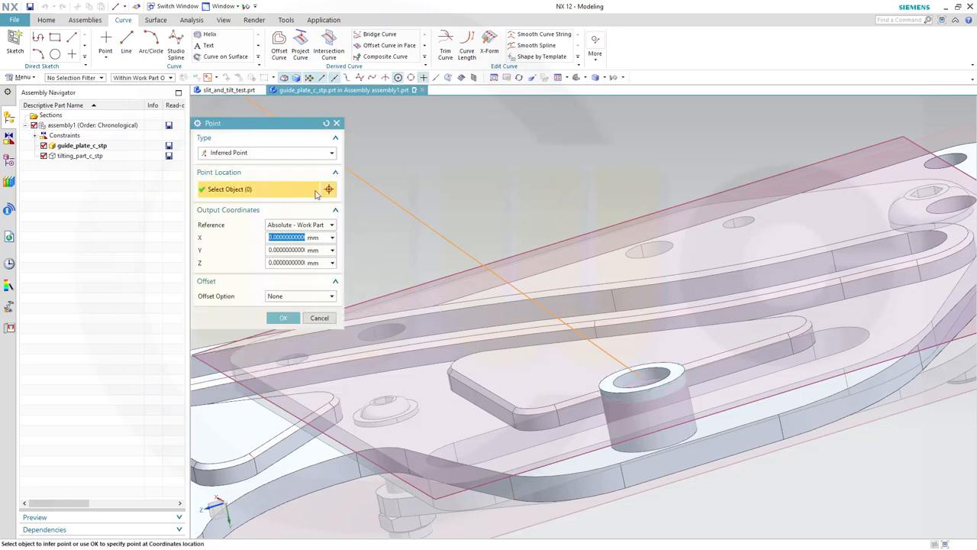
{"action": "left_click", "coordinate": [331, 152]}
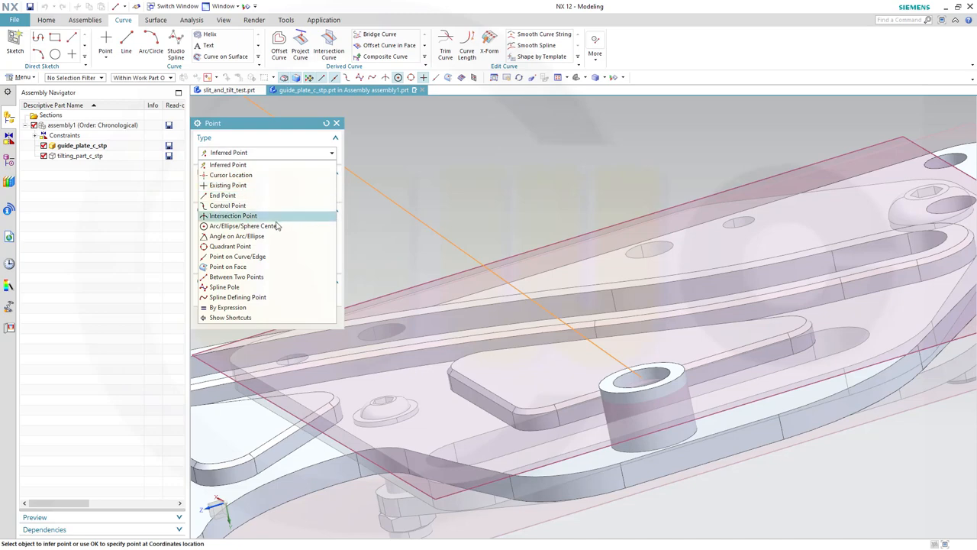
{"action": "left_click", "coordinate": [243, 225]}
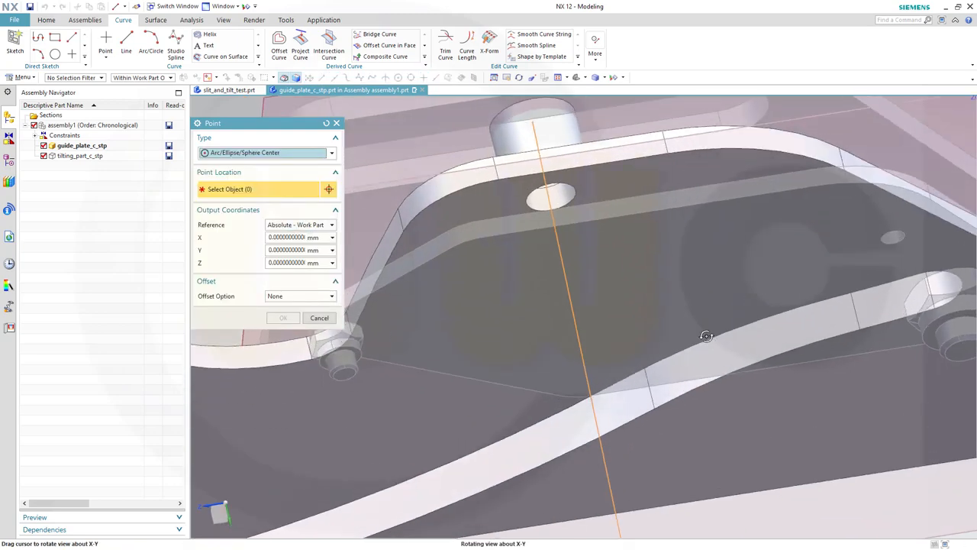
{"action": "left_click", "coordinate": [550, 200]}
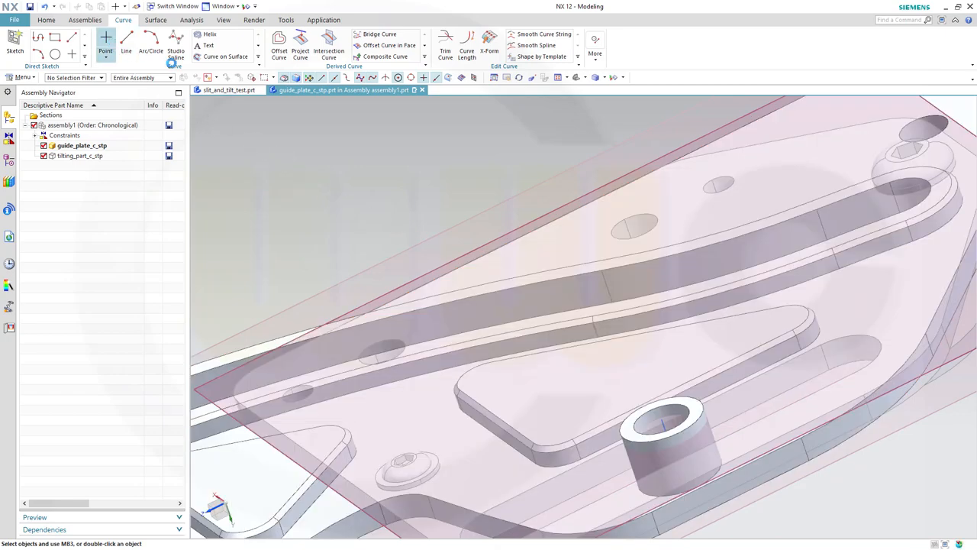
Create an Intersection Point where the datum plane meets the guide plate's slot curve
{"action": "left_click", "coordinate": [106, 43]}
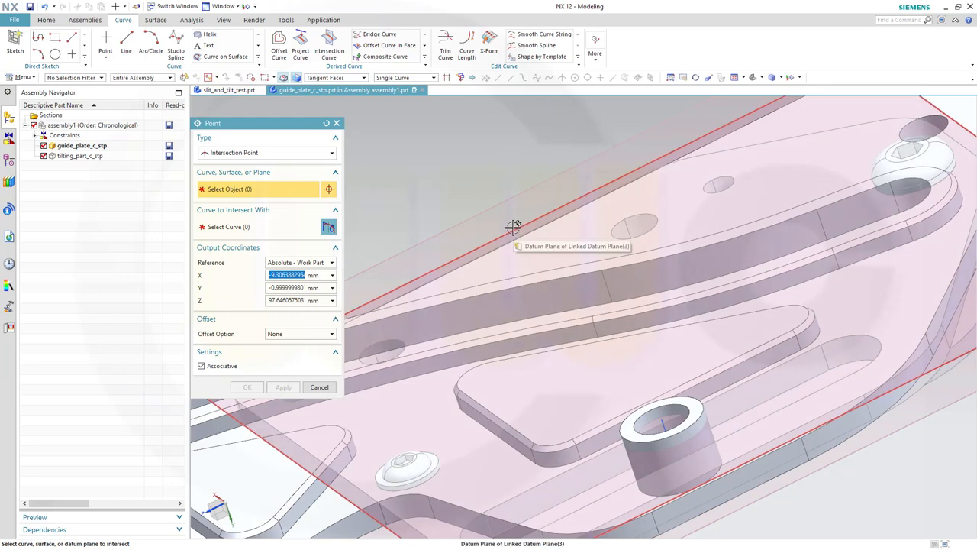
{"action": "left_click", "coordinate": [513, 228]}
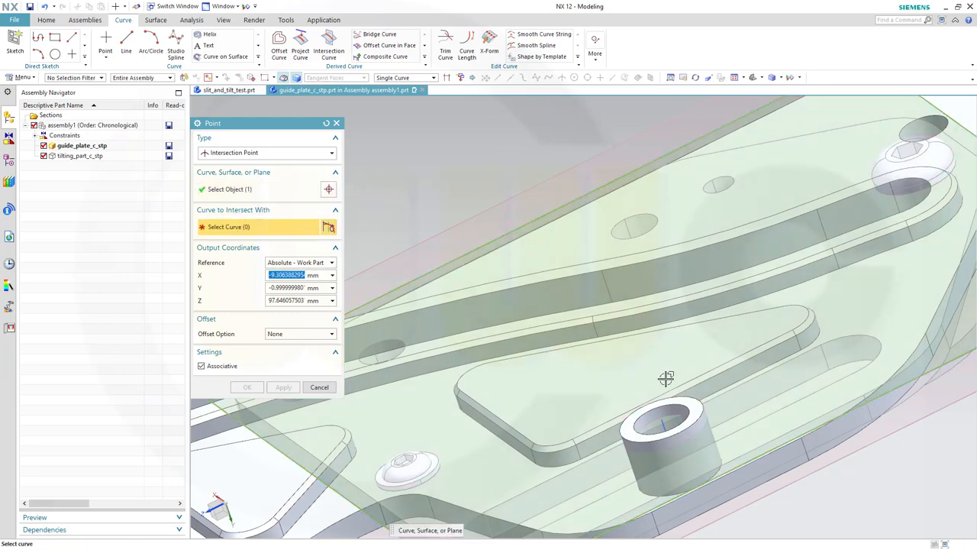
{"action": "left_click", "coordinate": [664, 379]}
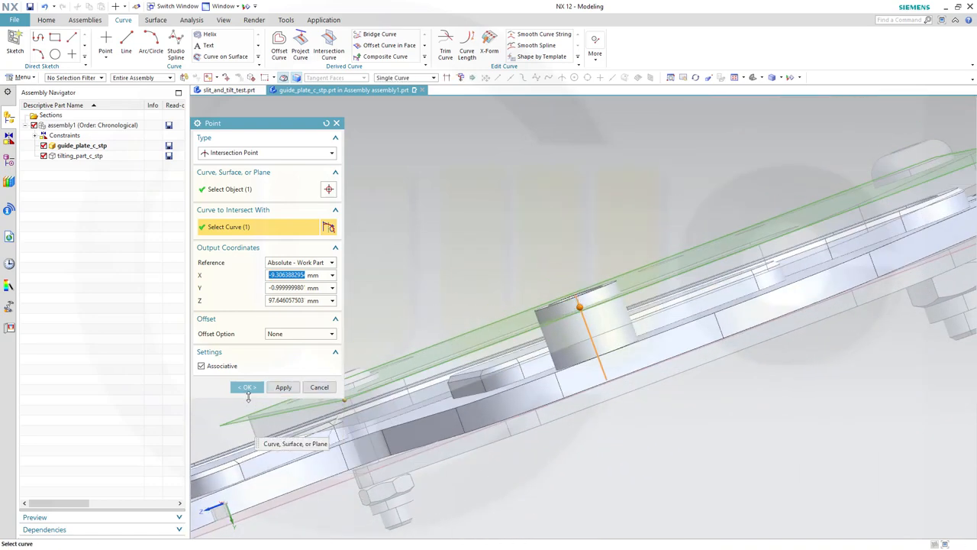
{"action": "left_click", "coordinate": [246, 388]}
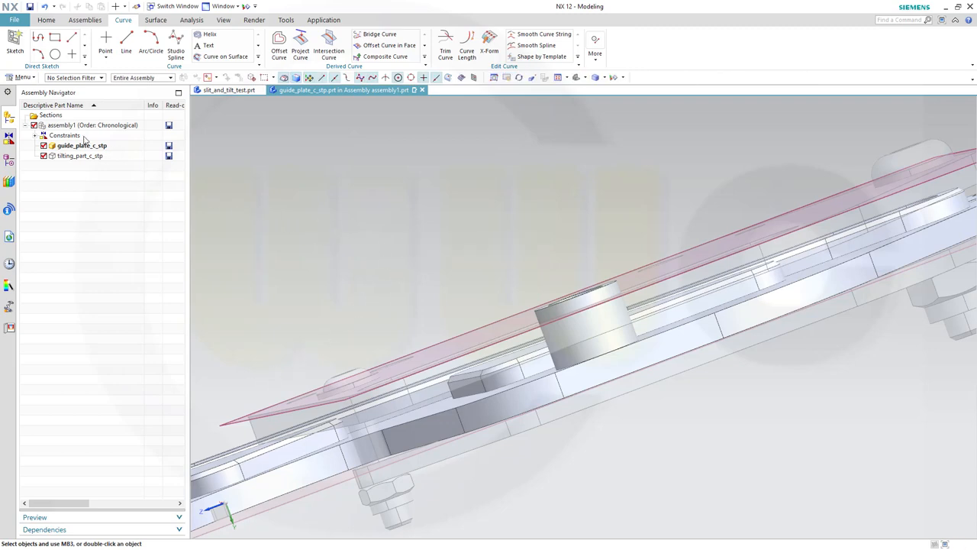
Make tilting_part_c_stp the work part via assembly1 and orbit to see the pin edge-on
{"action": "double_click", "coordinate": [95, 125]}
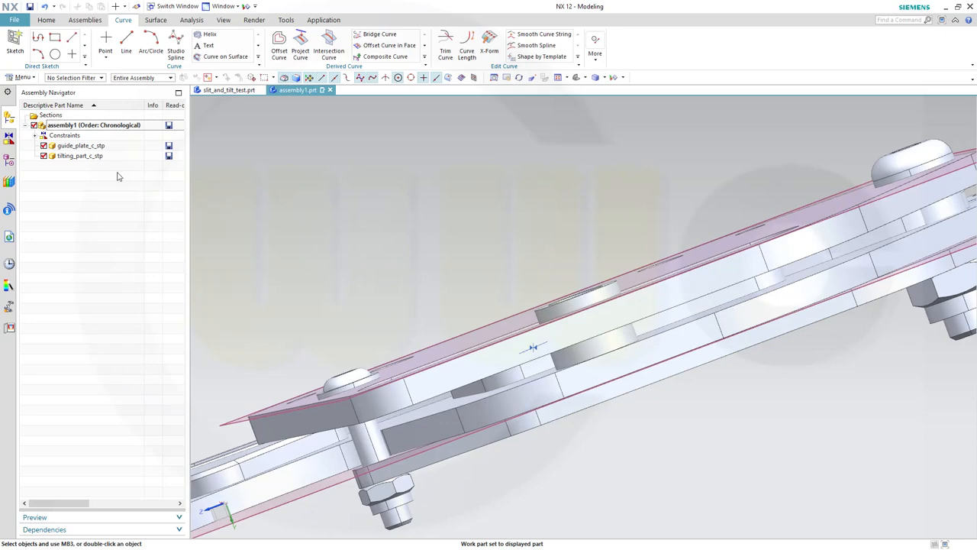
{"action": "double_click", "coordinate": [79, 156]}
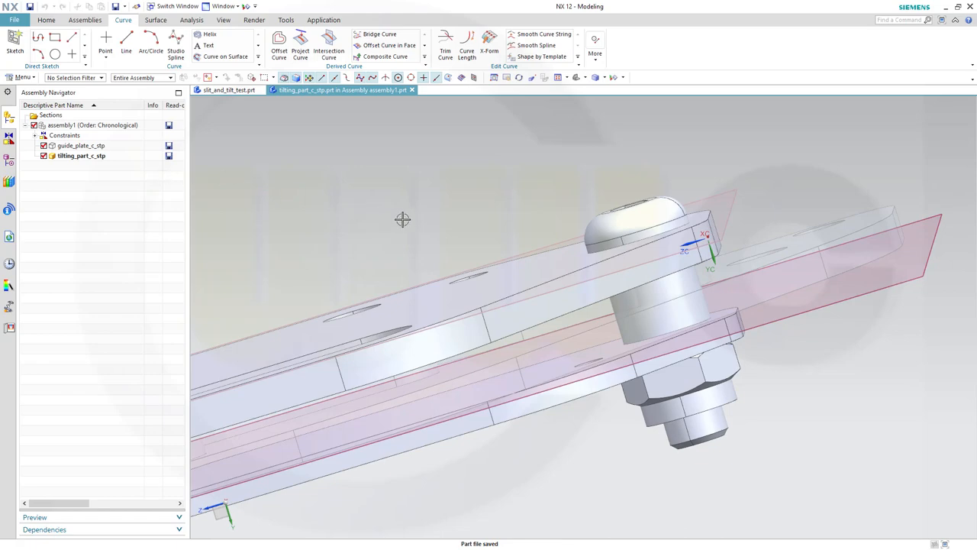
{"action": "left_click_drag", "start_coordinate": [403, 220], "coordinate": [559, 262]}
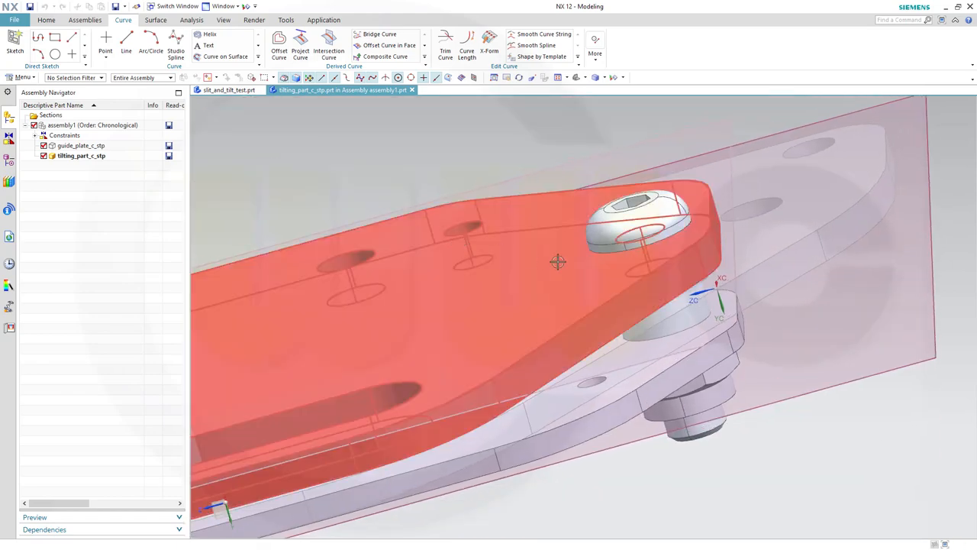
{"action": "left_click_drag", "start_coordinate": [558, 263], "coordinate": [534, 257]}
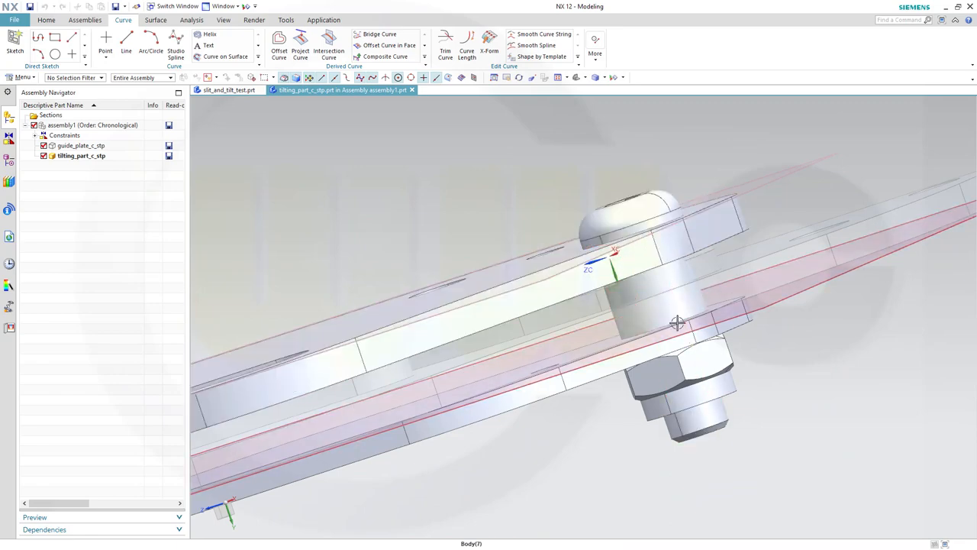
{"action": "left_click_drag", "start_coordinate": [678, 322], "coordinate": [786, 415]}
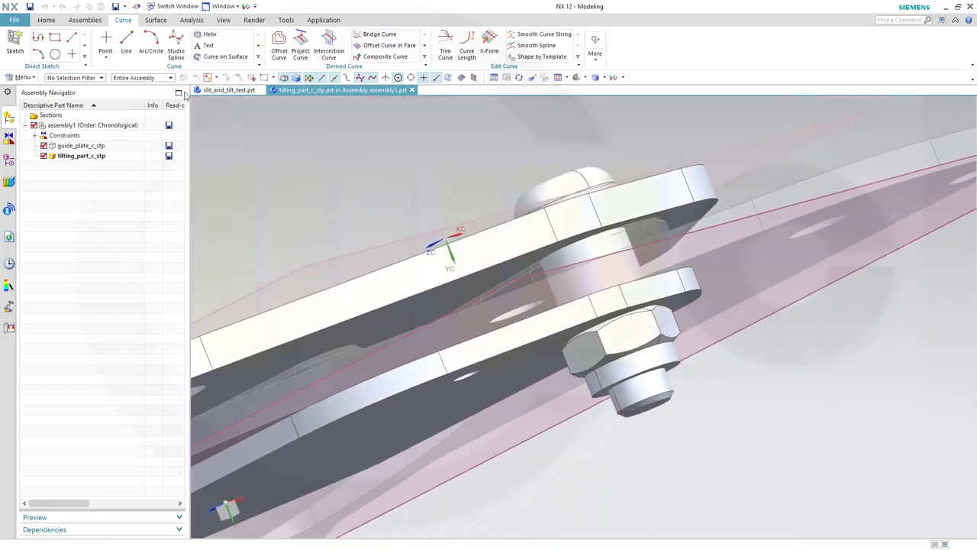
Start a line at the arc centre of the pin's circular edge using the Point Constructor
{"action": "left_click", "coordinate": [126, 43]}
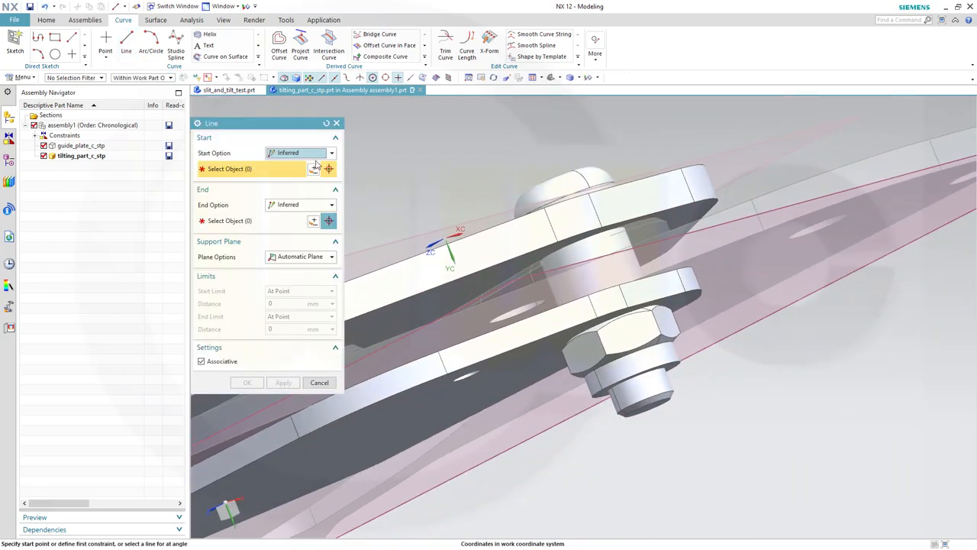
{"action": "left_click", "coordinate": [319, 382]}
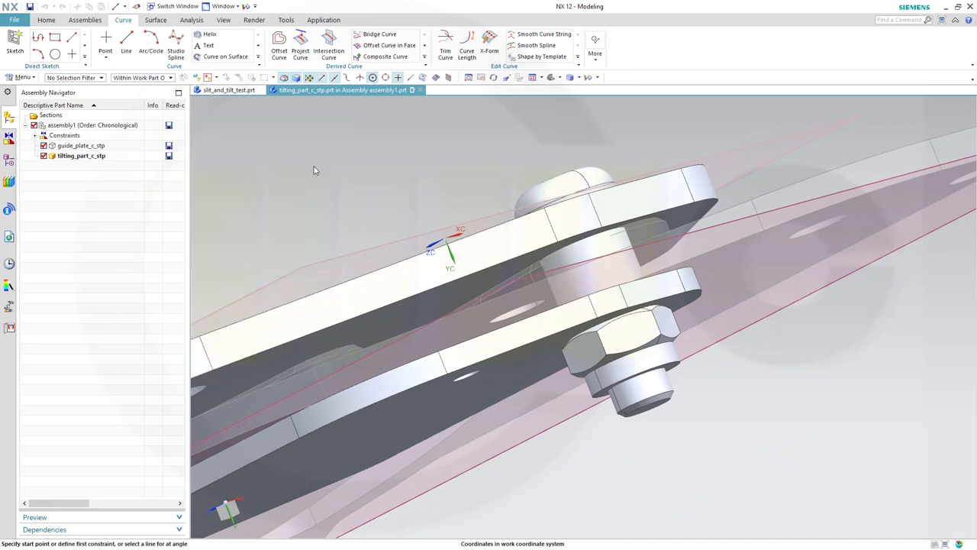
{"action": "left_click", "coordinate": [106, 43]}
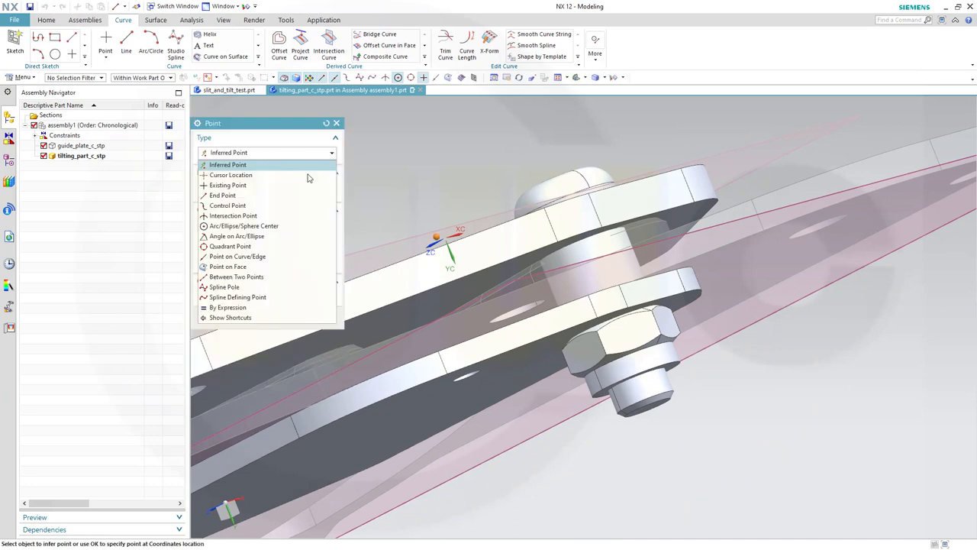
{"action": "left_click", "coordinate": [244, 226]}
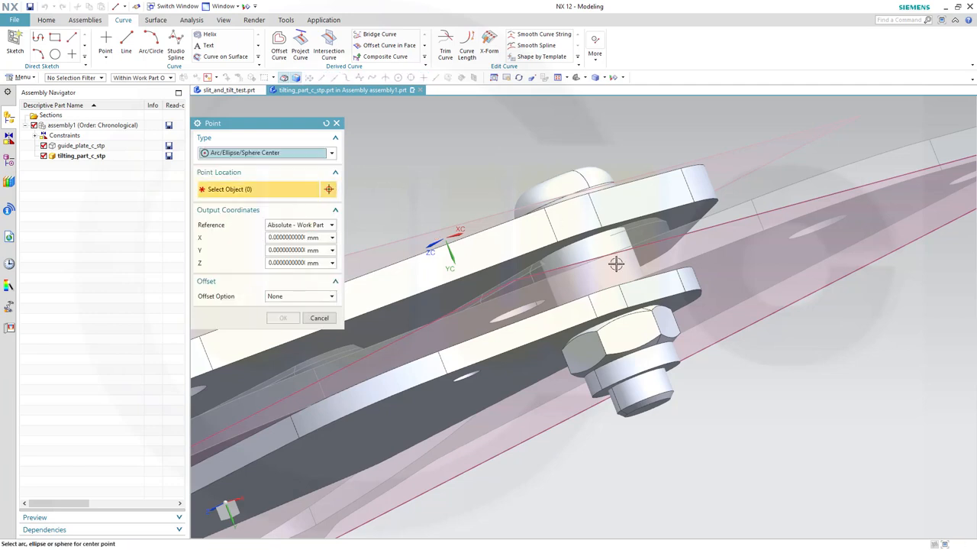
{"action": "mouse_move", "coordinate": [617, 328]}
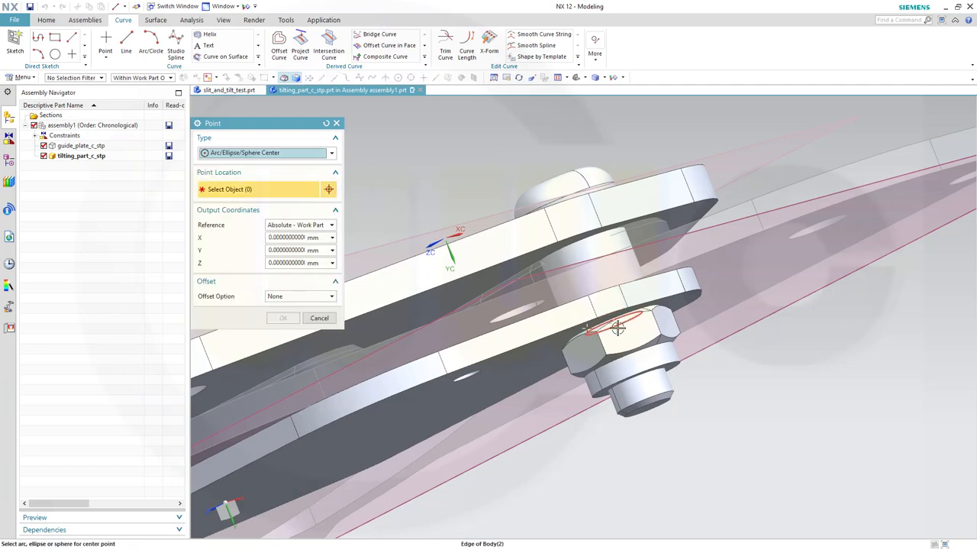
{"action": "left_click", "coordinate": [614, 327]}
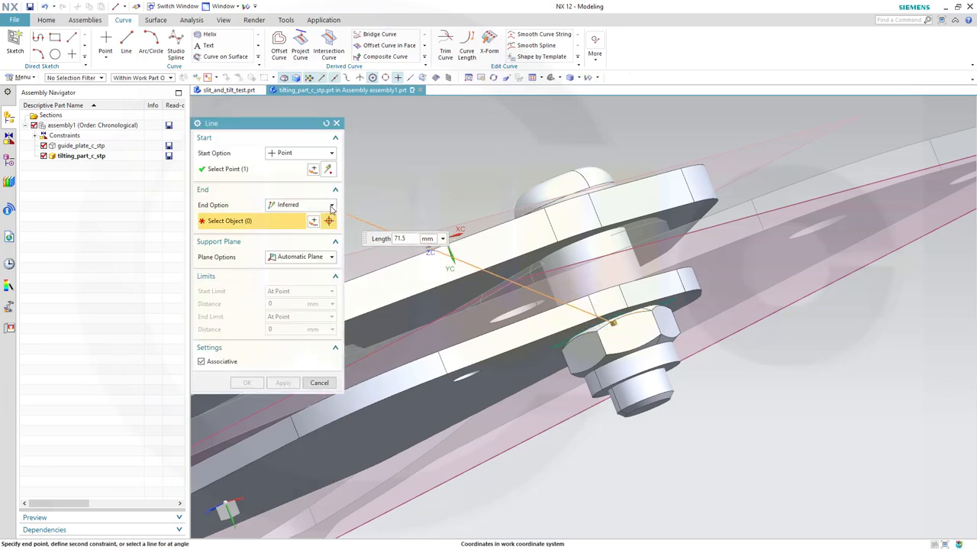
Run the line along YC and edit its end distance, giving a 71.5 mm line
{"action": "left_click", "coordinate": [331, 204]}
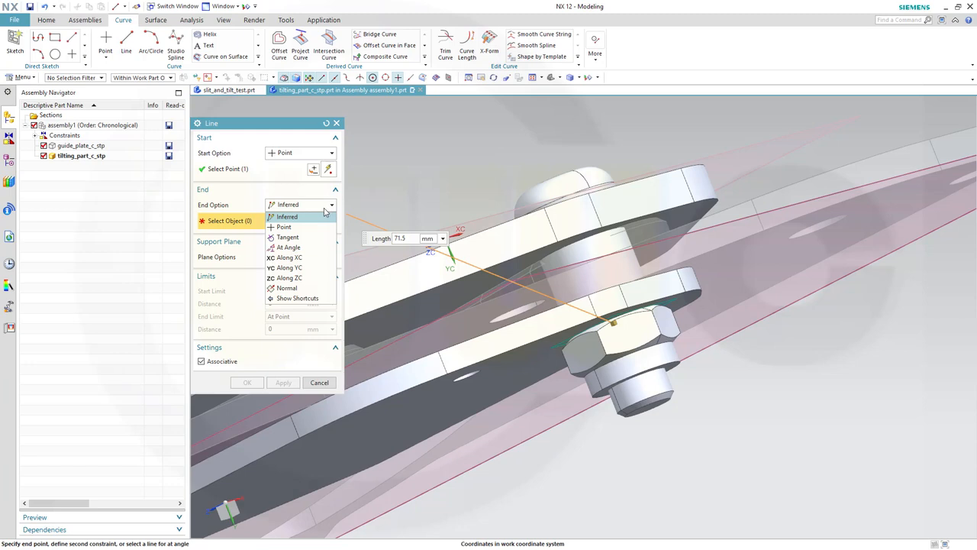
{"action": "mouse_move", "coordinate": [293, 267]}
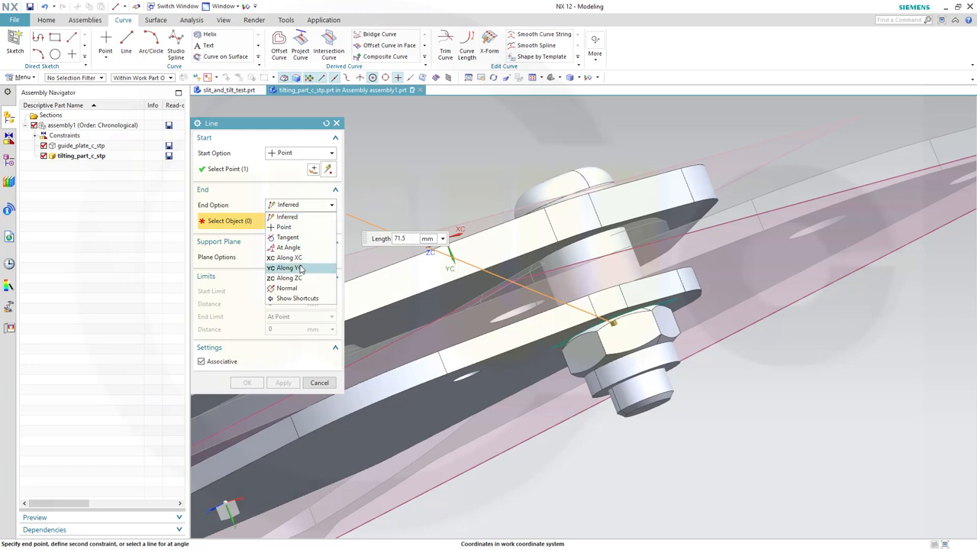
{"action": "left_click", "coordinate": [287, 267]}
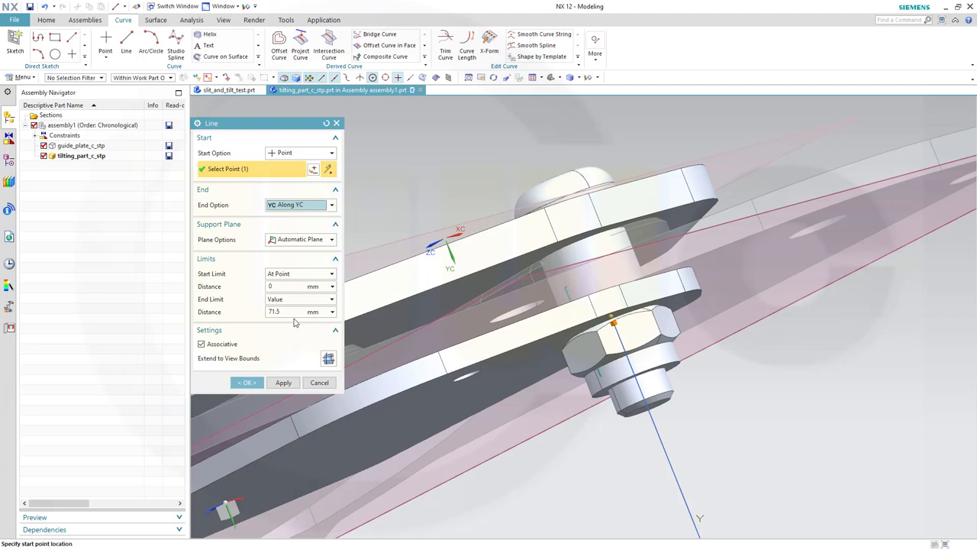
{"action": "left_click", "coordinate": [293, 312]}
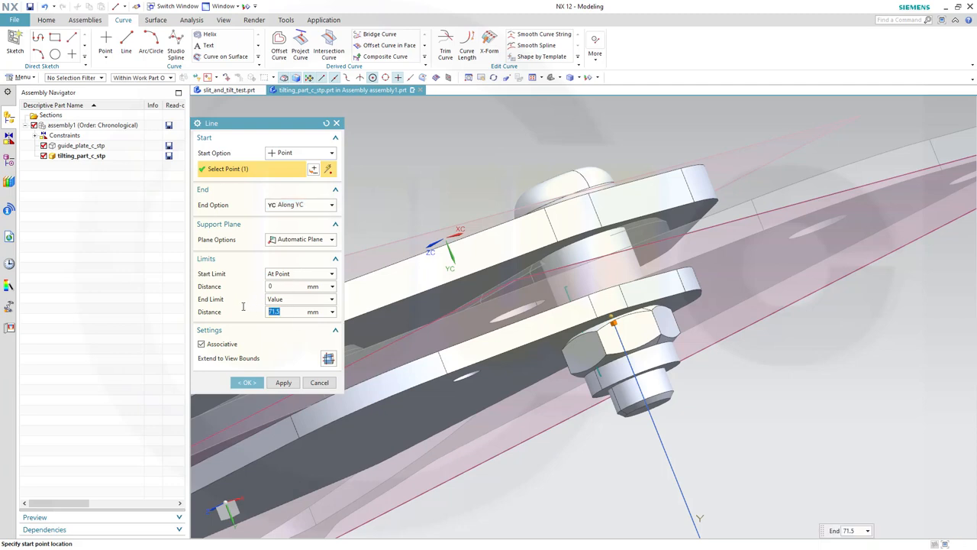
{"action": "type", "text": "-5"}
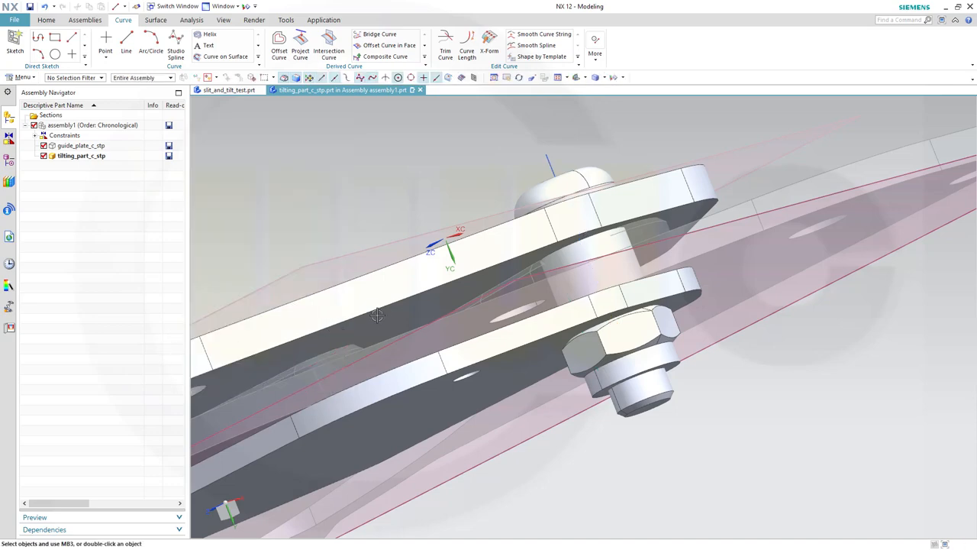
Create an associative intersection point between the linked datum plane and the new line
{"action": "left_click_drag", "start_coordinate": [374, 316], "coordinate": [467, 312]}
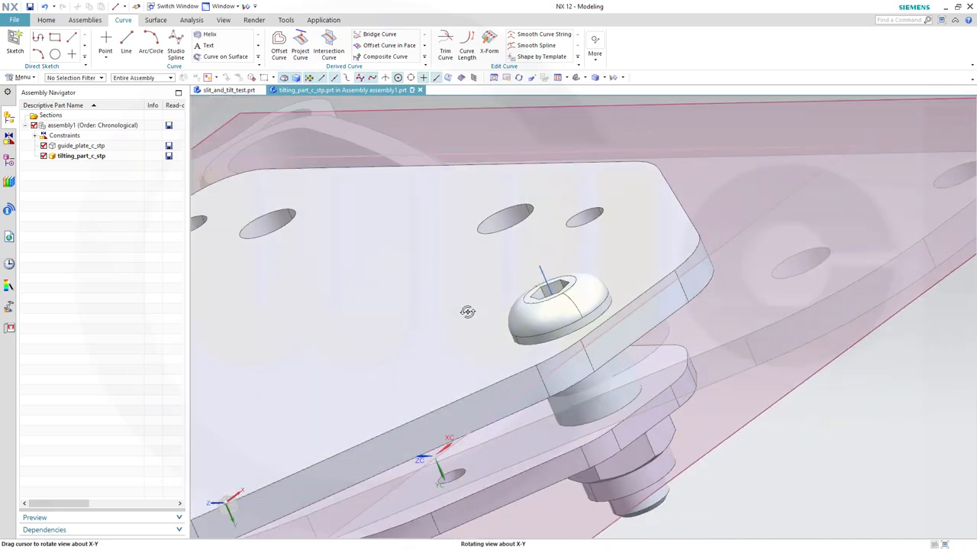
{"action": "left_click_drag", "start_coordinate": [468, 311], "coordinate": [455, 305]}
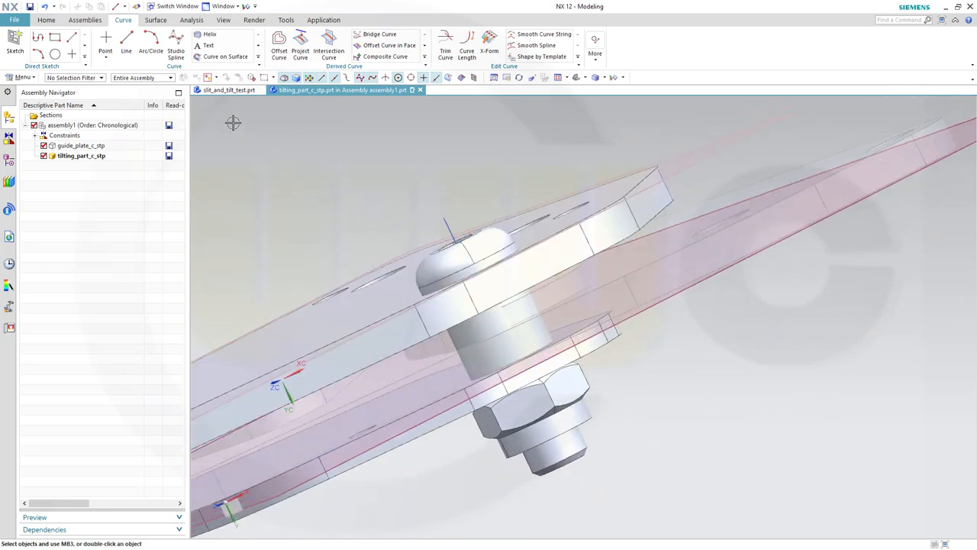
{"action": "left_click", "coordinate": [105, 37]}
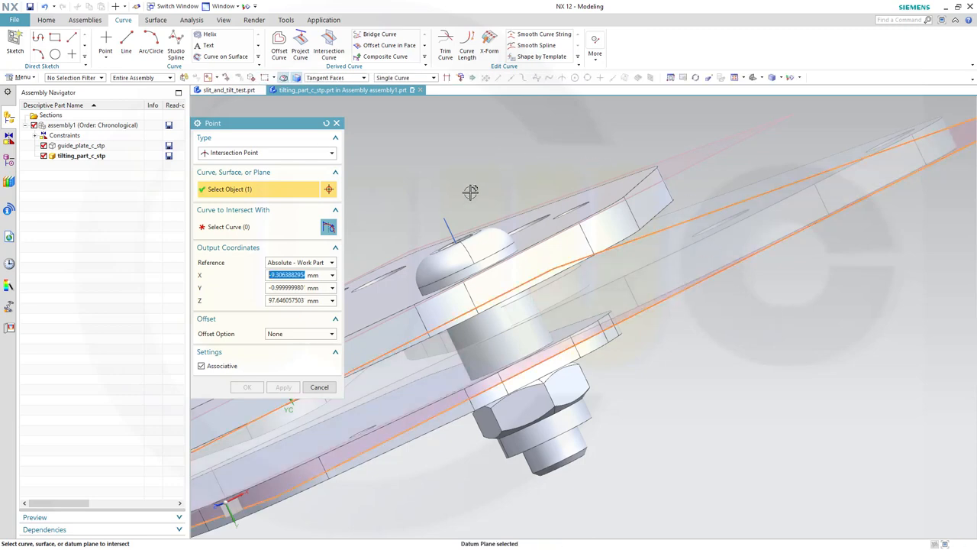
{"action": "left_click", "coordinate": [229, 225]}
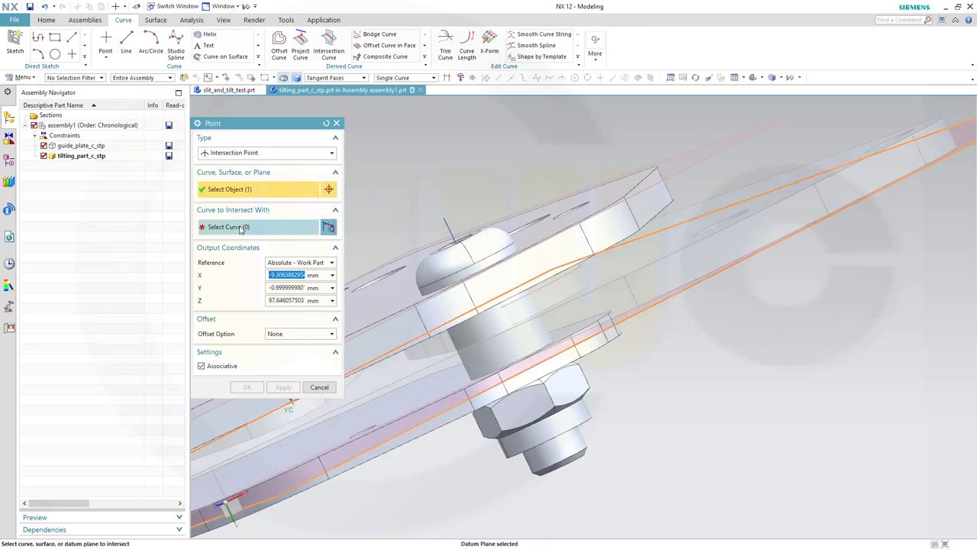
{"action": "left_click", "coordinate": [512, 361]}
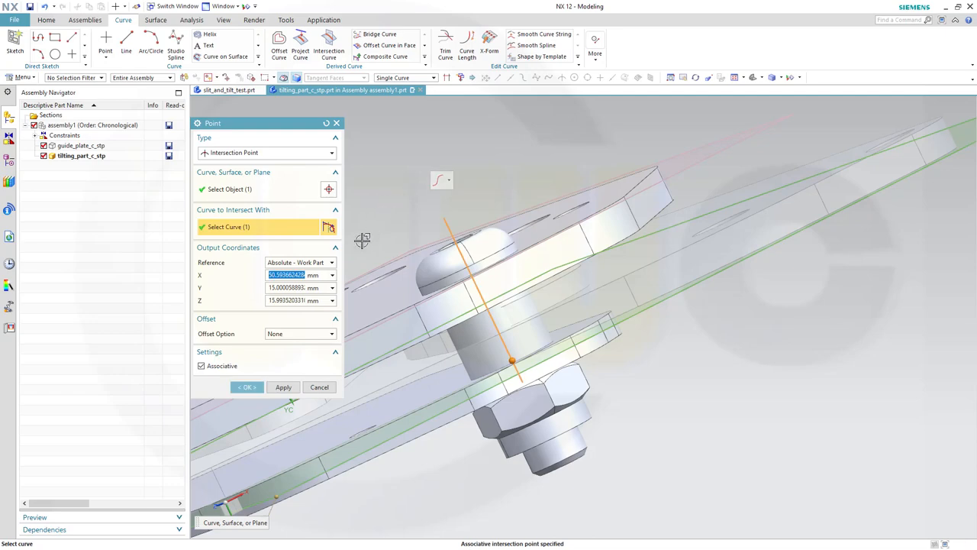
{"action": "left_click", "coordinate": [246, 388]}
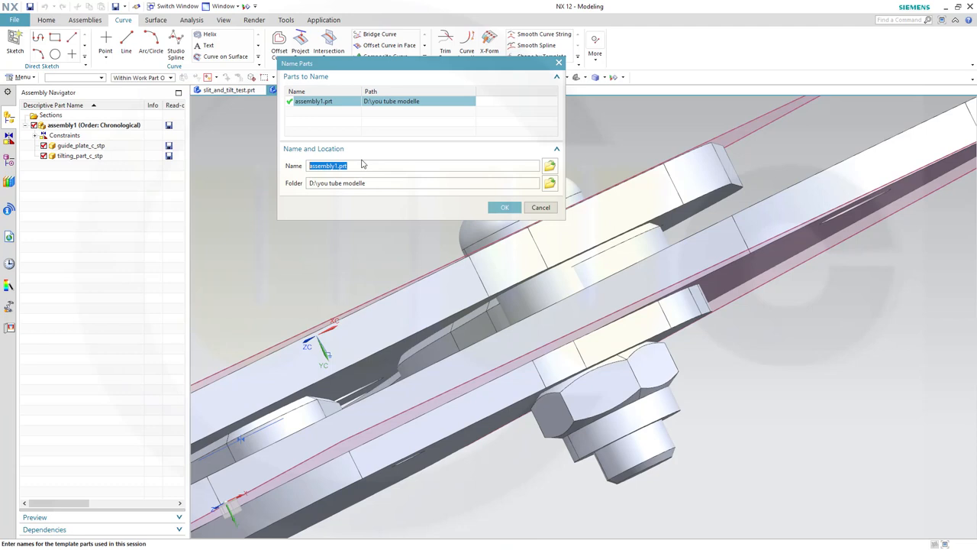
Rename assembly1.prt to slide_and_tilt_pt.prt in Name Parts and confirm the save
{"action": "type", "text": "3"}
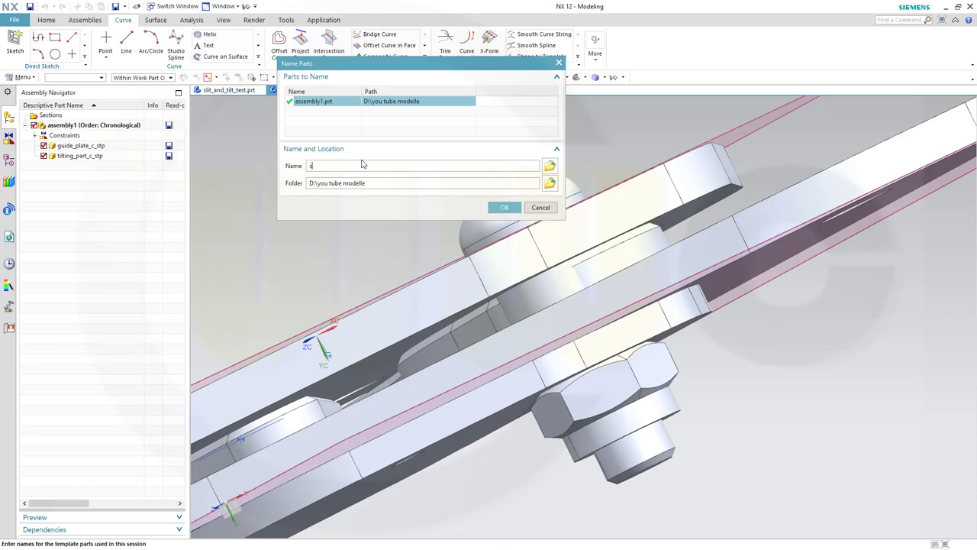
{"action": "type", "text": "slide_and_tilt_yt.prt"}
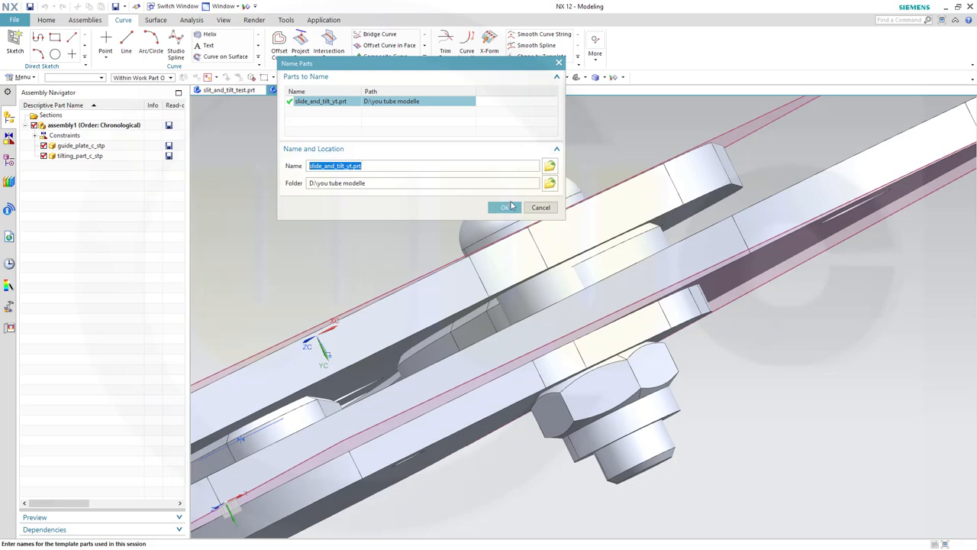
{"action": "left_click", "coordinate": [504, 207]}
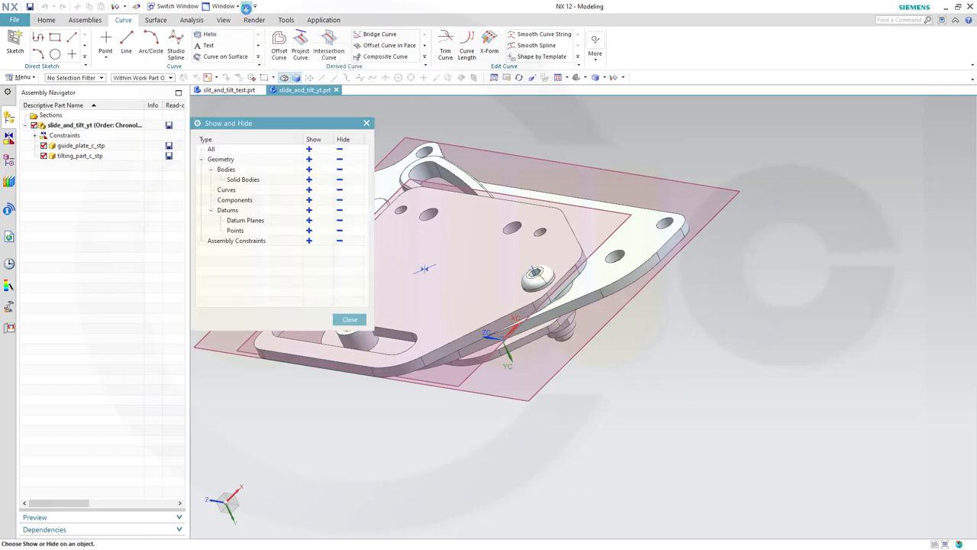
Hide all datums in Show and Hide, leaving only the two plates, and orbit to a clearer view
{"action": "left_click", "coordinate": [339, 211]}
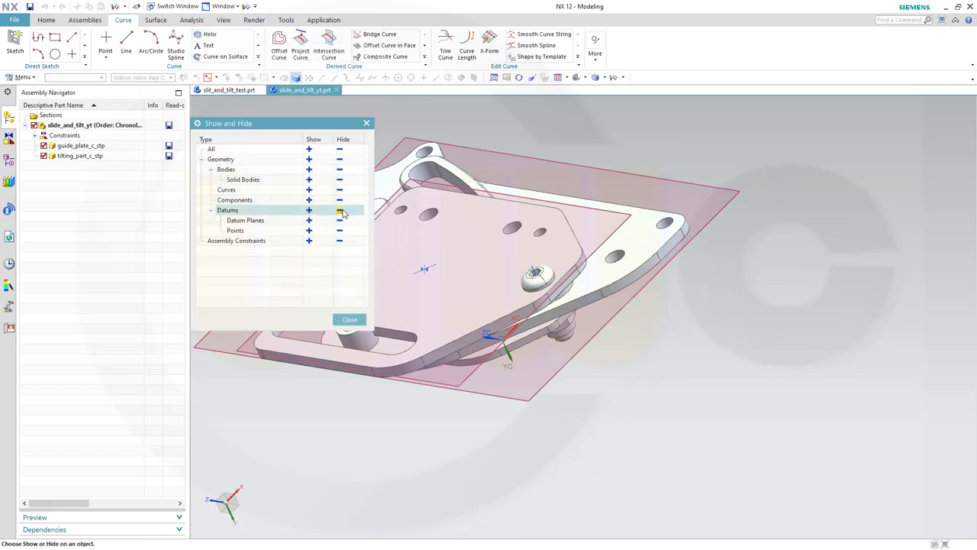
{"action": "left_click", "coordinate": [338, 220]}
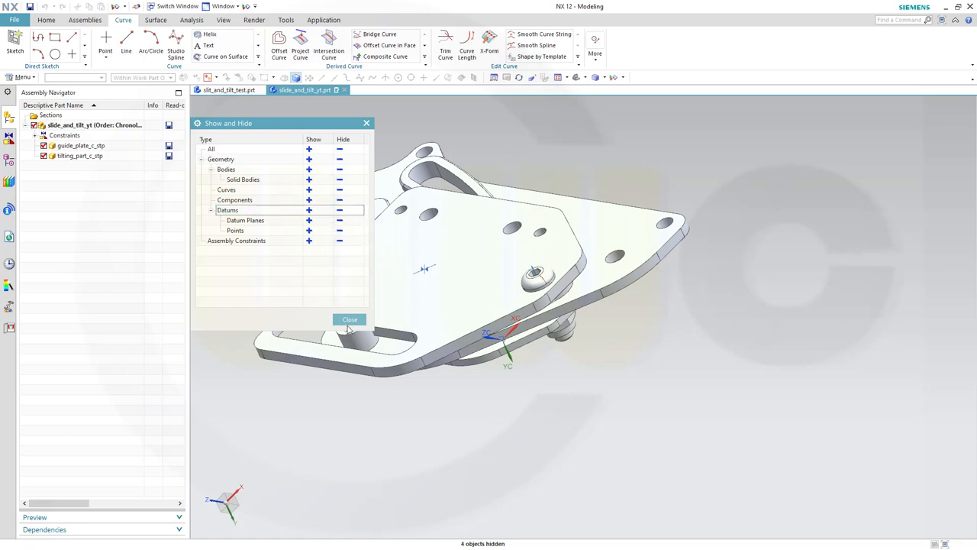
{"action": "left_click", "coordinate": [348, 319]}
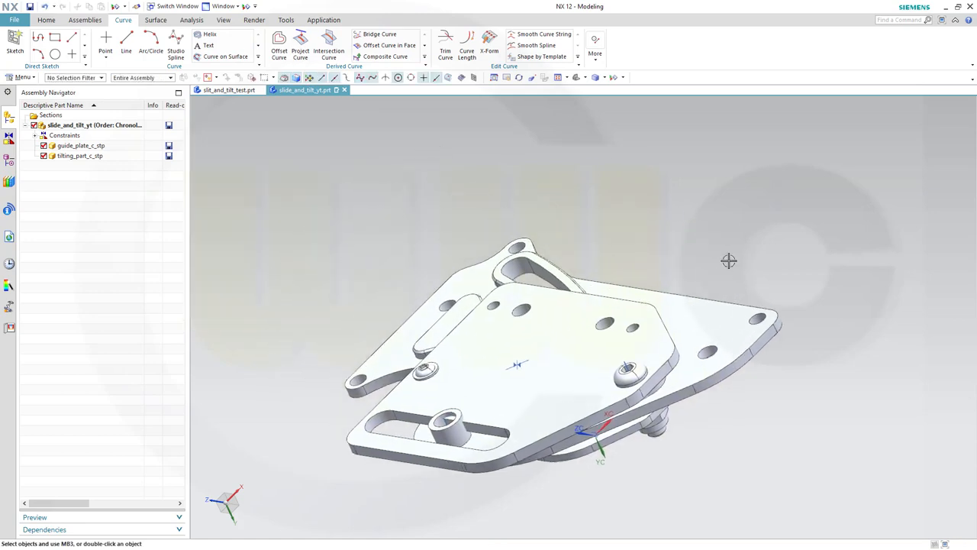
{"action": "left_click_drag", "start_coordinate": [728, 261], "coordinate": [400, 178]}
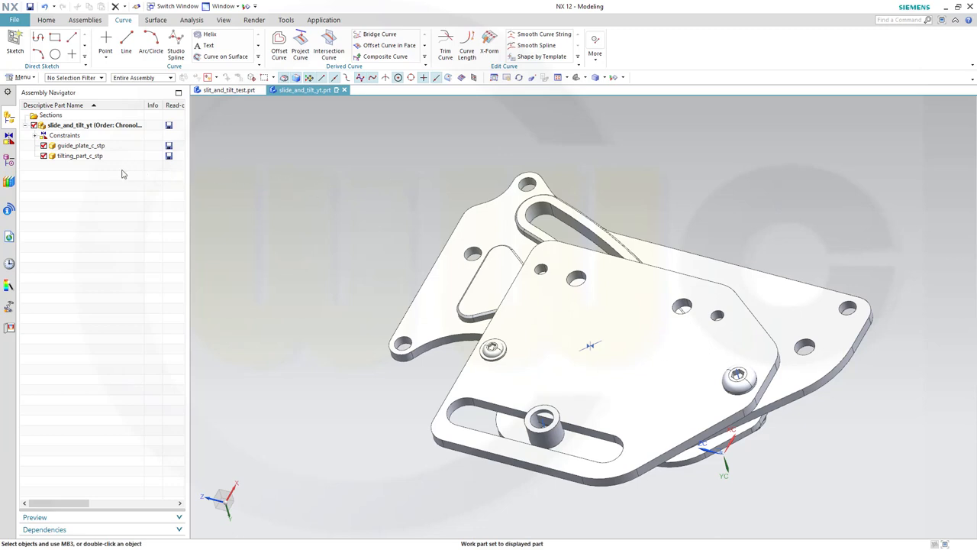
With tilting_part as work part, draw lines across the slot's left and right rounded ends
{"action": "double_click", "coordinate": [79, 155]}
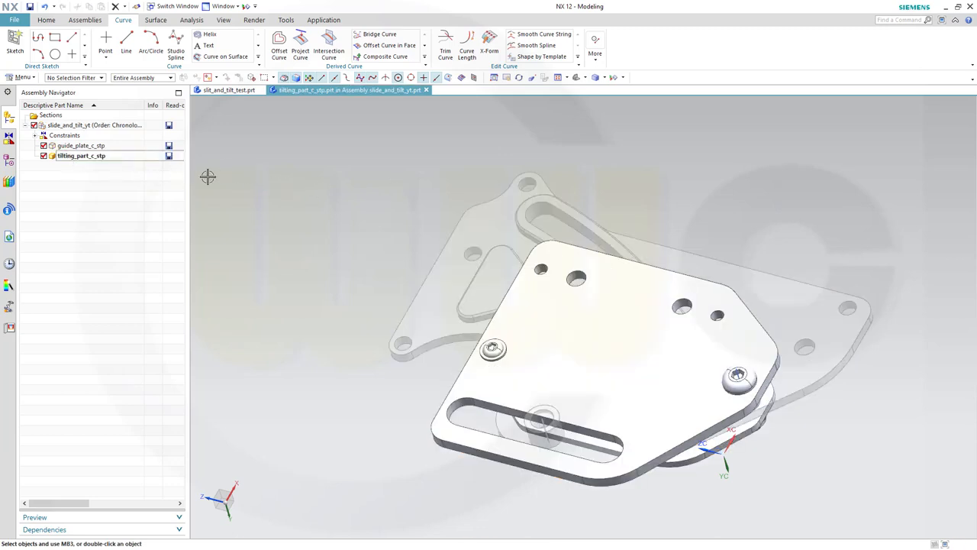
{"action": "left_click", "coordinate": [125, 46]}
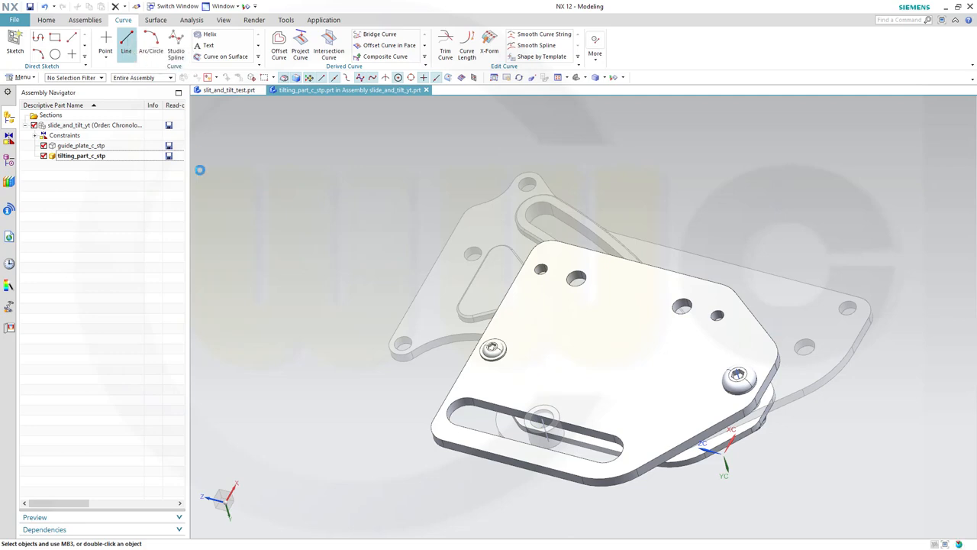
{"action": "left_click", "coordinate": [125, 43]}
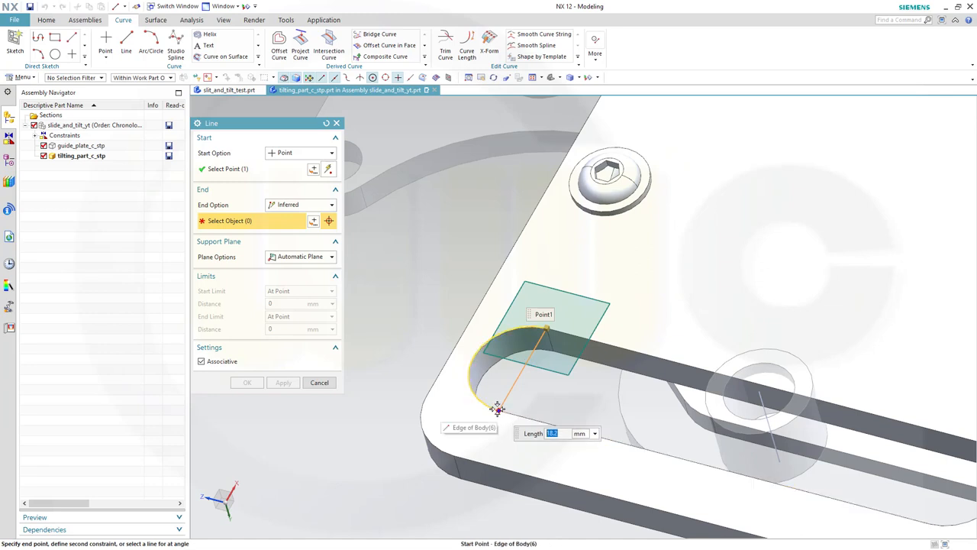
{"action": "left_click", "coordinate": [535, 400]}
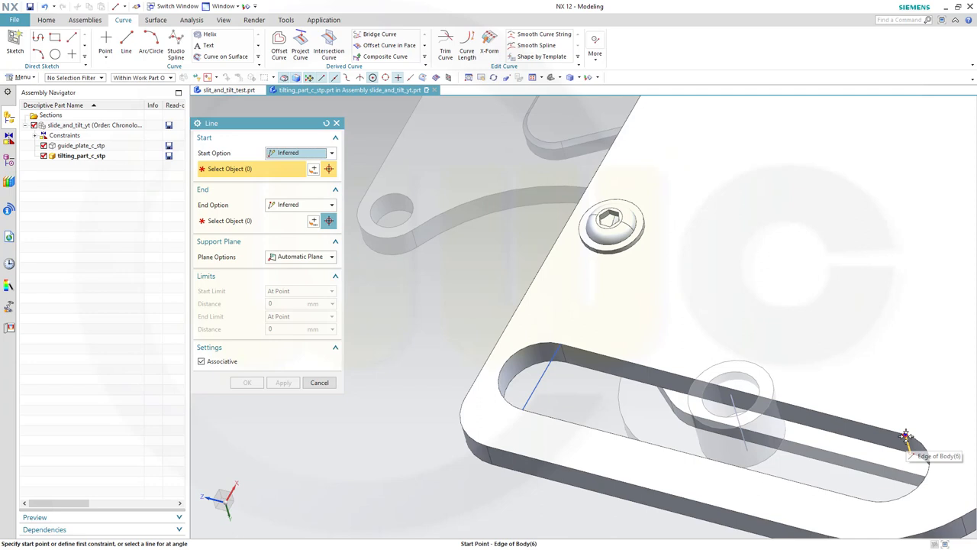
{"action": "left_click", "coordinate": [906, 437]}
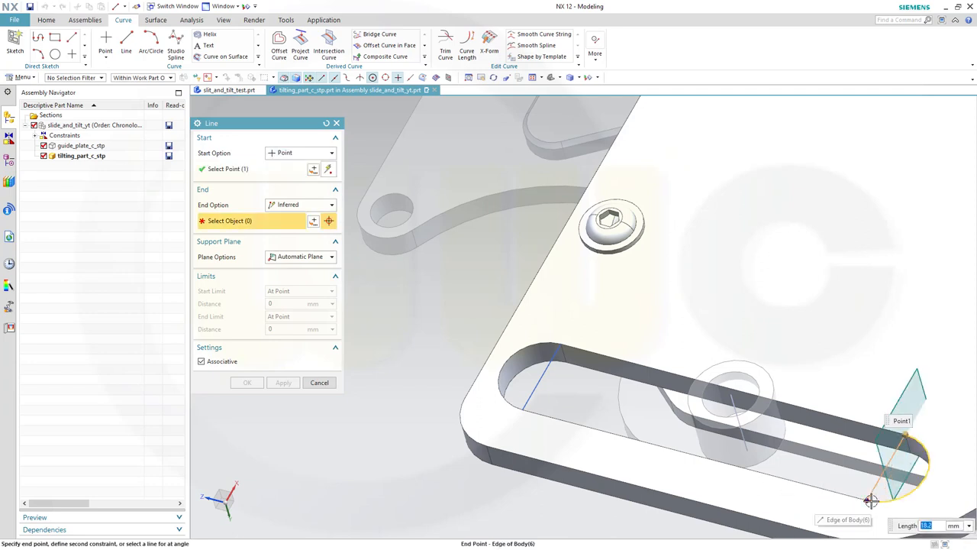
{"action": "left_click", "coordinate": [870, 501]}
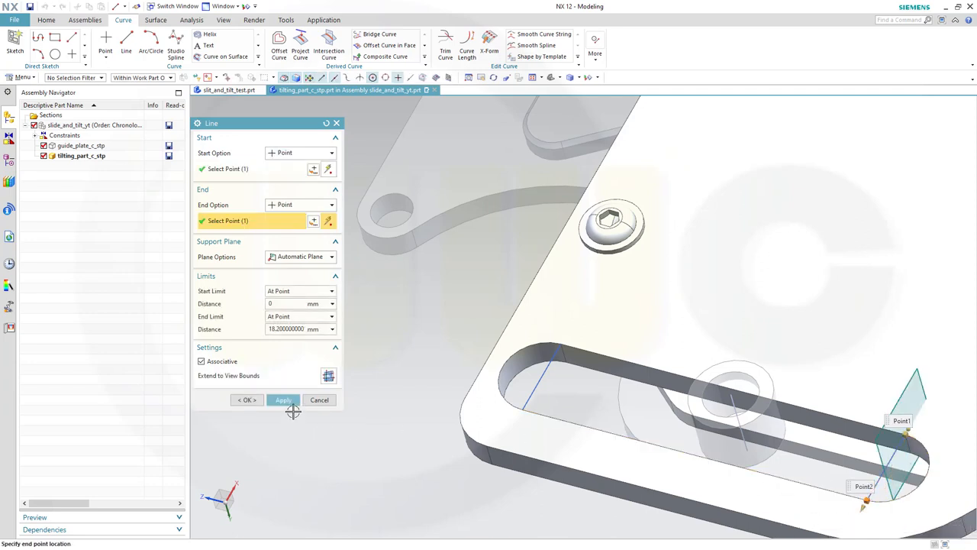
{"action": "left_click", "coordinate": [284, 400]}
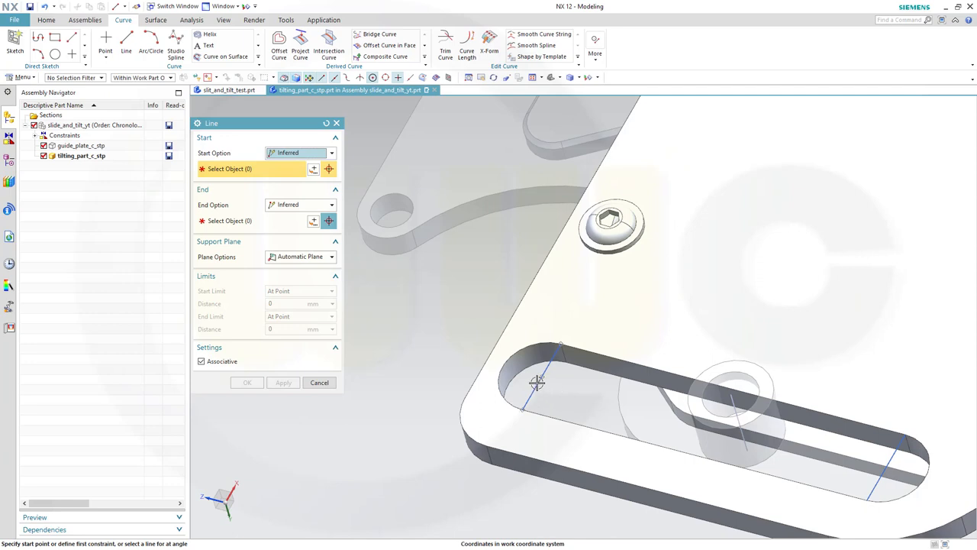
Draw the centreline along the slot between the two end lines
{"action": "left_click", "coordinate": [537, 381]}
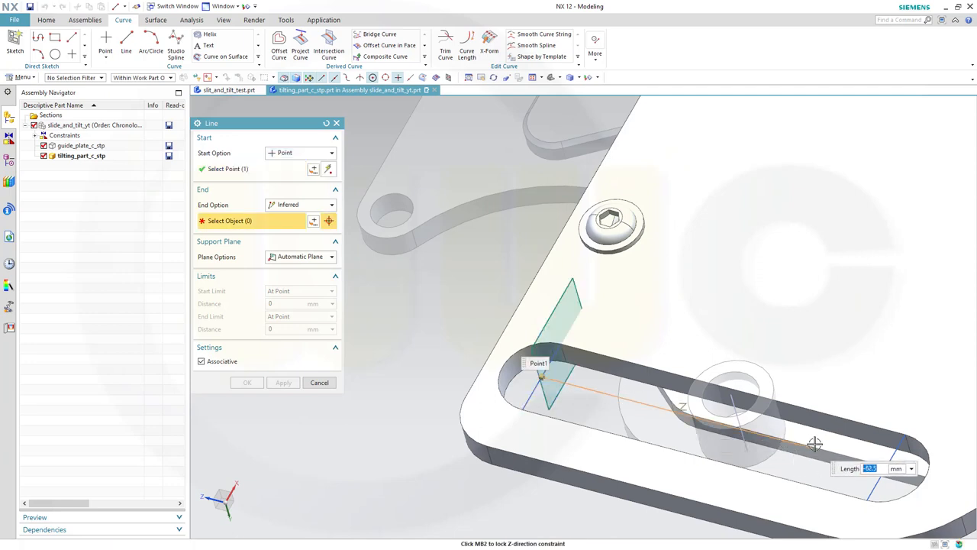
{"action": "left_click", "coordinate": [885, 470]}
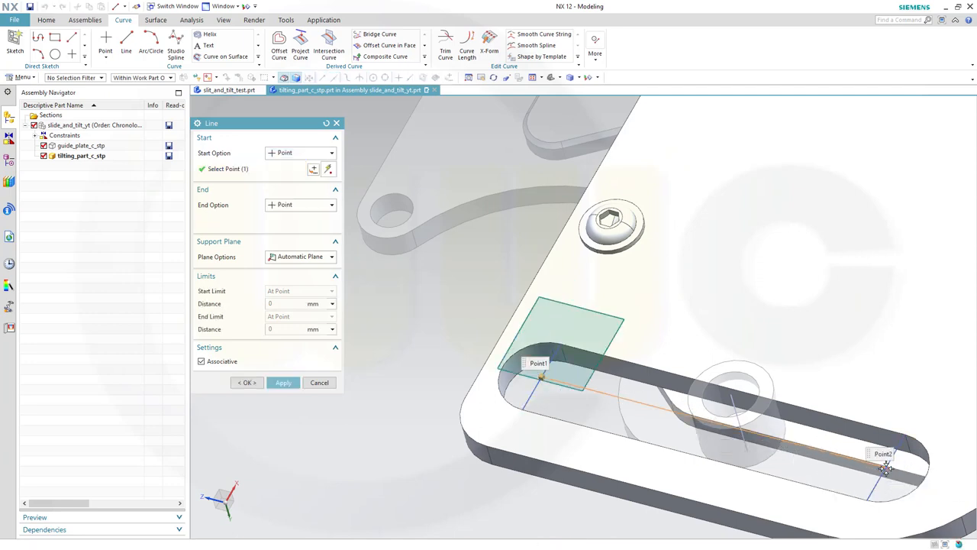
{"action": "left_click", "coordinate": [319, 381]}
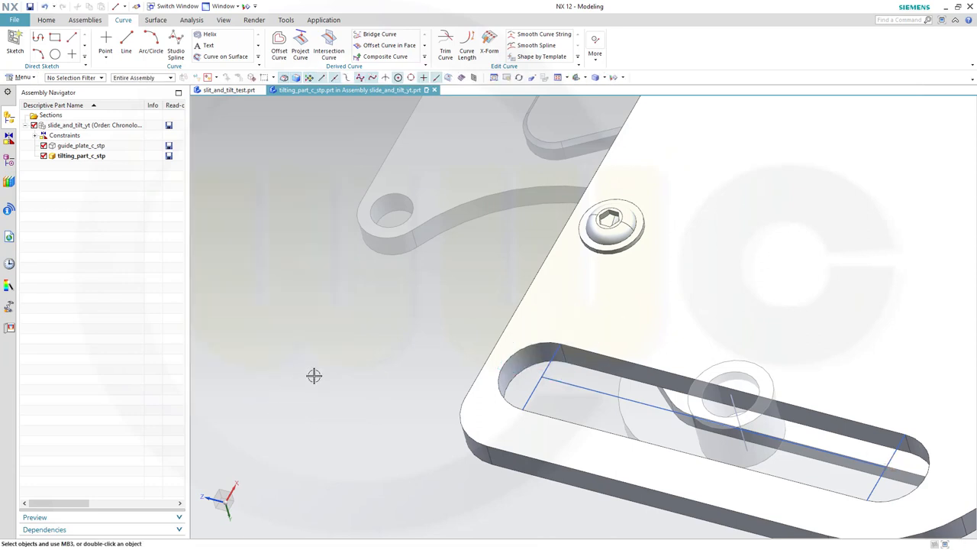
{"action": "mouse_move", "coordinate": [263, 177]}
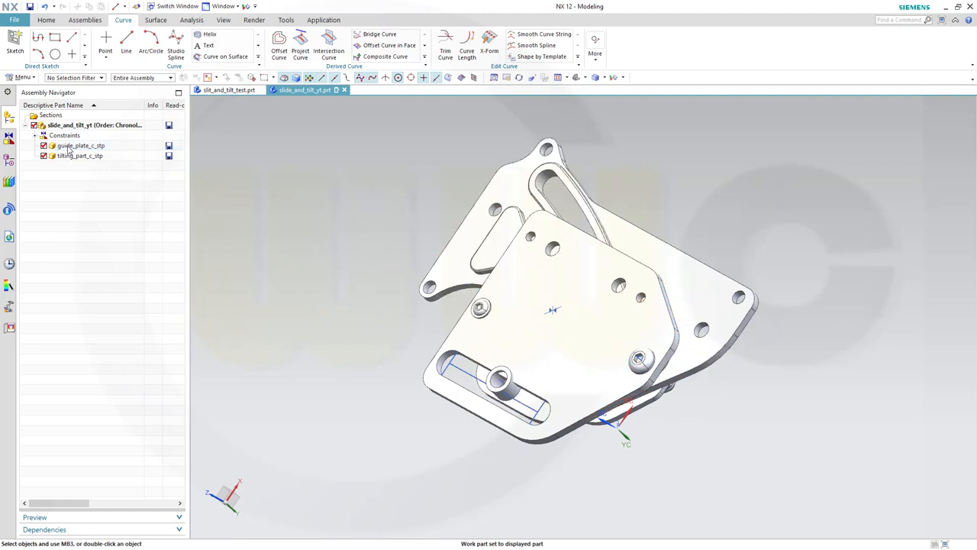
Make guide_plate the work part, save it, and start a sketch on its flat face
{"action": "double_click", "coordinate": [81, 145]}
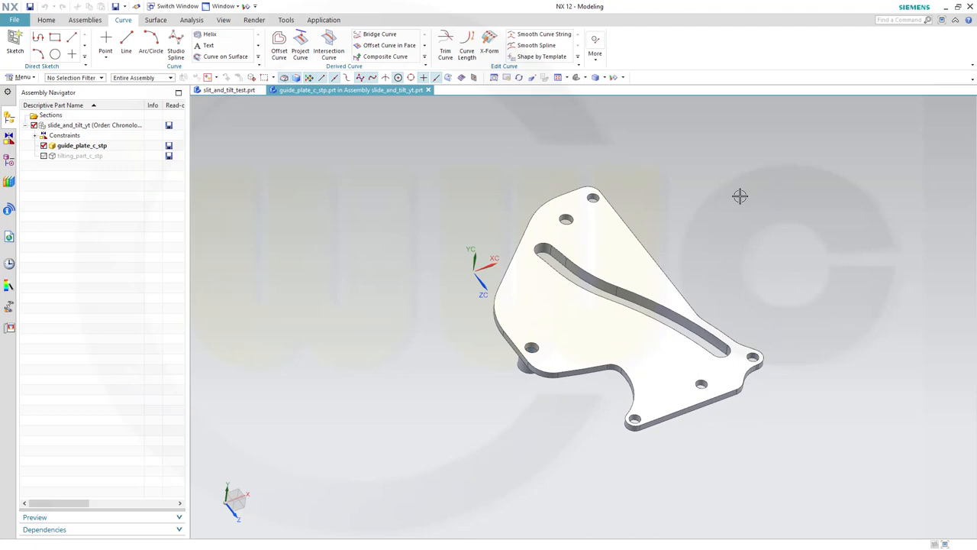
{"action": "left_click", "coordinate": [31, 37]}
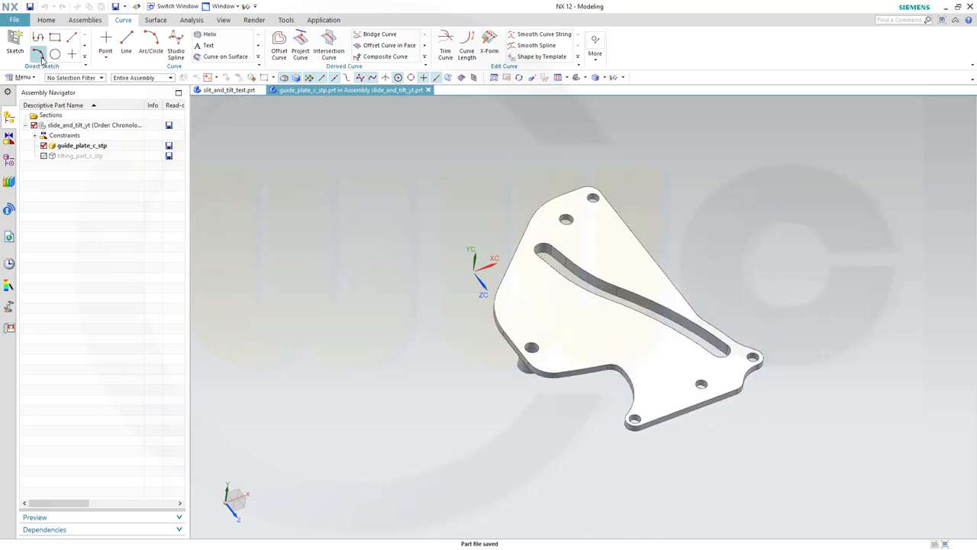
{"action": "left_click", "coordinate": [16, 43]}
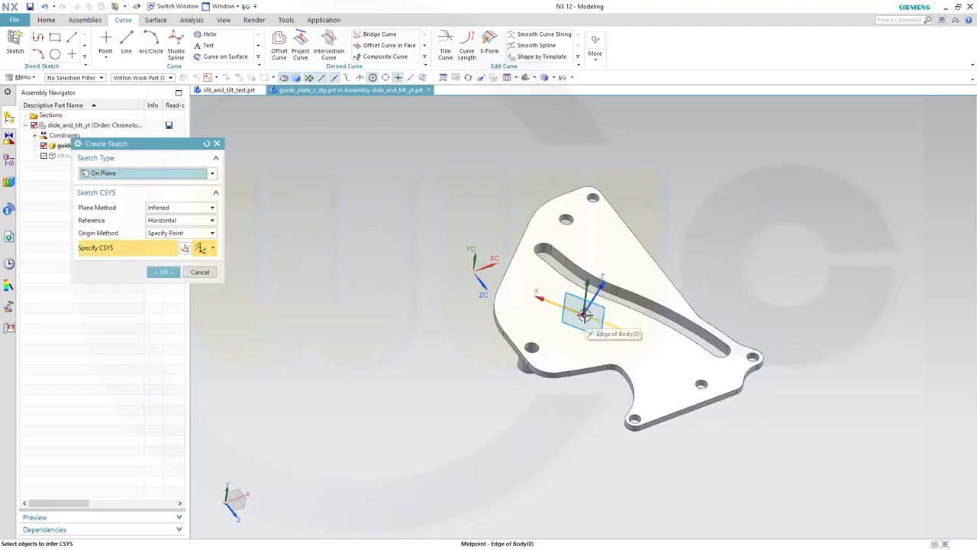
{"action": "left_click", "coordinate": [583, 313]}
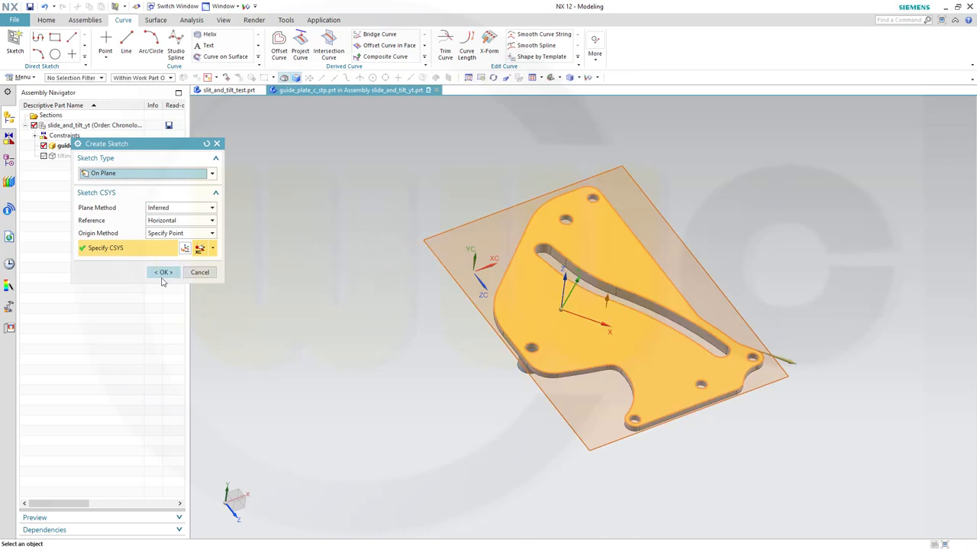
{"action": "left_click", "coordinate": [161, 272]}
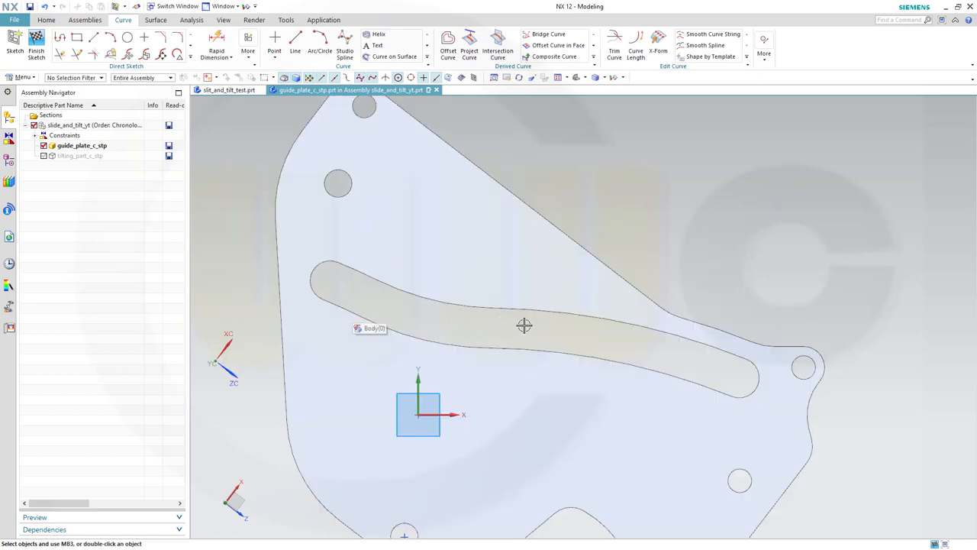
{"action": "mouse_move", "coordinate": [736, 297]}
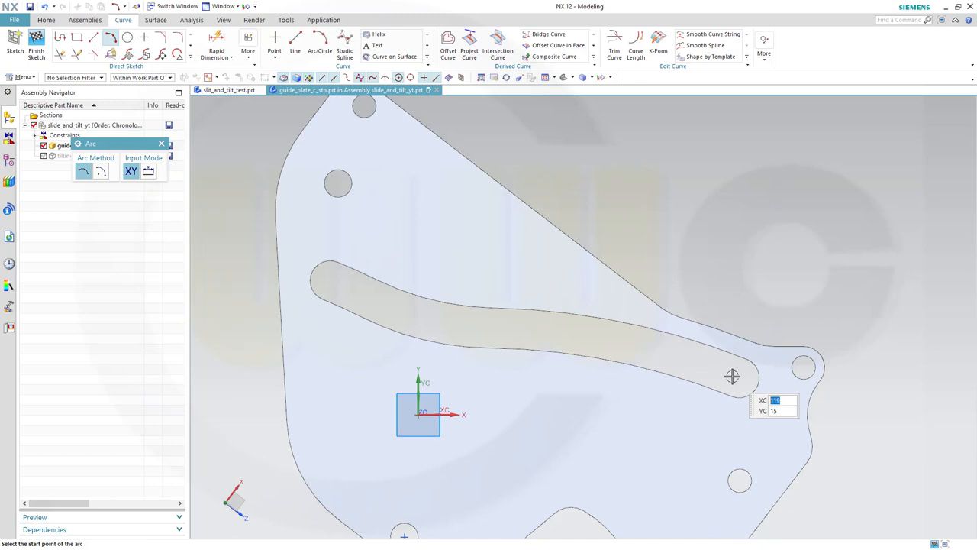
Draw three-point arcs along the centre of the curved slot from its right and left ends
{"action": "left_click", "coordinate": [732, 375]}
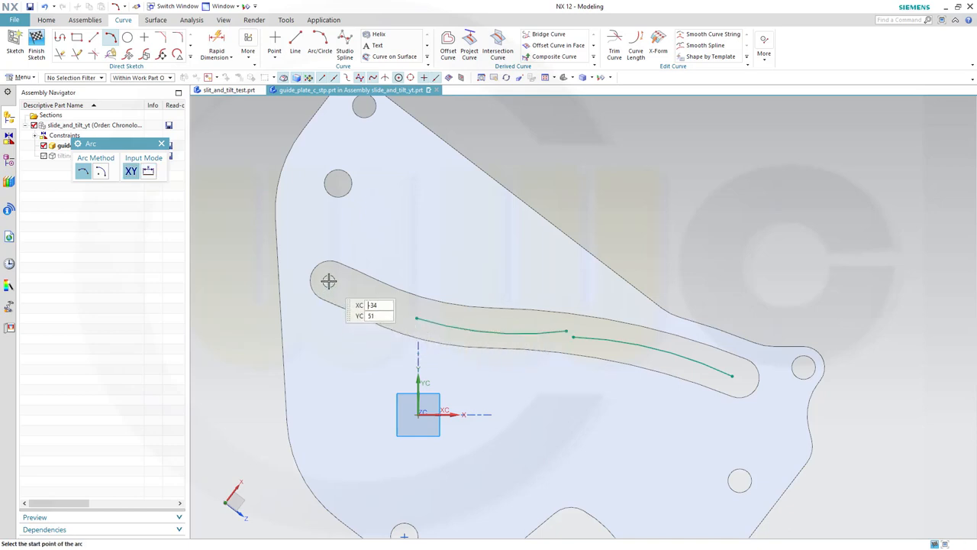
{"action": "mouse_move", "coordinate": [324, 287]}
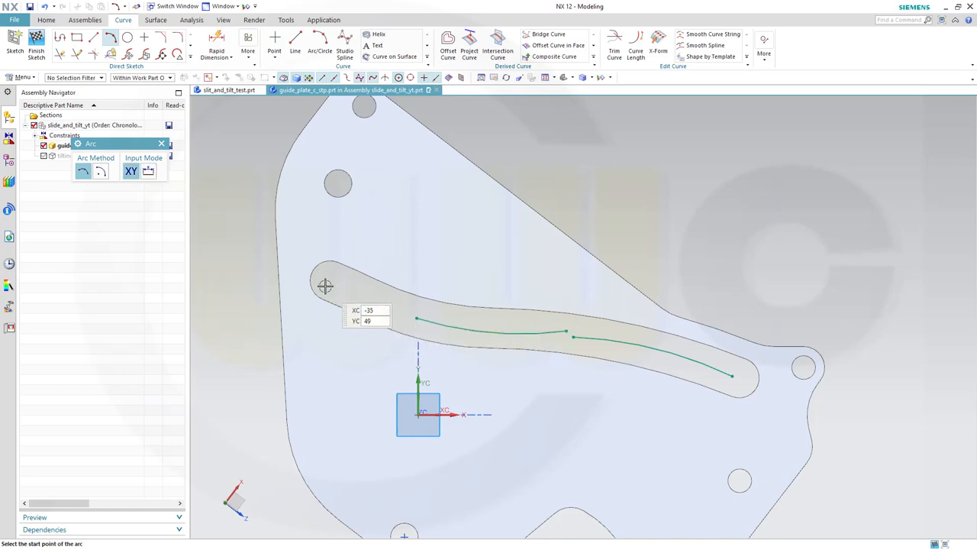
{"action": "left_click", "coordinate": [323, 287]}
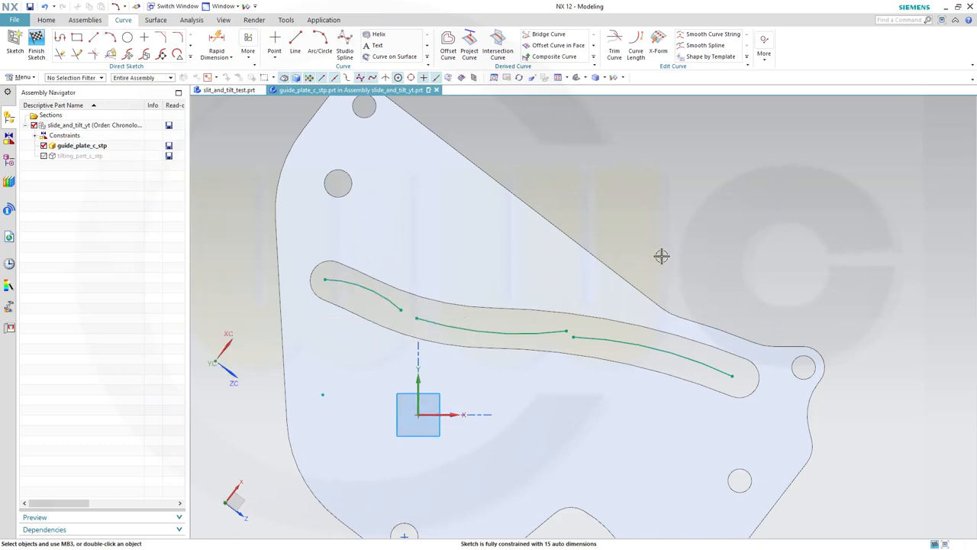
{"action": "mouse_move", "coordinate": [375, 312]}
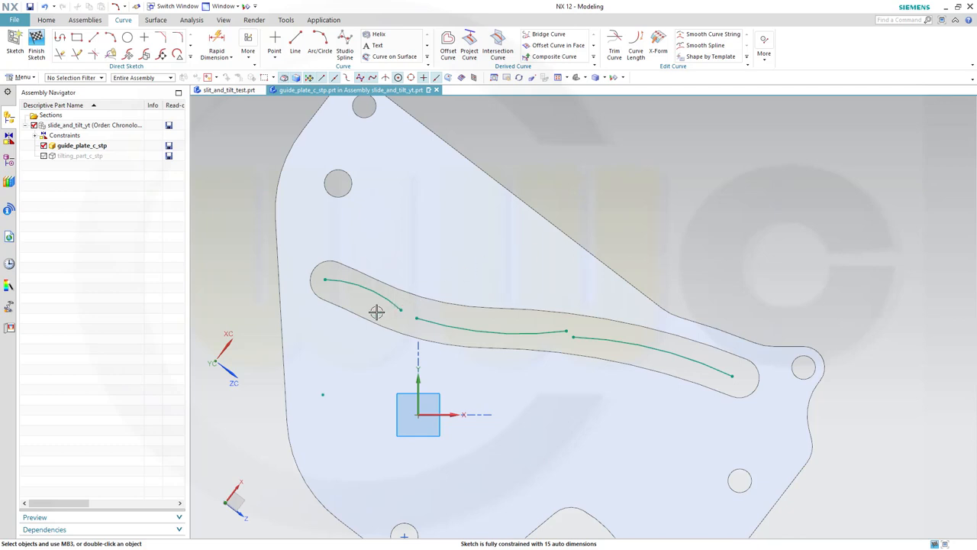
{"action": "mouse_move", "coordinate": [647, 242]}
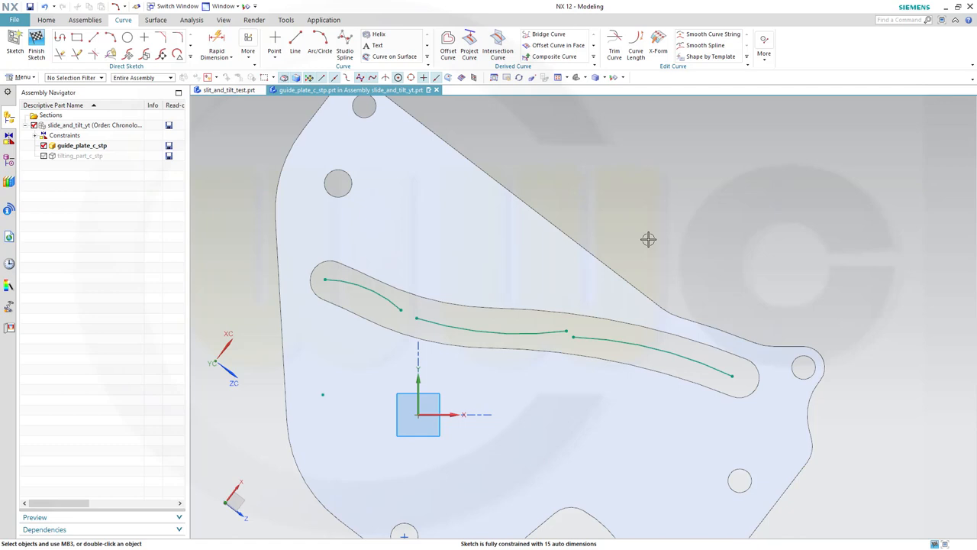
{"action": "mouse_move", "coordinate": [647, 235]}
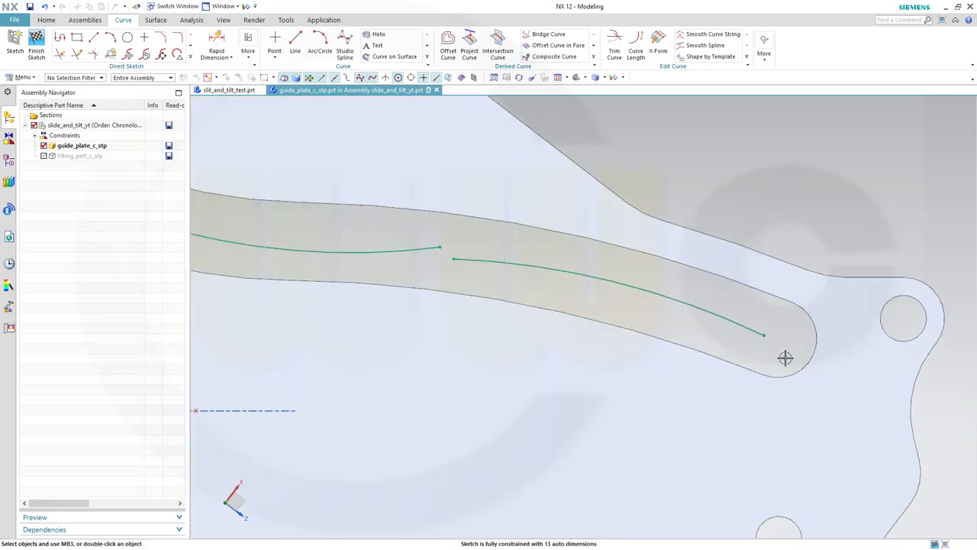
{"action": "mouse_move", "coordinate": [775, 337]}
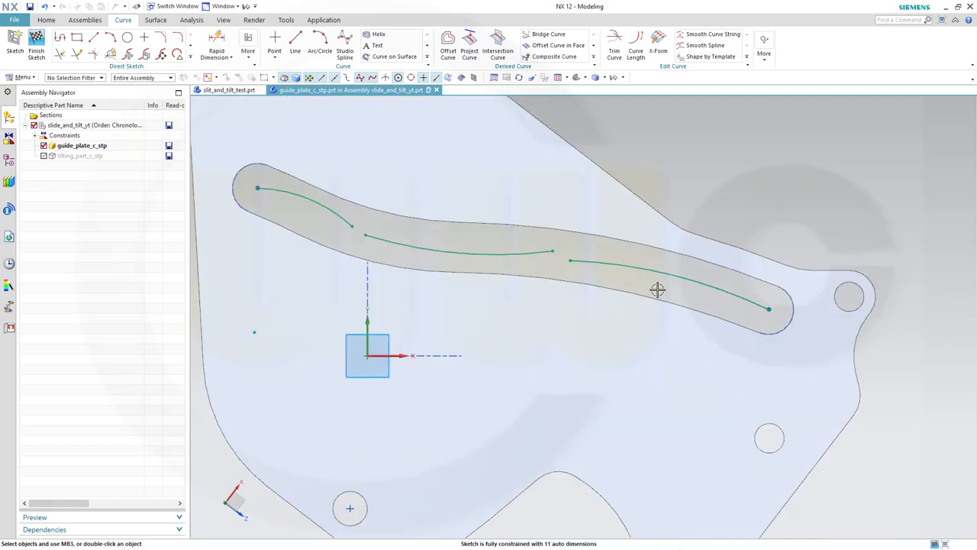
{"action": "mouse_move", "coordinate": [654, 298]}
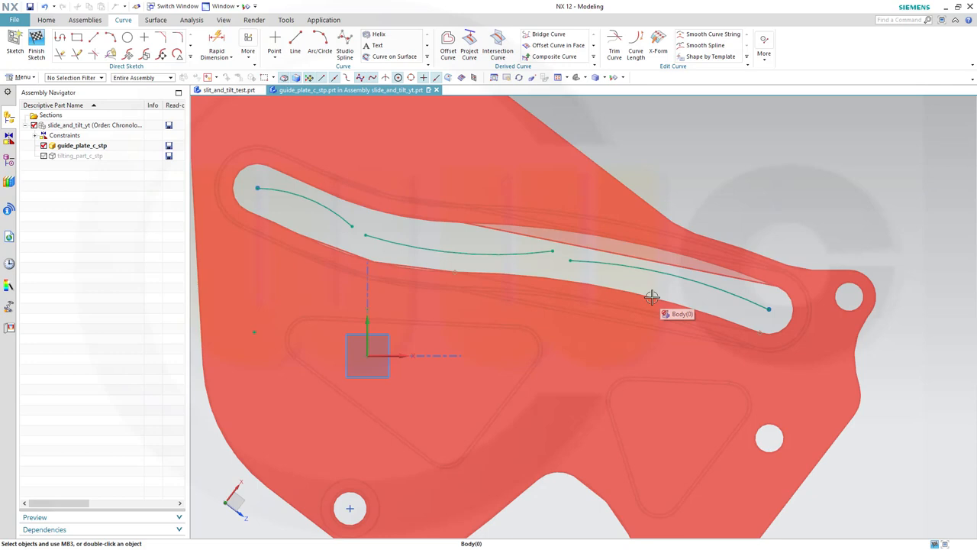
Add arcs and a diagonal line inside the slot, snapping to its edges and existing curve points
{"action": "left_click", "coordinate": [651, 296]}
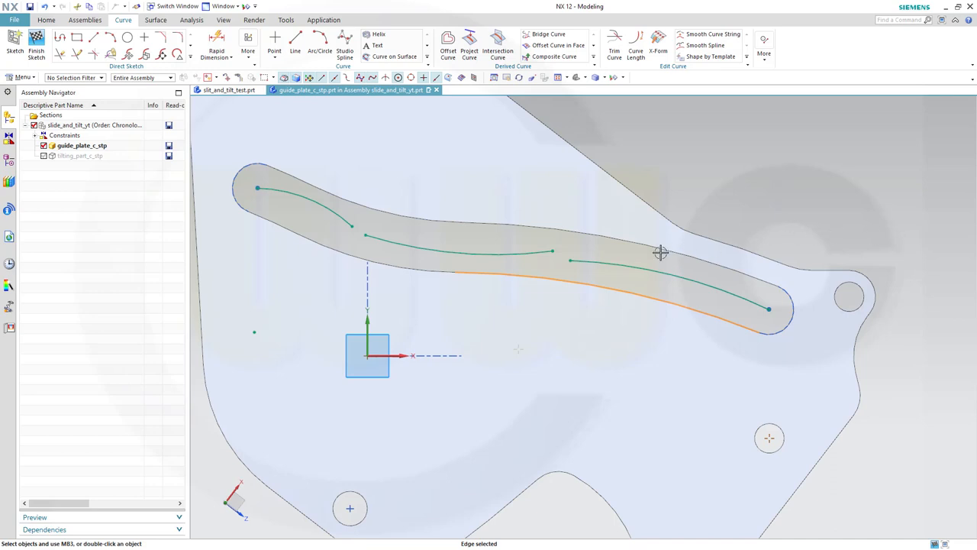
{"action": "left_click", "coordinate": [659, 260]}
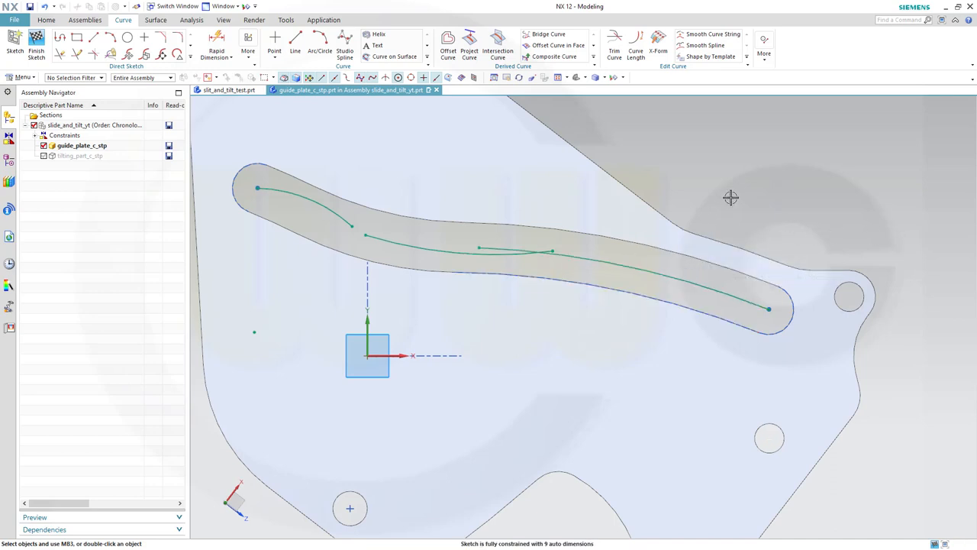
{"action": "mouse_move", "coordinate": [282, 211]}
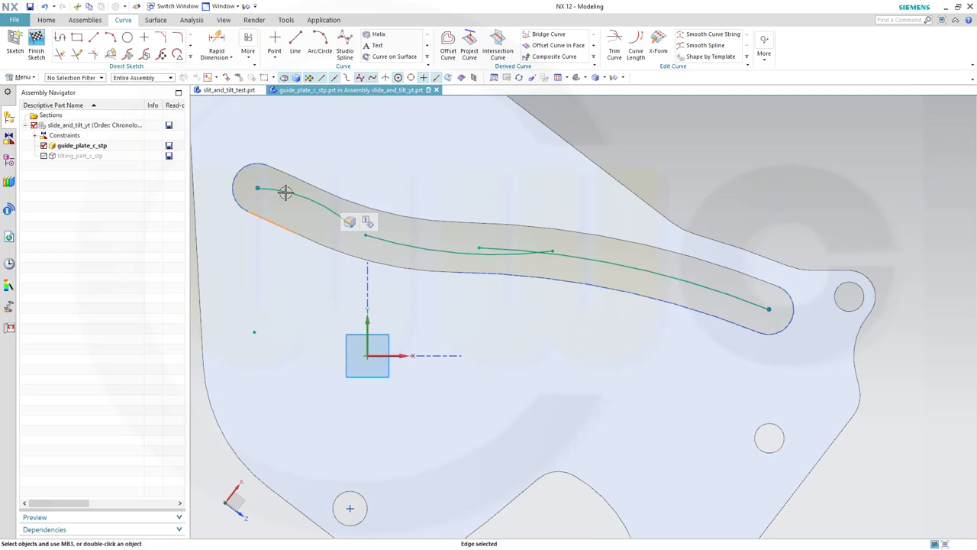
{"action": "left_click", "coordinate": [306, 206]}
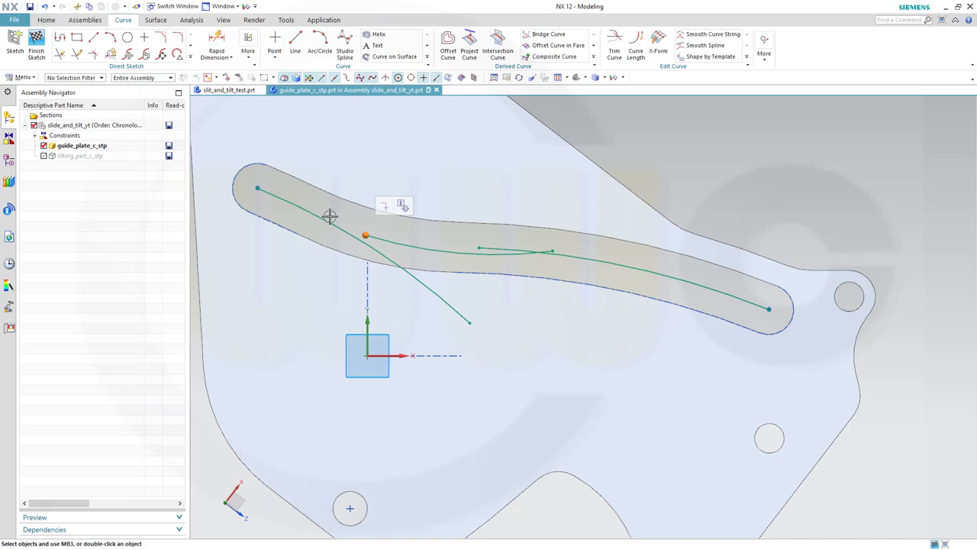
{"action": "left_click", "coordinate": [333, 214]}
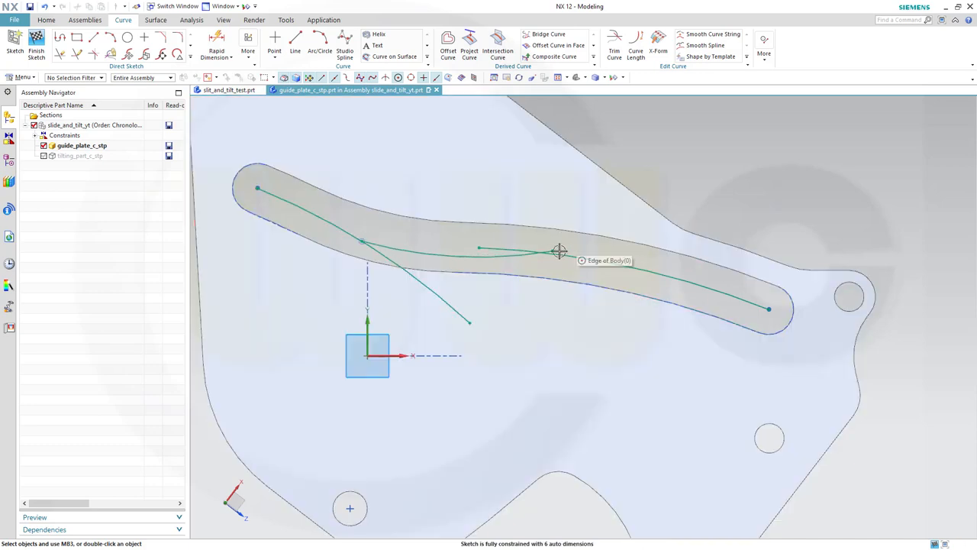
{"action": "left_click", "coordinate": [559, 252]}
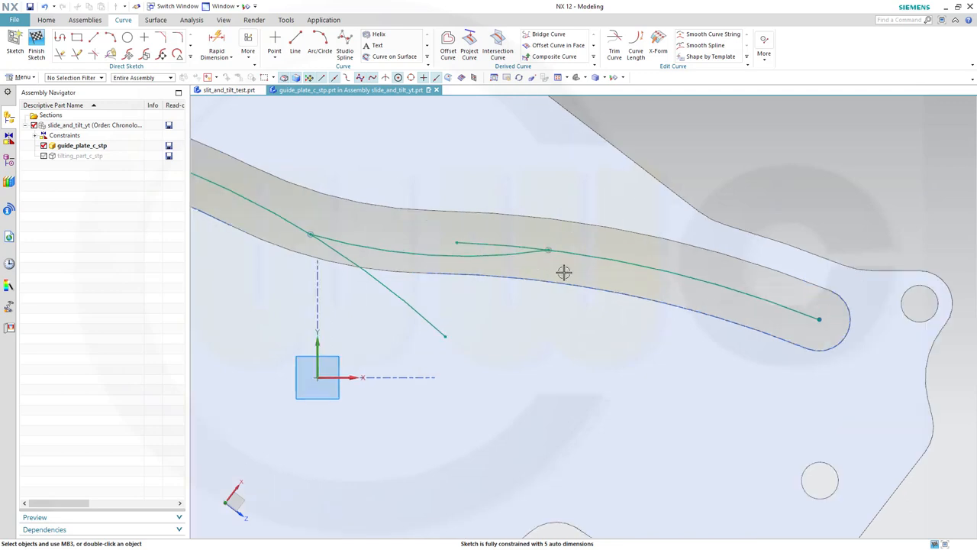
{"action": "mouse_move", "coordinate": [415, 241]}
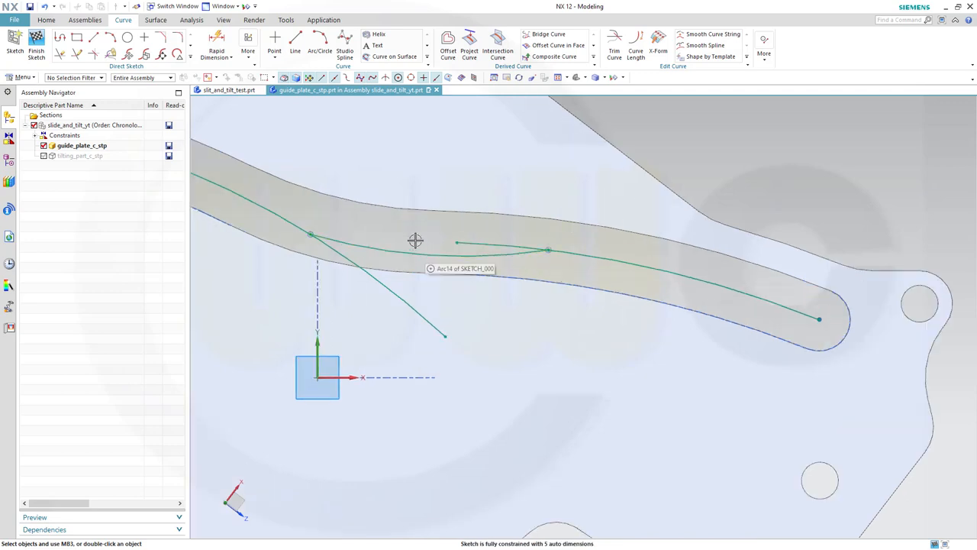
{"action": "mouse_move", "coordinate": [403, 253]}
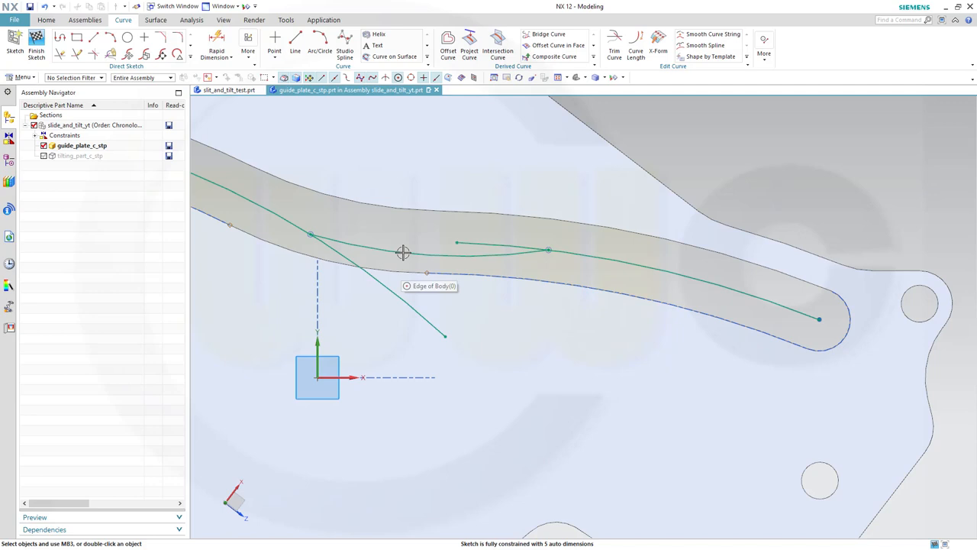
{"action": "mouse_move", "coordinate": [465, 222]}
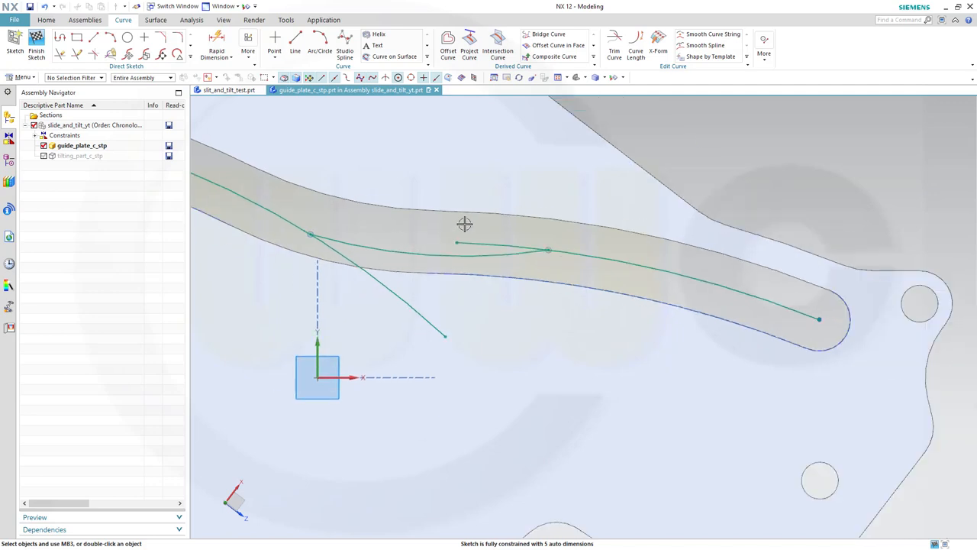
{"action": "left_click_drag", "start_coordinate": [464, 223], "coordinate": [813, 171]}
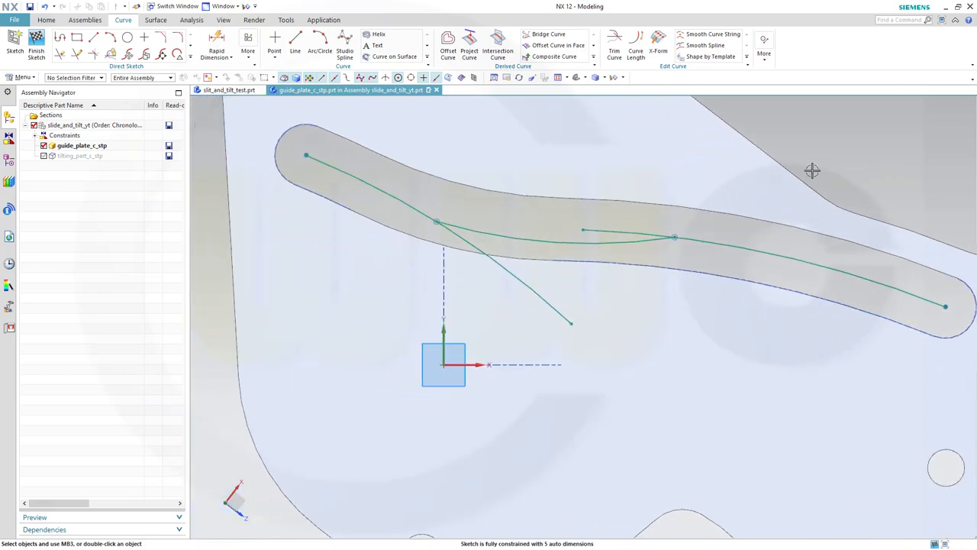
{"action": "mouse_move", "coordinate": [290, 168]}
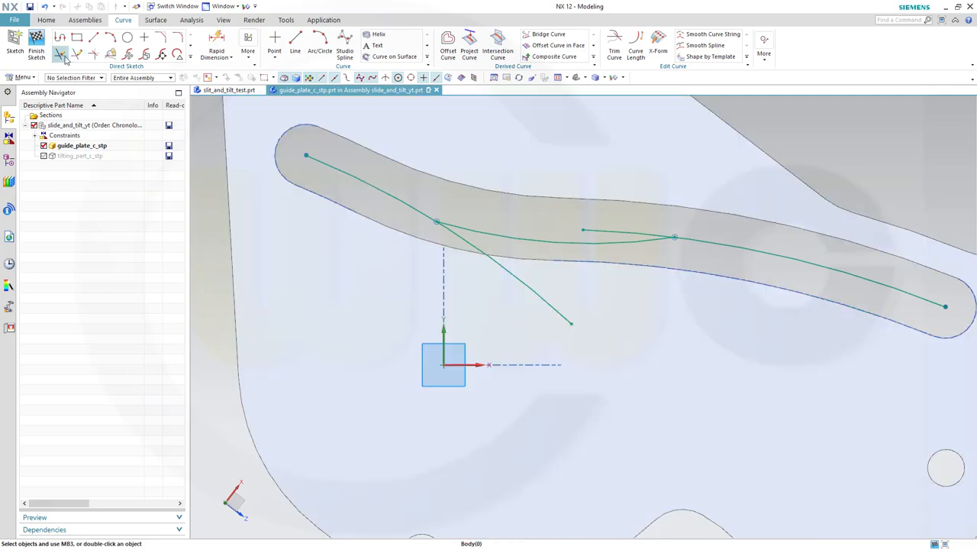
Quick Trim away the stray crossing line, the left-end straight piece and the middle leftover
{"action": "left_click", "coordinate": [61, 53]}
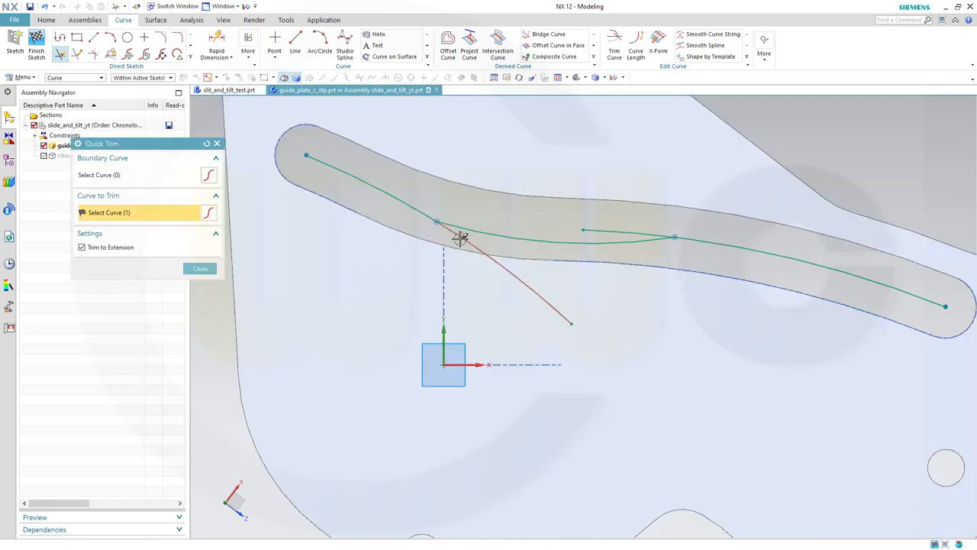
{"action": "left_click", "coordinate": [461, 239]}
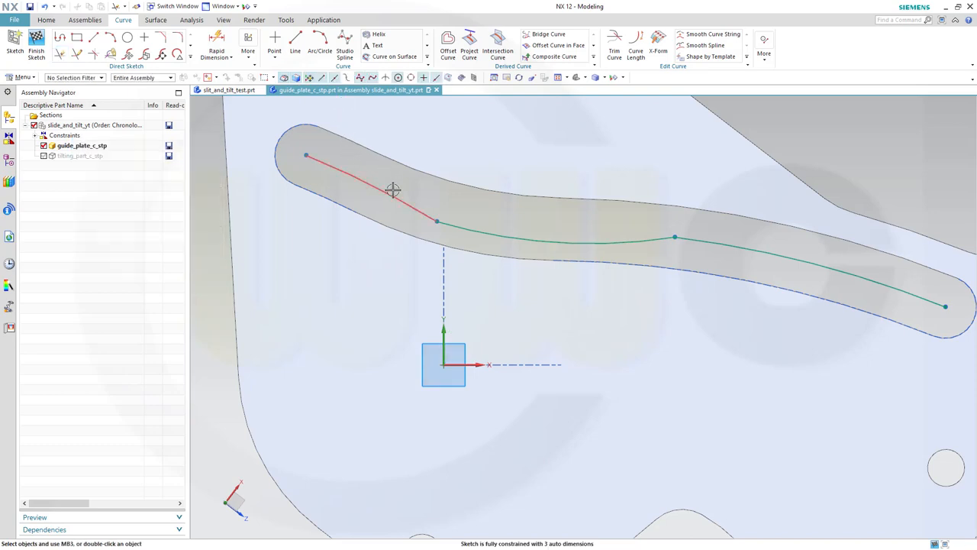
{"action": "left_click", "coordinate": [374, 175]}
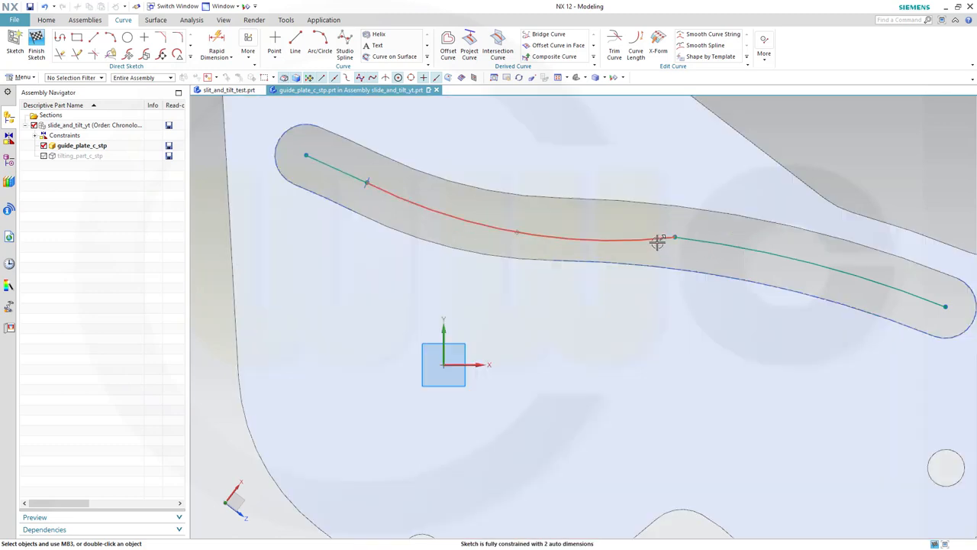
{"action": "left_click", "coordinate": [658, 243]}
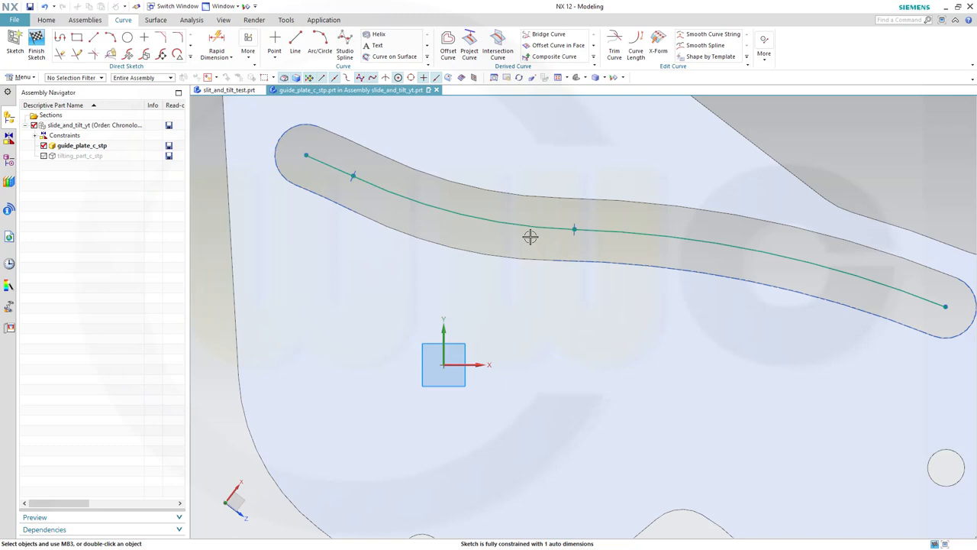
{"action": "mouse_move", "coordinate": [446, 205]}
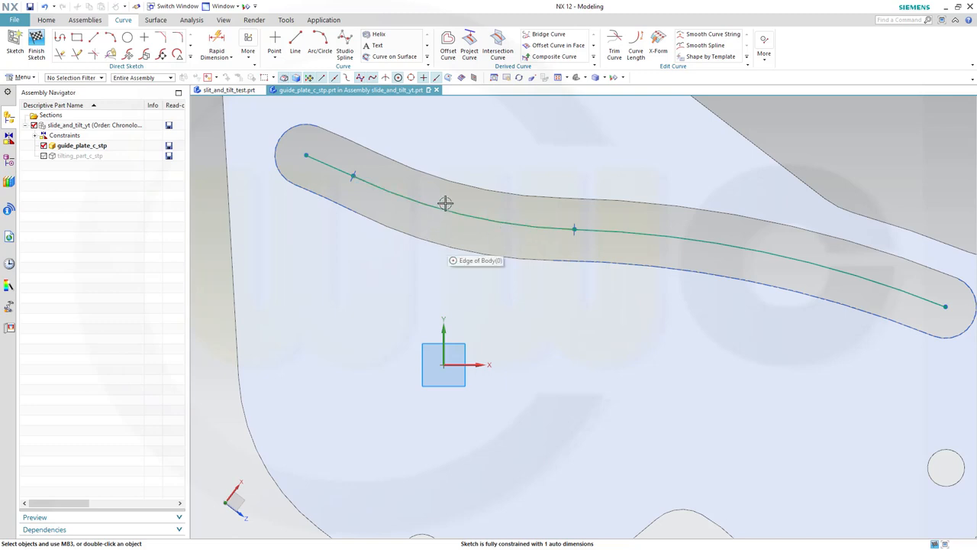
{"action": "mouse_move", "coordinate": [470, 238]}
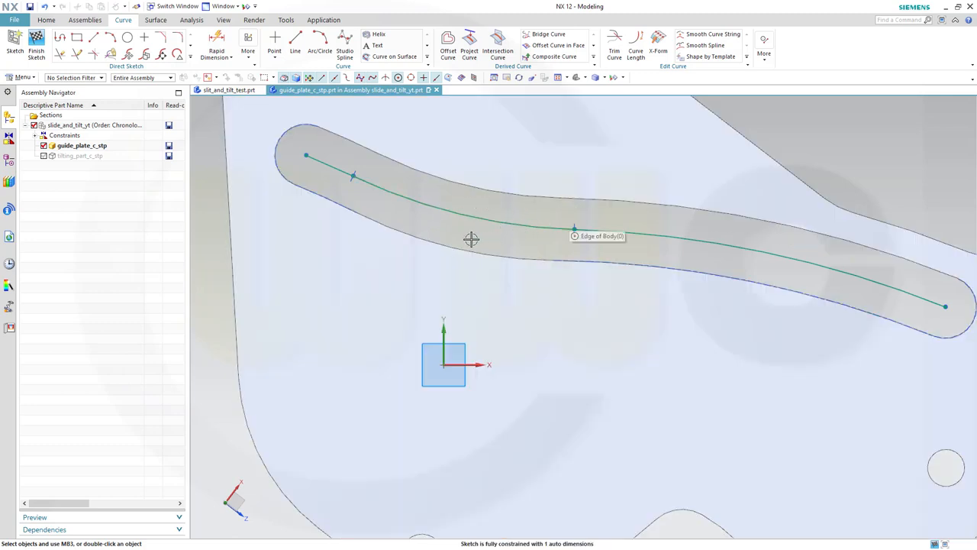
{"action": "mouse_move", "coordinate": [407, 176]}
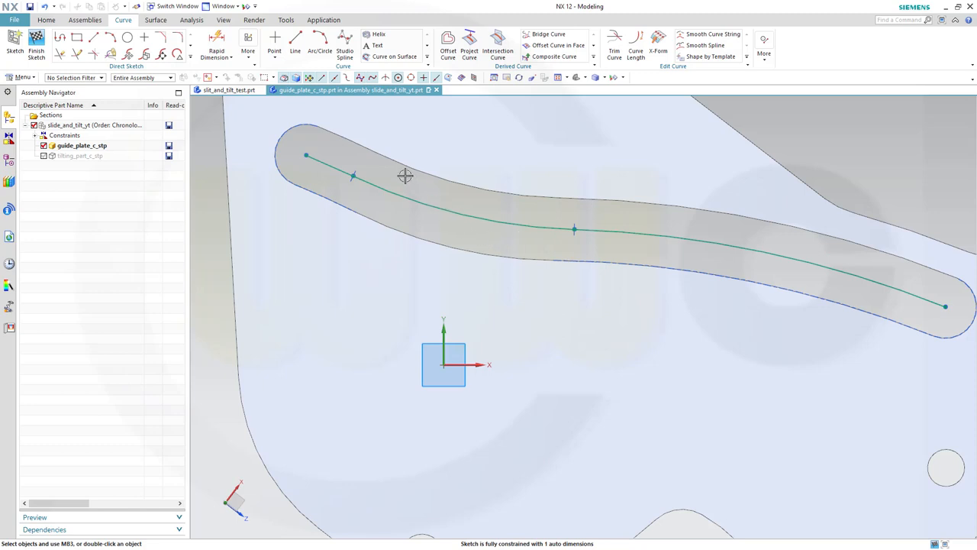
{"action": "mouse_move", "coordinate": [352, 176]}
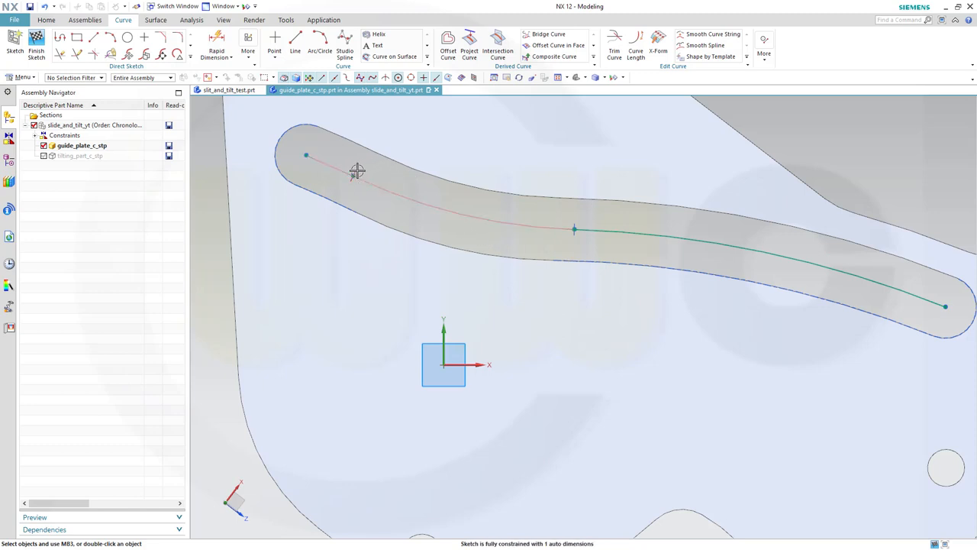
Make the centre-chain arcs tangent via QuickPick and finish the sketch
{"action": "left_click", "coordinate": [357, 171]}
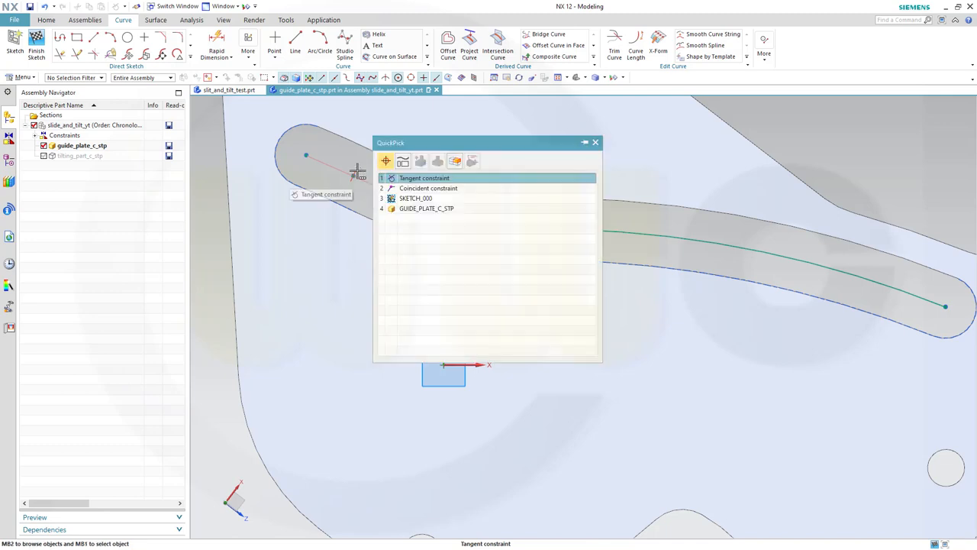
{"action": "left_click", "coordinate": [424, 178]}
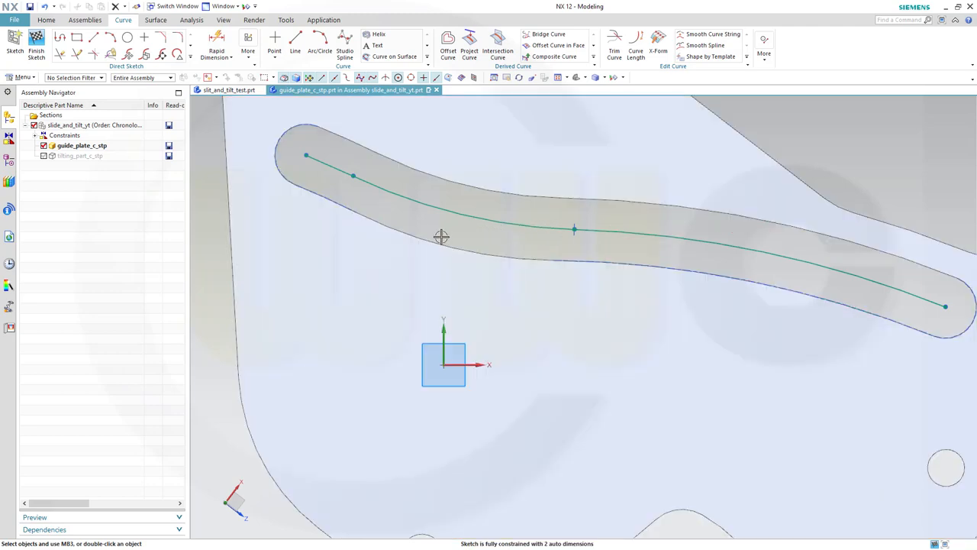
{"action": "mouse_move", "coordinate": [441, 238]}
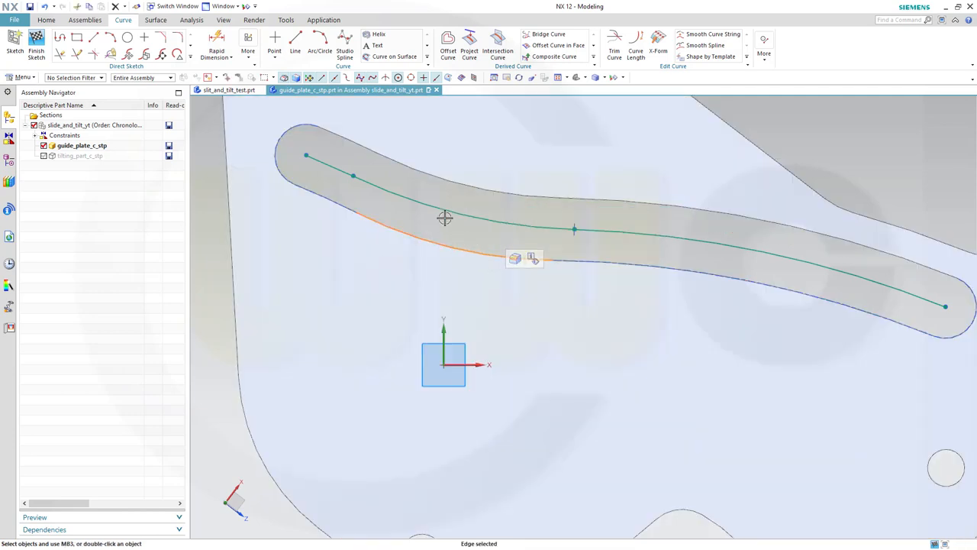
{"action": "left_click", "coordinate": [446, 220]}
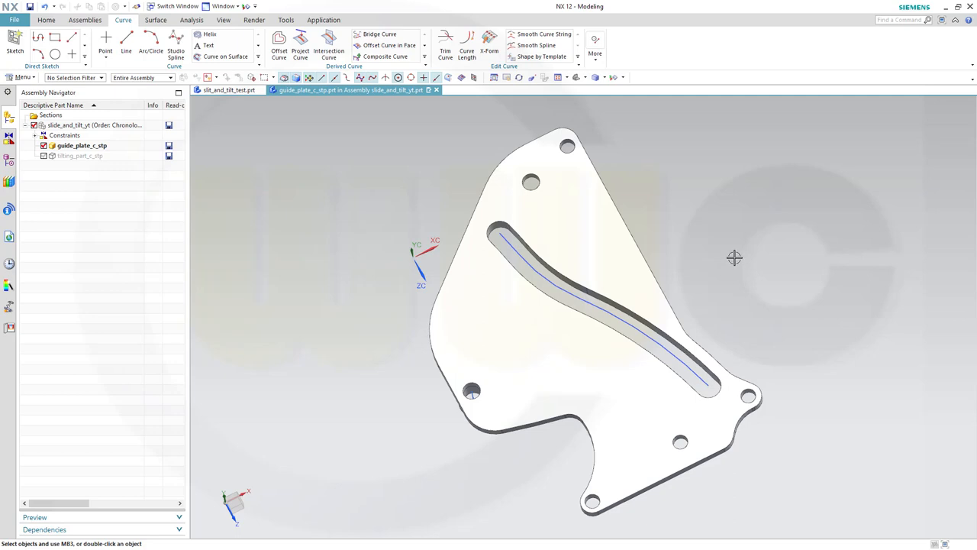
{"action": "mouse_move", "coordinate": [660, 331]}
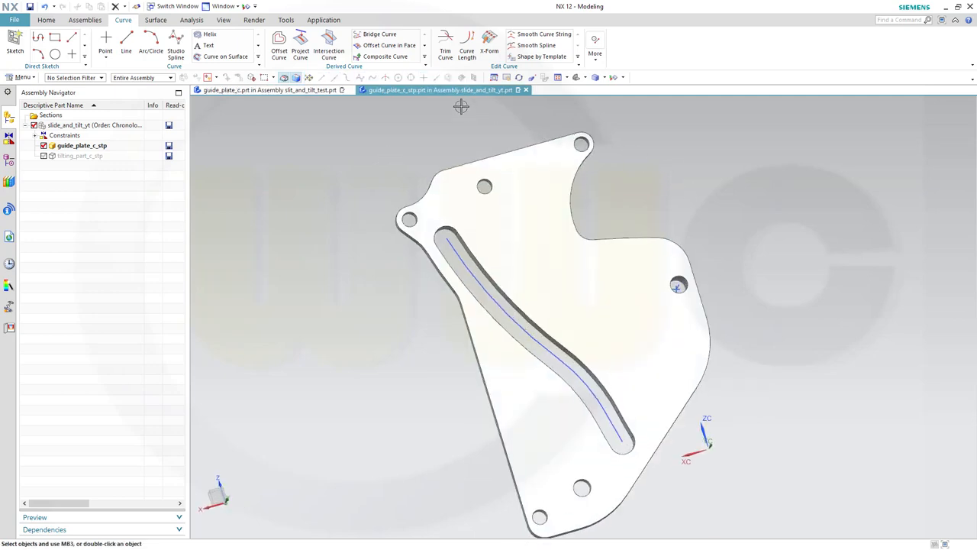
Create a Composite Curve of the three slot arcs with Hide Original on and Join Curves set to General
{"action": "left_click", "coordinate": [385, 57]}
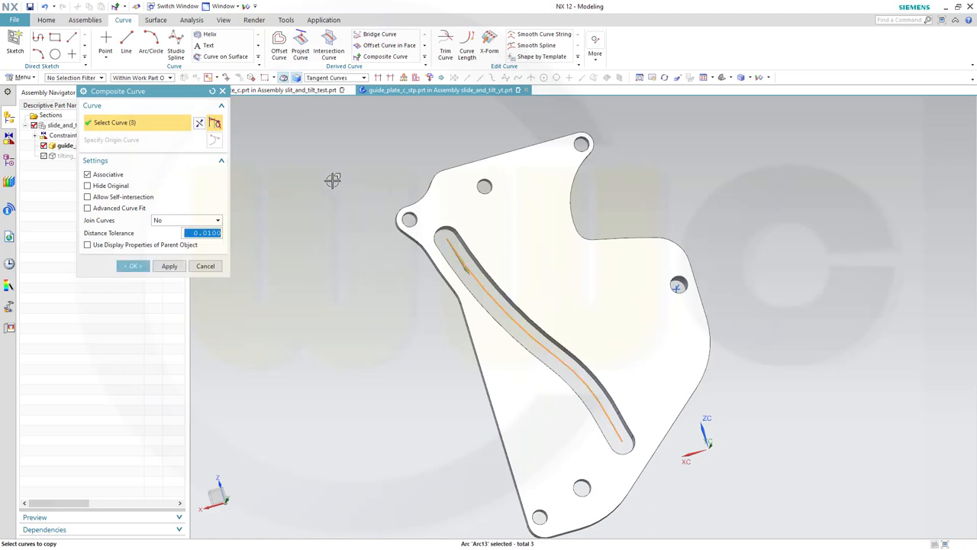
{"action": "mouse_move", "coordinate": [136, 229]}
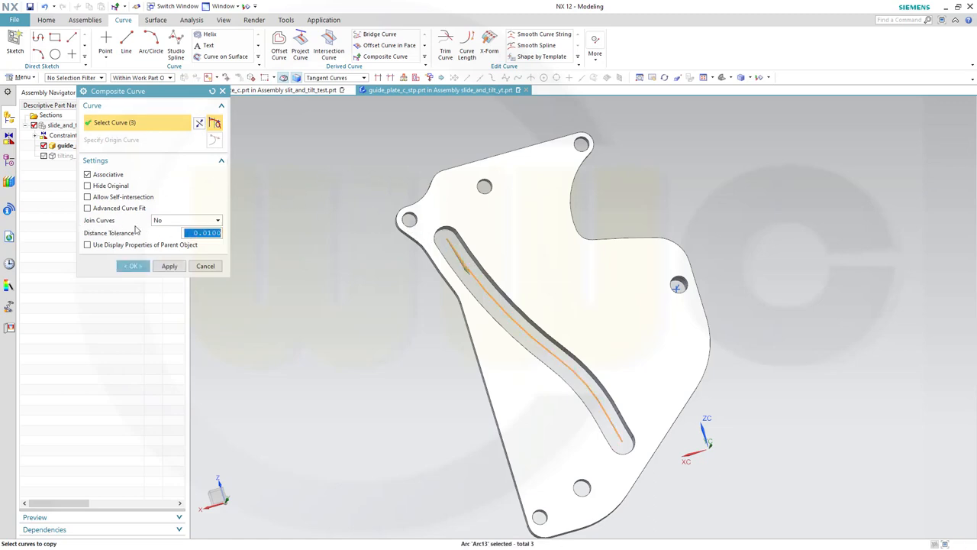
{"action": "left_click", "coordinate": [87, 186]}
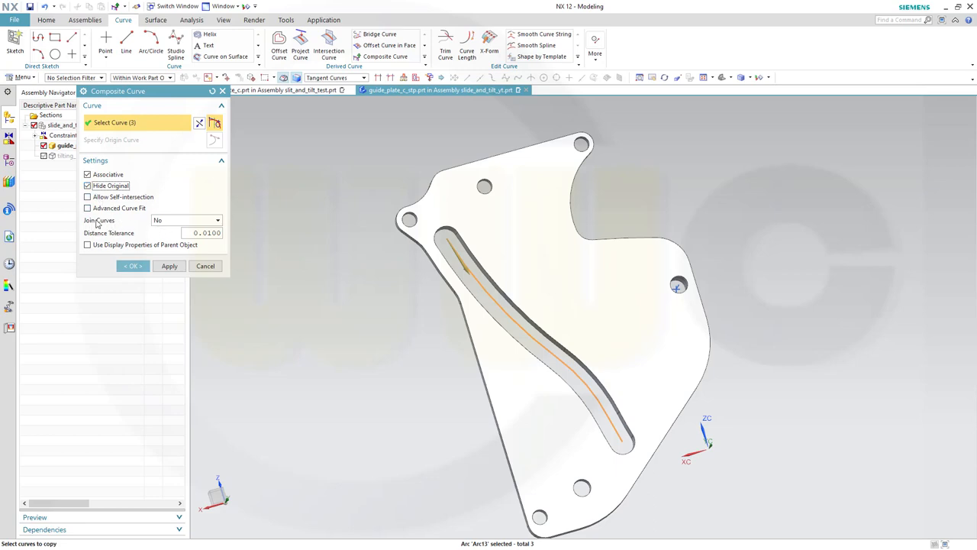
{"action": "mouse_move", "coordinate": [136, 226]}
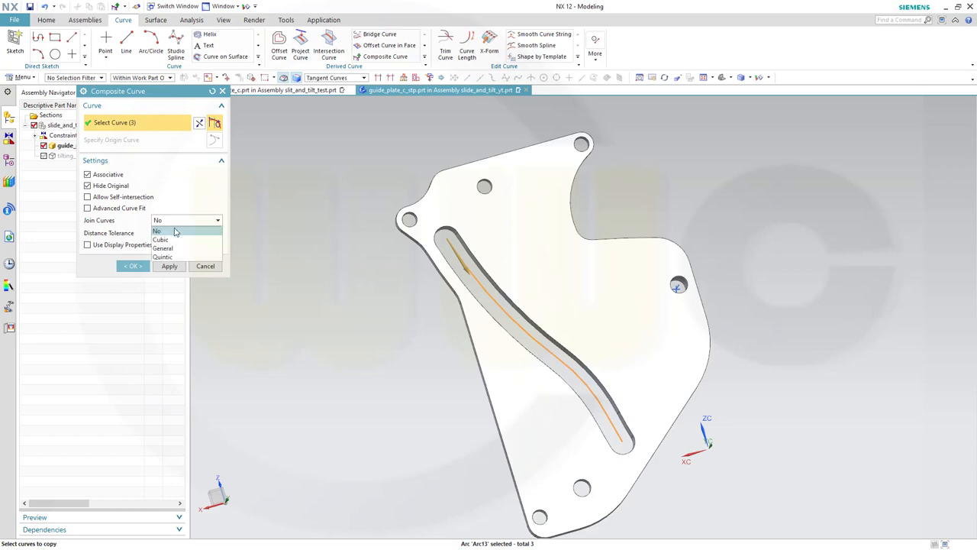
{"action": "left_click", "coordinate": [162, 248]}
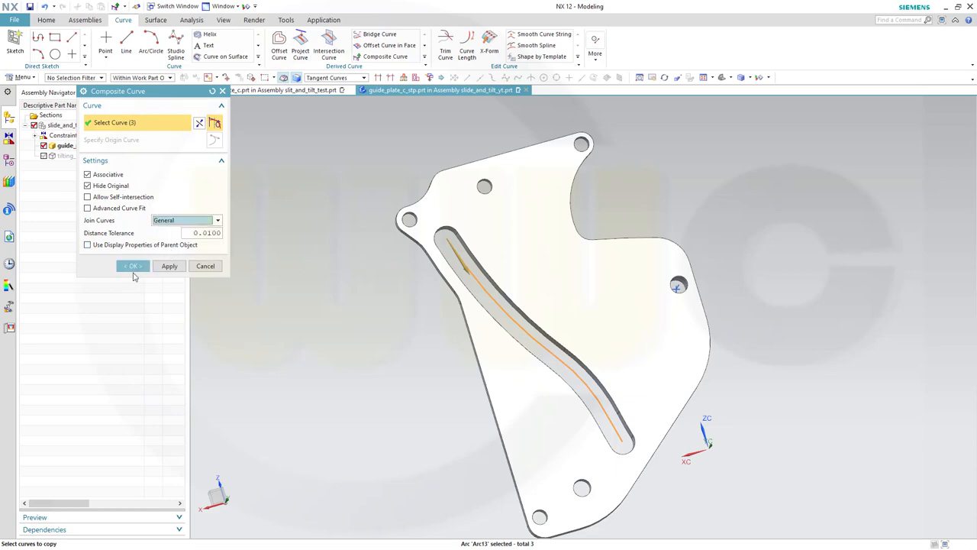
{"action": "left_click", "coordinate": [131, 266]}
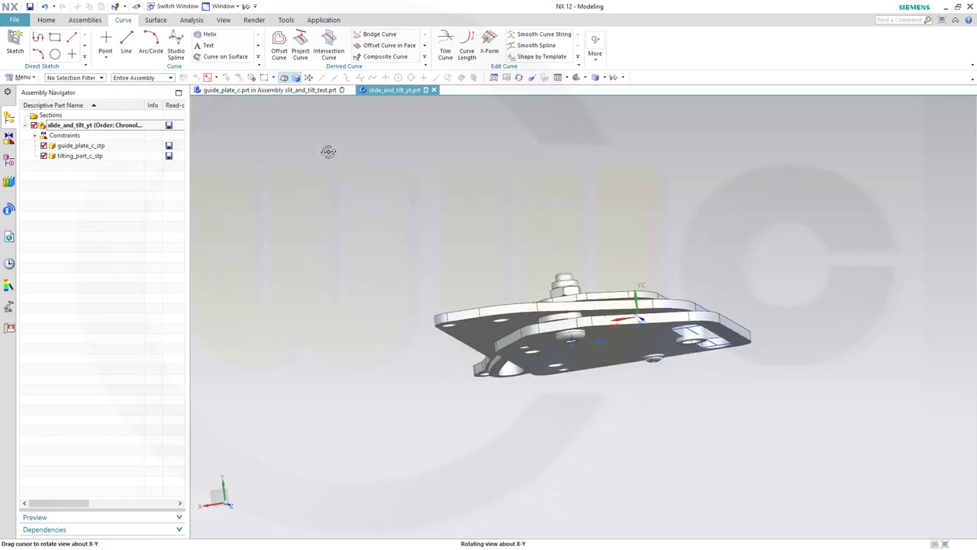
Show all points via Show and Hide, then select both components for Edit Display
{"action": "left_click_drag", "start_coordinate": [328, 151], "coordinate": [293, 180]}
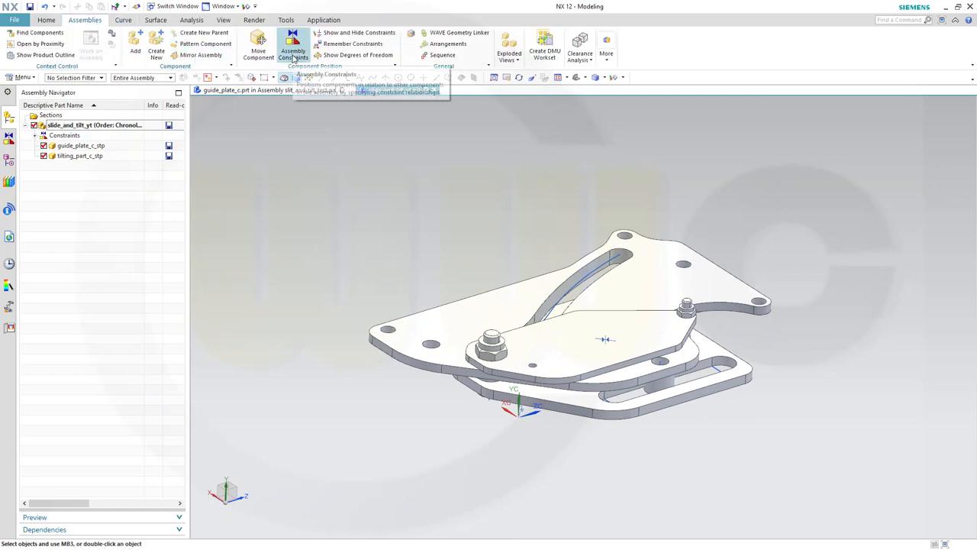
{"action": "left_click", "coordinate": [293, 44]}
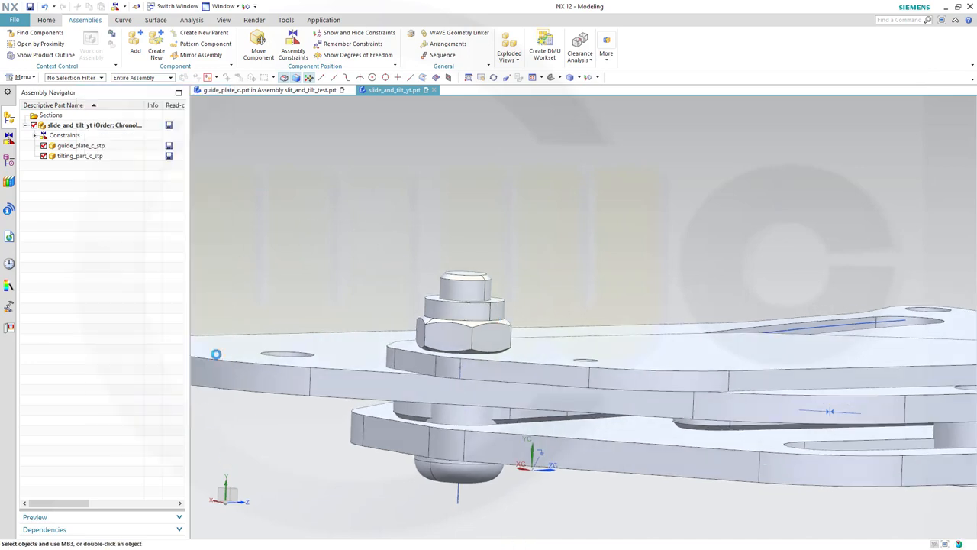
{"action": "left_click", "coordinate": [247, 6]}
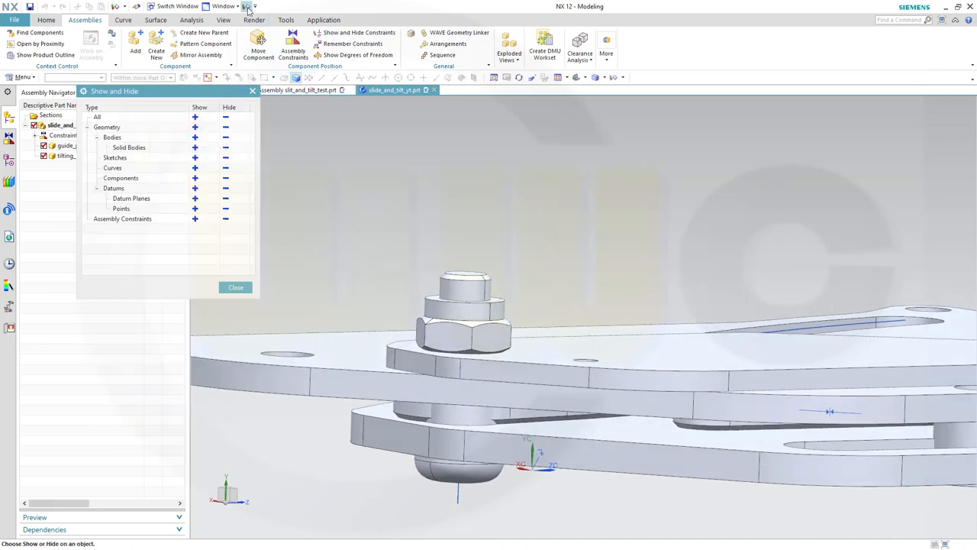
{"action": "left_click", "coordinate": [196, 207]}
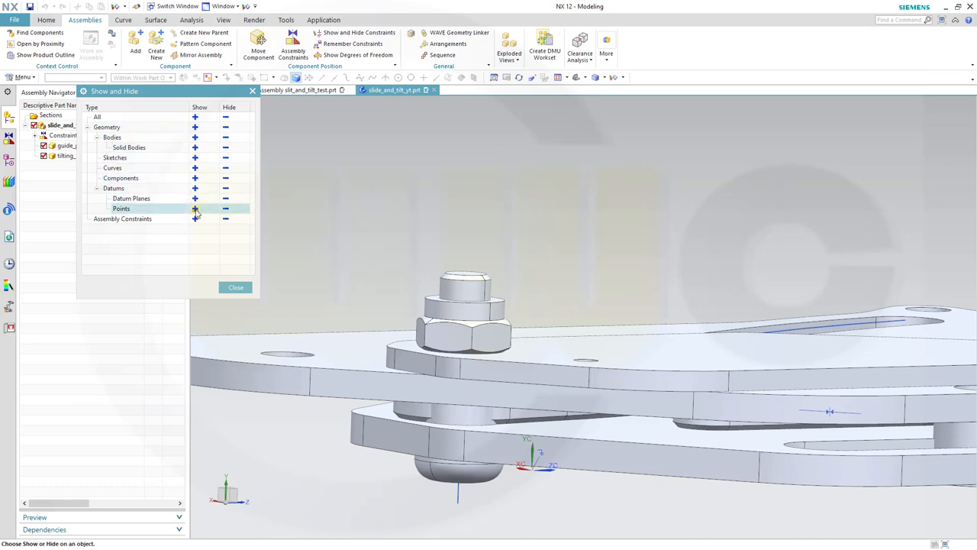
{"action": "left_click", "coordinate": [235, 287]}
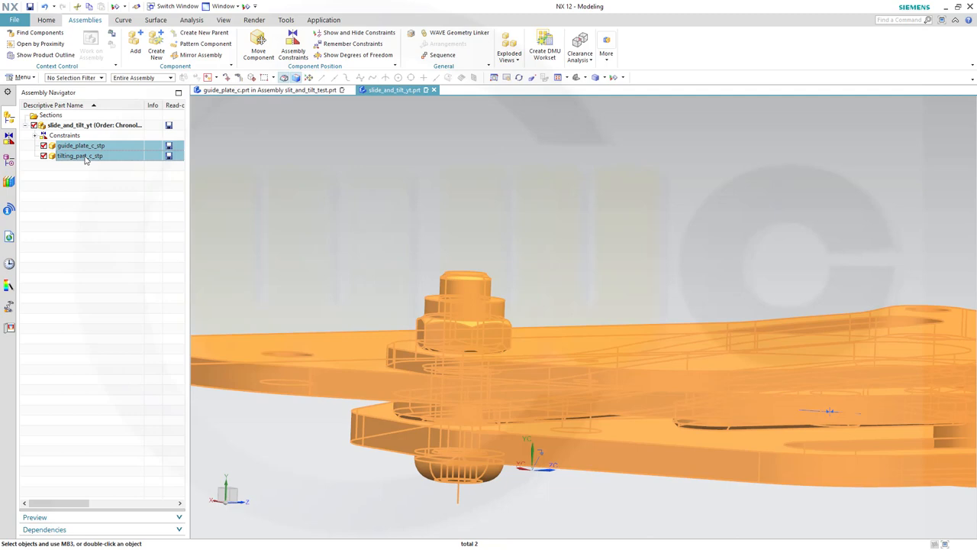
{"action": "right_click", "coordinate": [79, 155]}
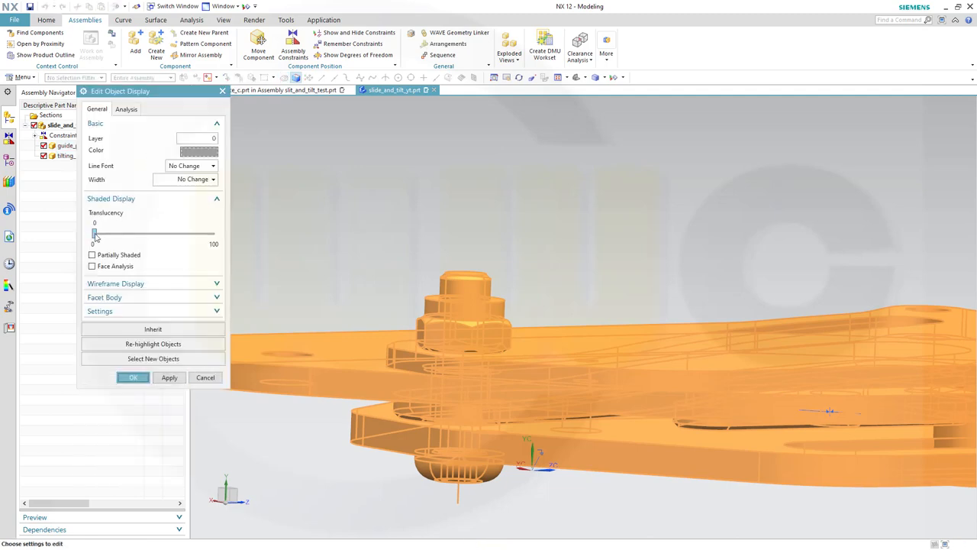
Set both parts' translucency to about 50 and orbit to look through to the slot curve and point
{"action": "left_click_drag", "start_coordinate": [94, 232], "coordinate": [150, 232]}
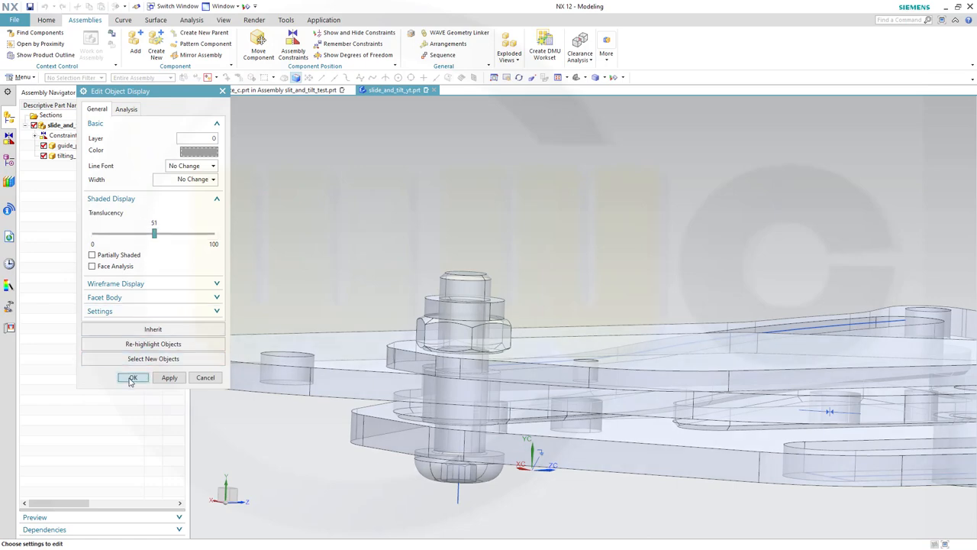
{"action": "left_click", "coordinate": [133, 377]}
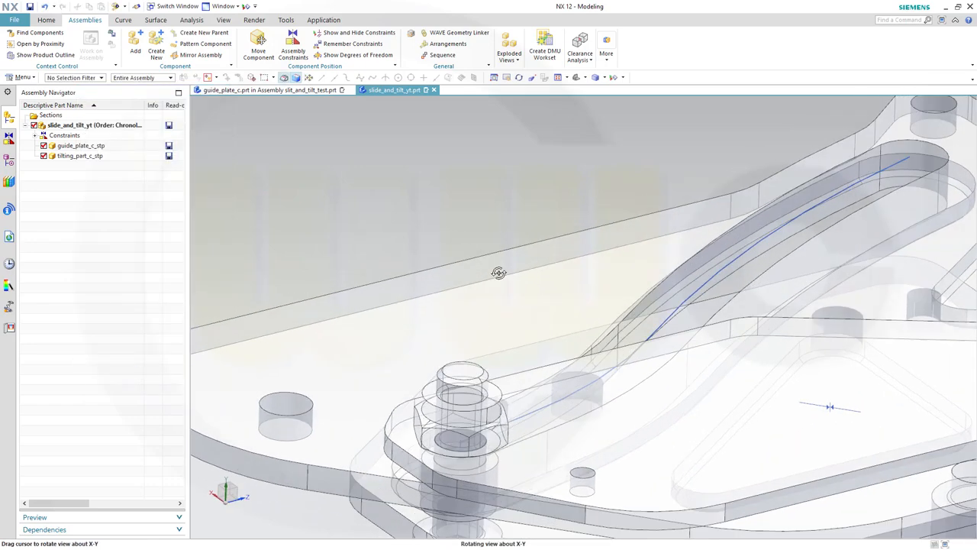
{"action": "left_click_drag", "start_coordinate": [498, 272], "coordinate": [464, 153]}
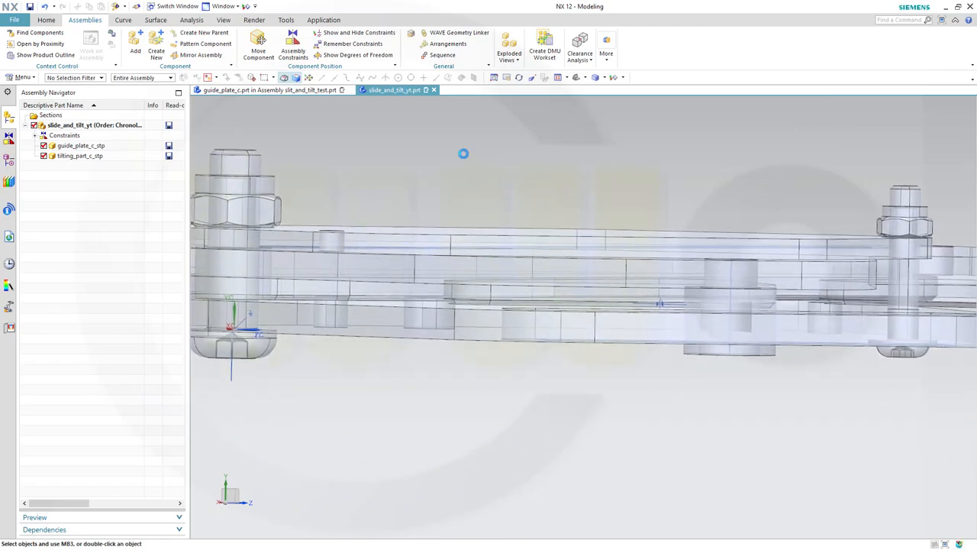
{"action": "left_click_drag", "start_coordinate": [464, 152], "coordinate": [538, 223]}
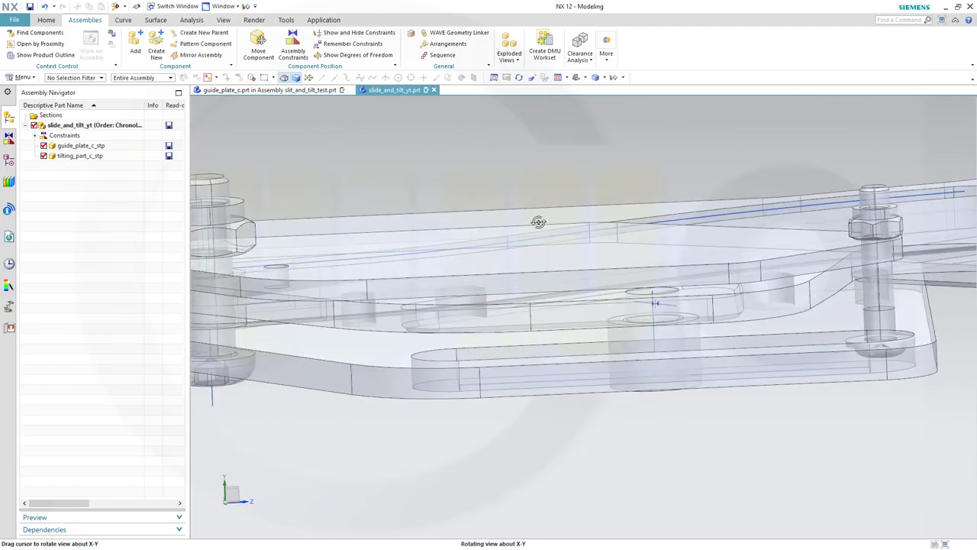
{"action": "left_click_drag", "start_coordinate": [537, 222], "coordinate": [429, 229]}
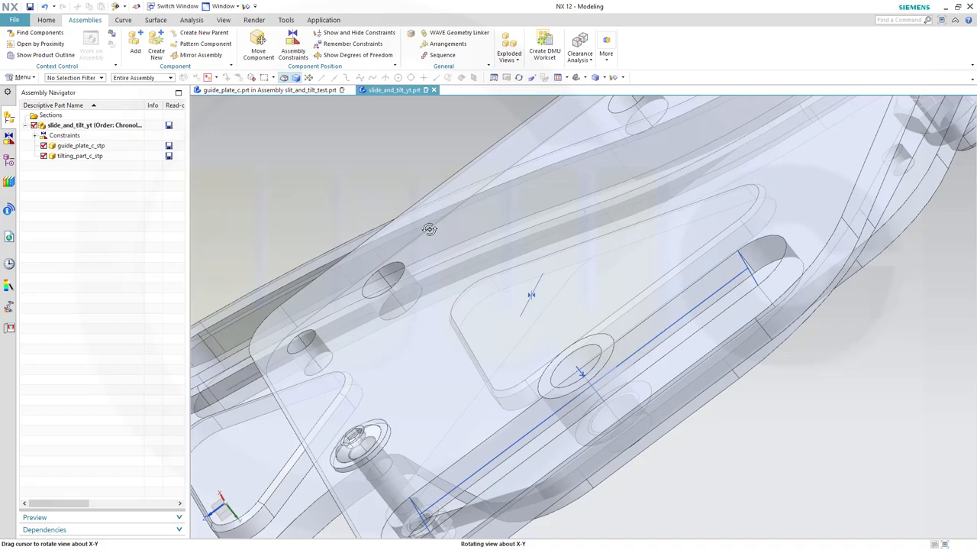
{"action": "left_click_drag", "start_coordinate": [431, 229], "coordinate": [660, 308]}
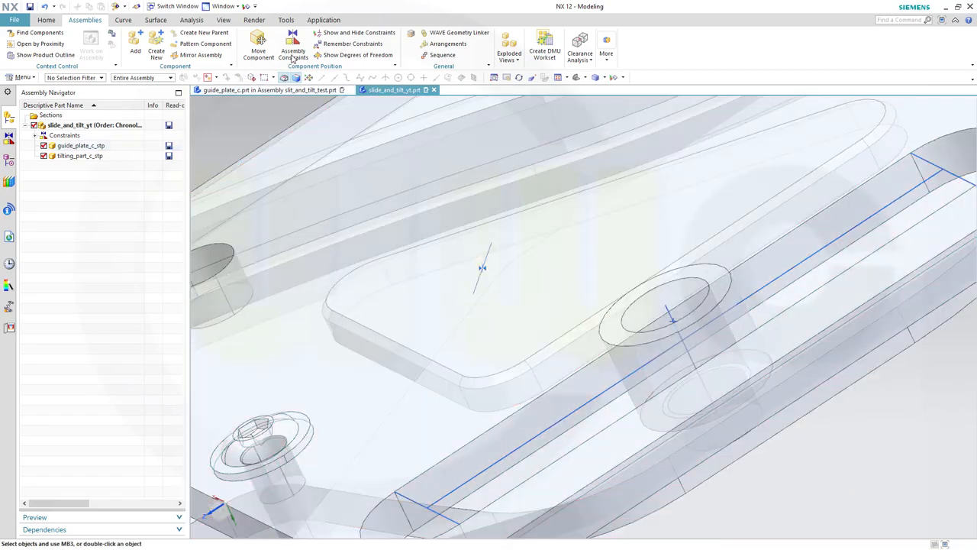
Add a Touch Align constraint between the guide plate point and the tilting part line
{"action": "left_click", "coordinate": [294, 52]}
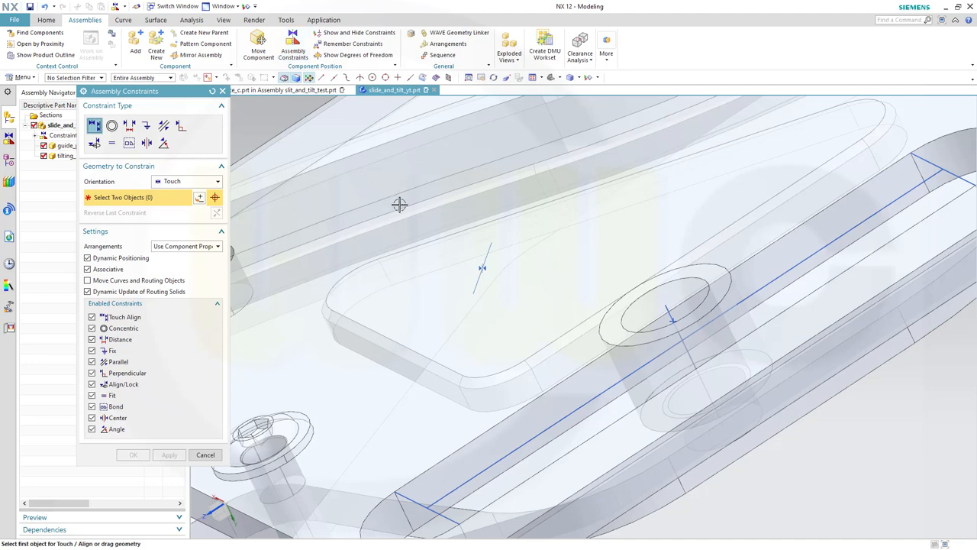
{"action": "mouse_move", "coordinate": [672, 319]}
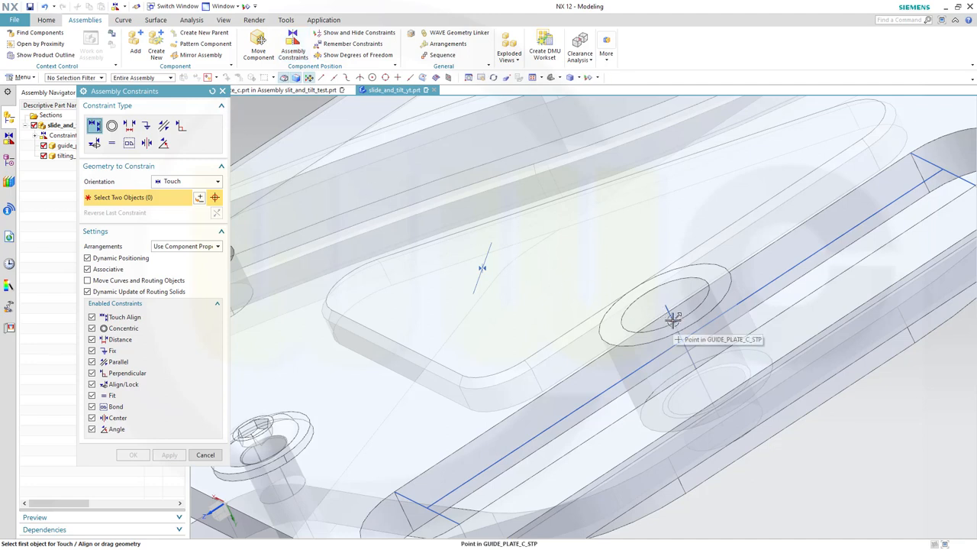
{"action": "left_click", "coordinate": [670, 319]}
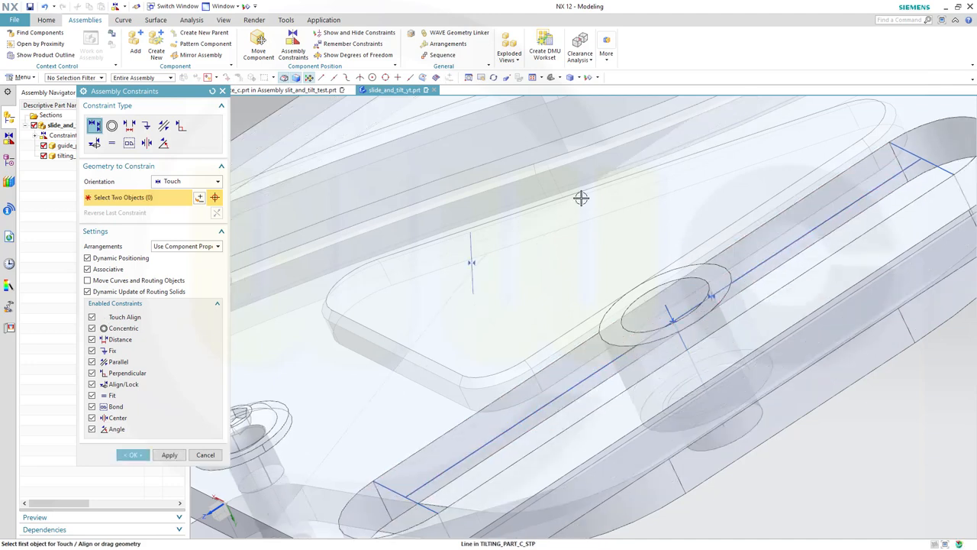
{"action": "left_click", "coordinate": [168, 455]}
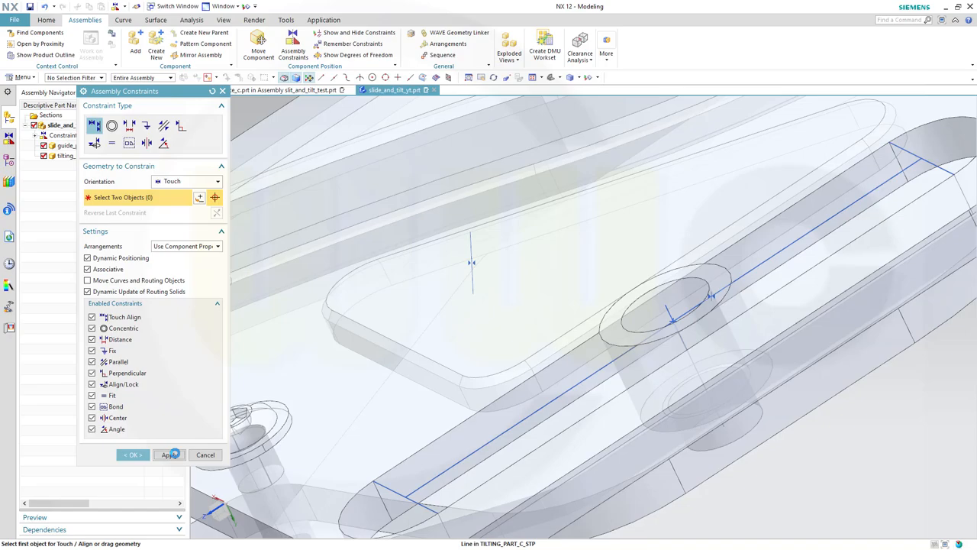
Add a Touch Align constraint putting the tilting part point on the slot curve
{"action": "left_click_drag", "start_coordinate": [672, 312], "coordinate": [440, 293]}
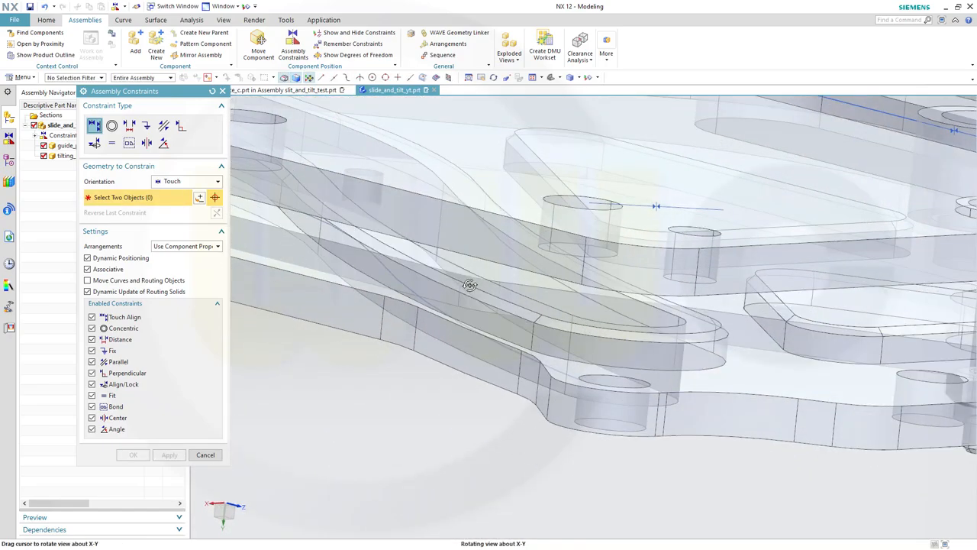
{"action": "left_click_drag", "start_coordinate": [471, 285], "coordinate": [306, 250]}
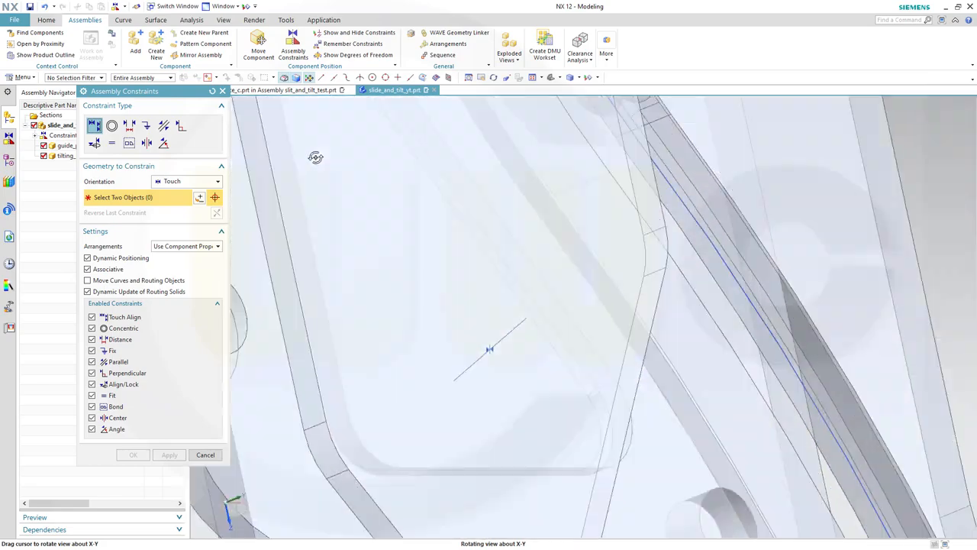
{"action": "left_click_drag", "start_coordinate": [315, 157], "coordinate": [372, 232]}
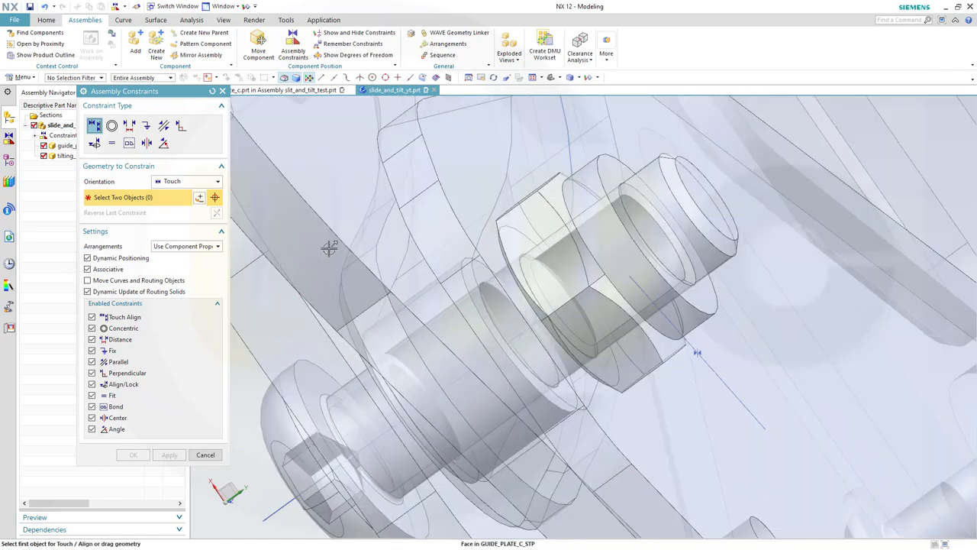
{"action": "mouse_move", "coordinate": [523, 335]}
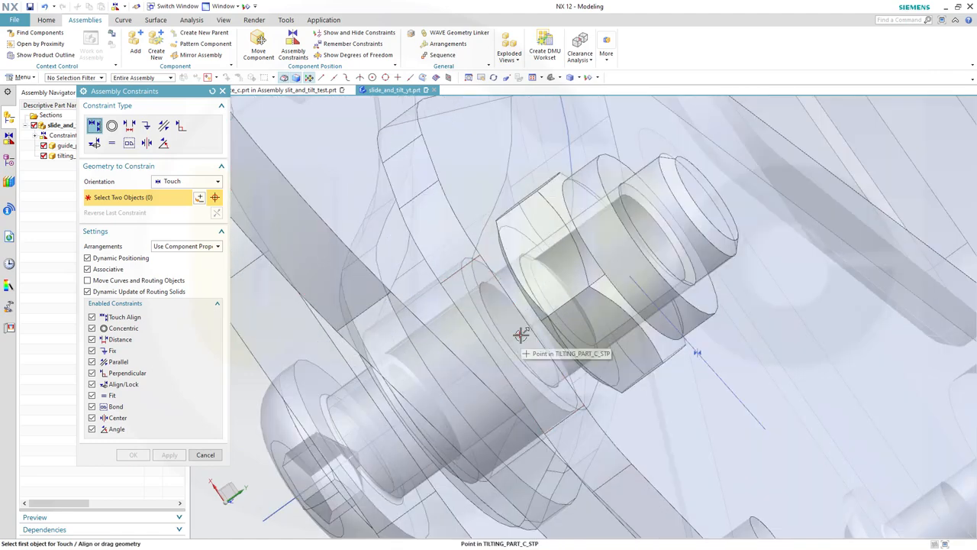
{"action": "left_click", "coordinate": [522, 336]}
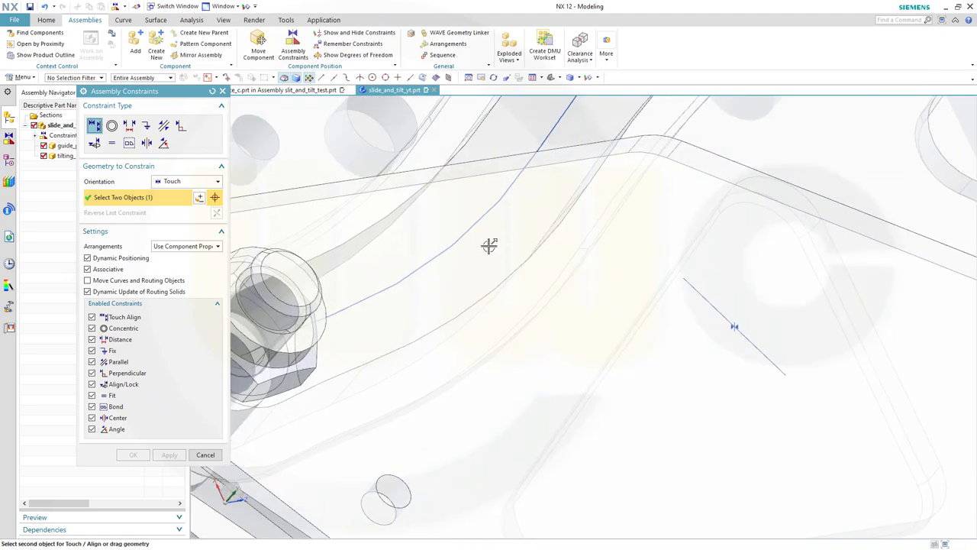
{"action": "mouse_move", "coordinate": [458, 238]}
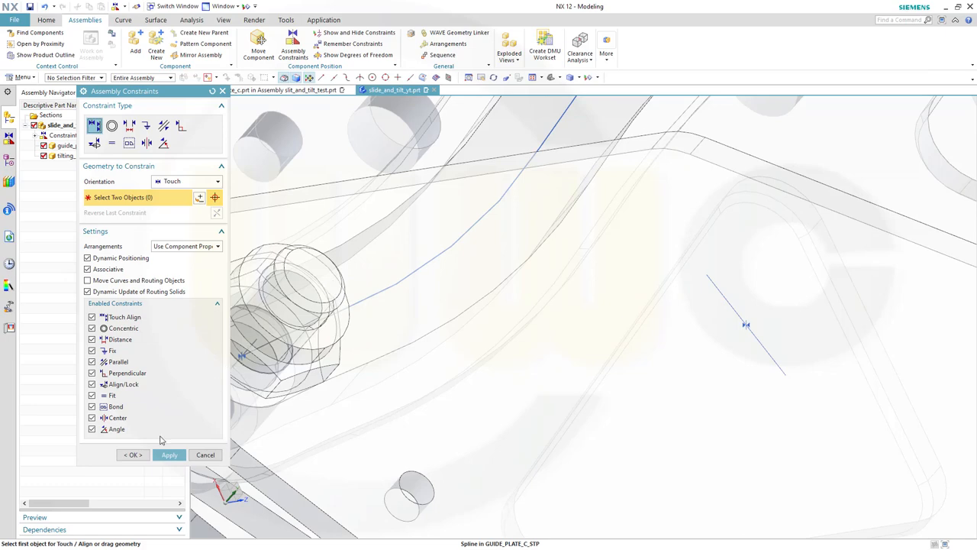
{"action": "left_click", "coordinate": [205, 455]}
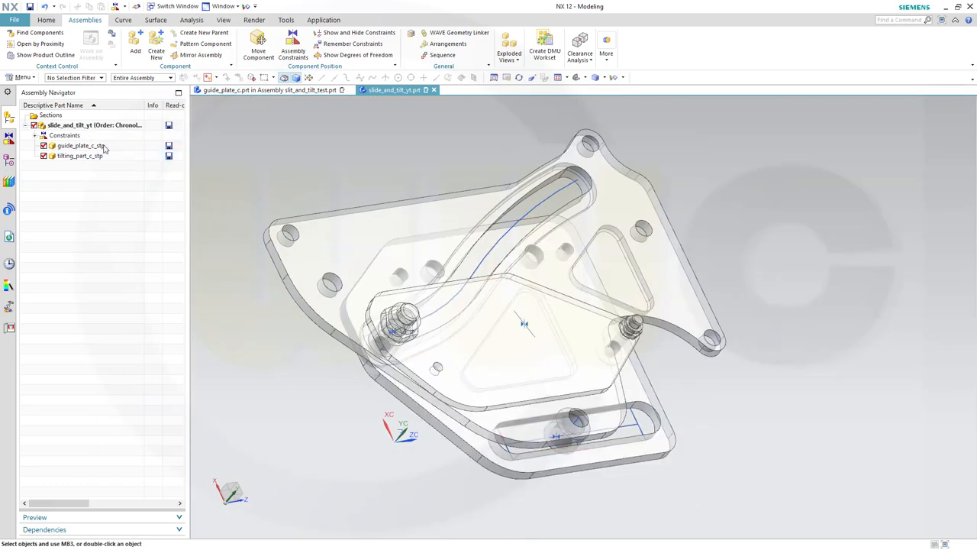
Reset the parts to opaque and hide curves, points and assembly constraints
{"action": "right_click", "coordinate": [76, 145]}
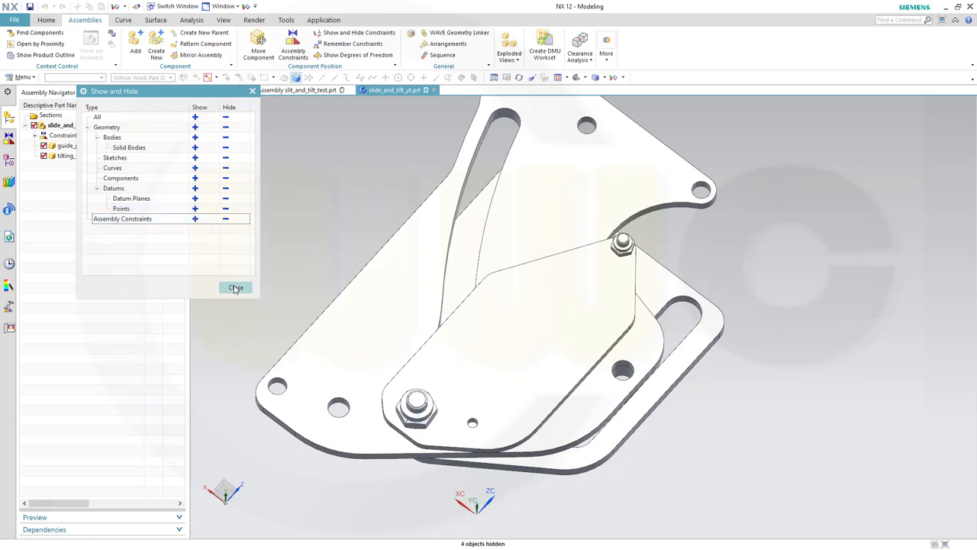
{"action": "left_click", "coordinate": [235, 287]}
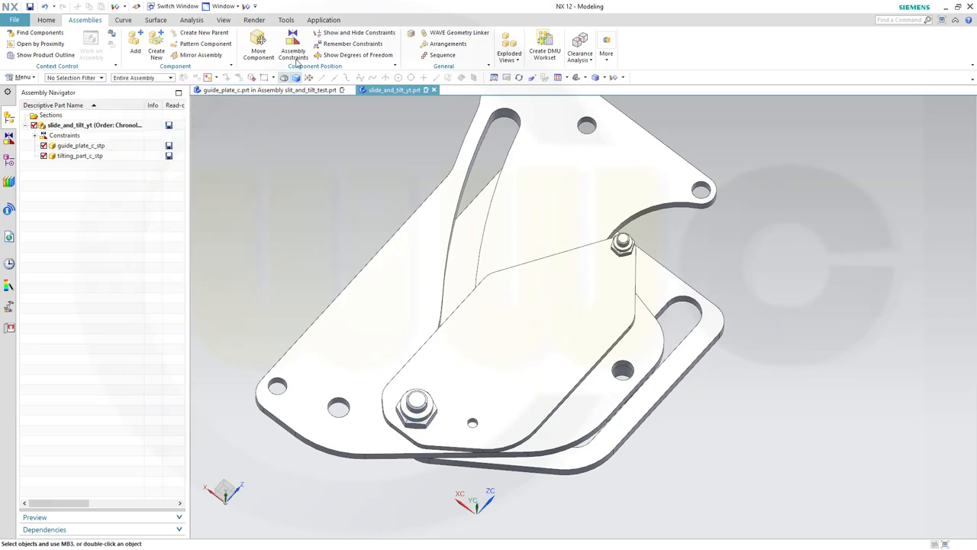
{"action": "left_click", "coordinate": [293, 46]}
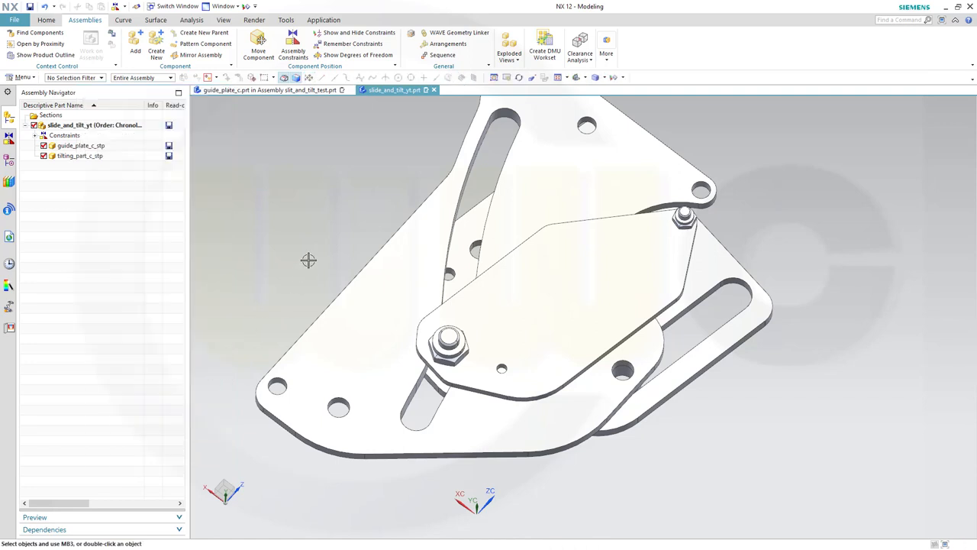
{"action": "mouse_move", "coordinate": [800, 381]}
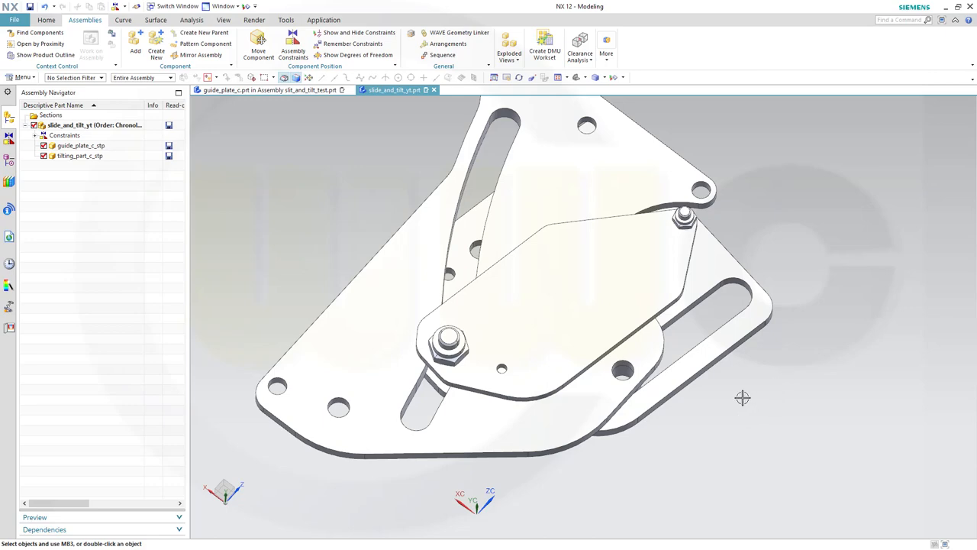
Orbit the assembly to inspect the repositioned tilting part edge-on and at an angle
{"action": "left_click_drag", "start_coordinate": [742, 397], "coordinate": [736, 376]}
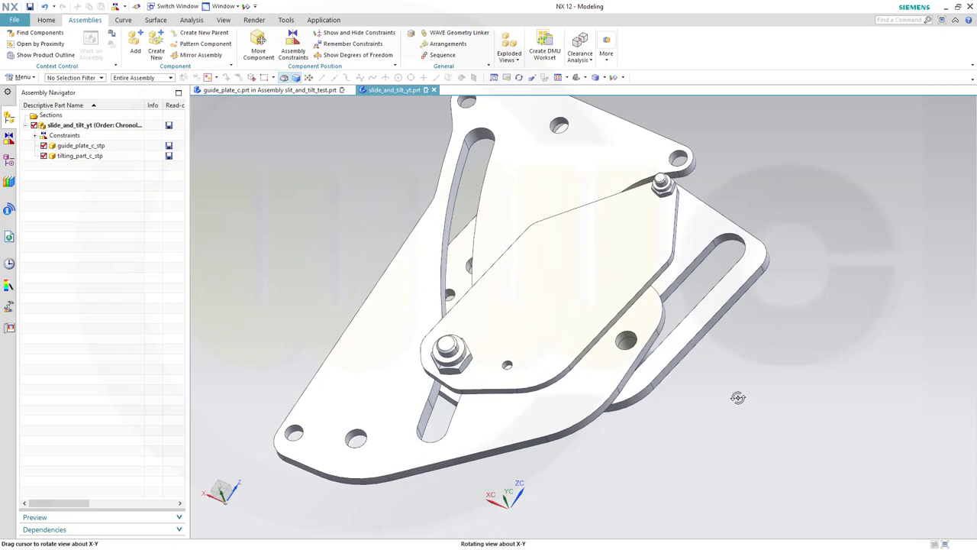
{"action": "left_click_drag", "start_coordinate": [739, 397], "coordinate": [731, 382]}
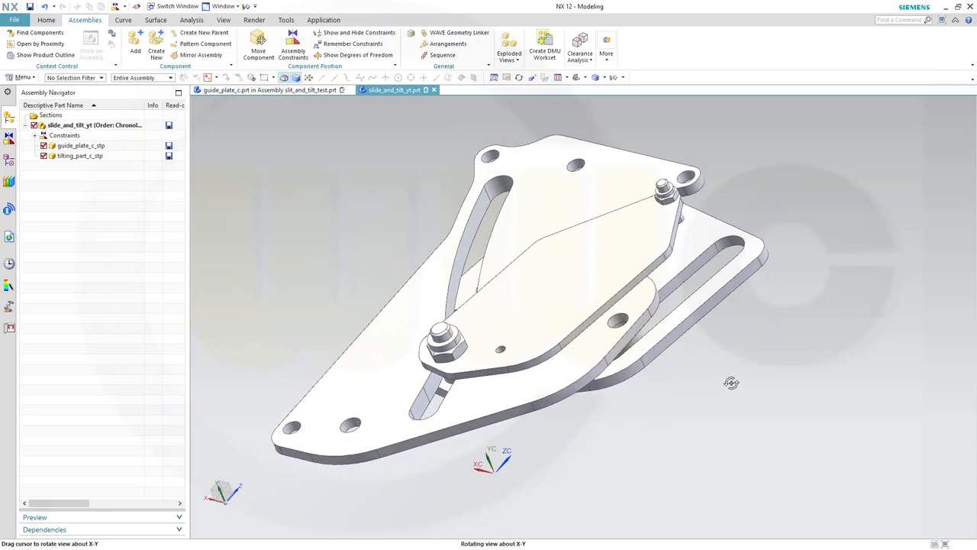
{"action": "left_click_drag", "start_coordinate": [731, 382], "coordinate": [726, 356]}
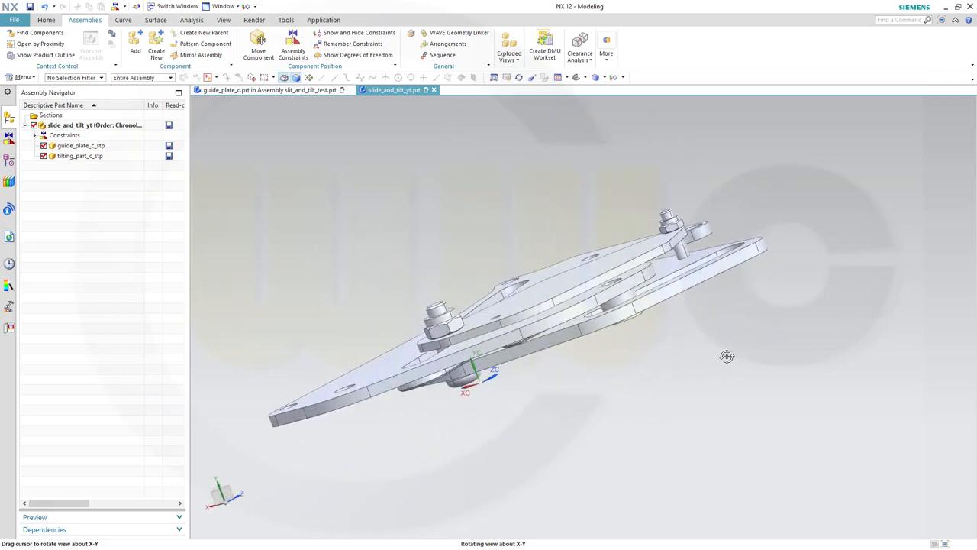
{"action": "left_click_drag", "start_coordinate": [725, 358], "coordinate": [690, 371]}
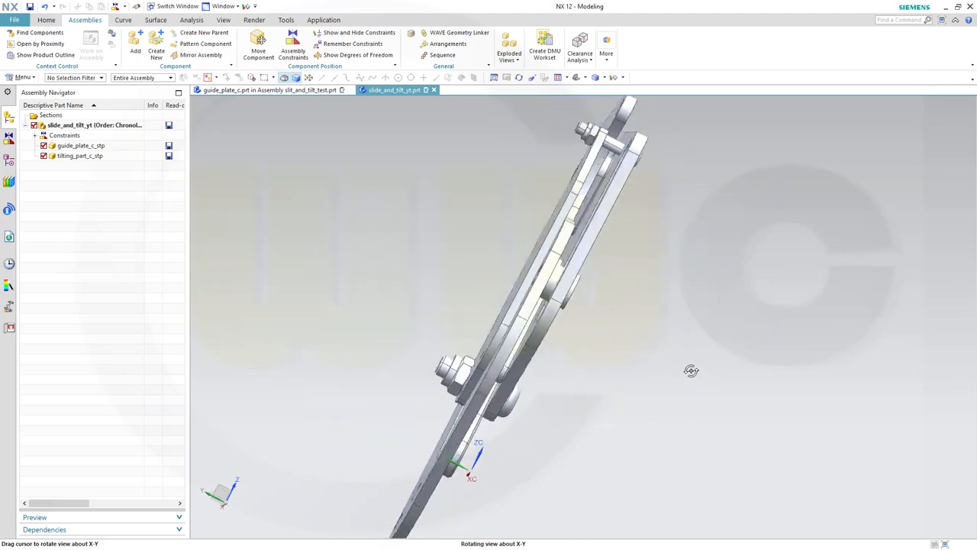
{"action": "left_click_drag", "start_coordinate": [690, 371], "coordinate": [736, 321]}
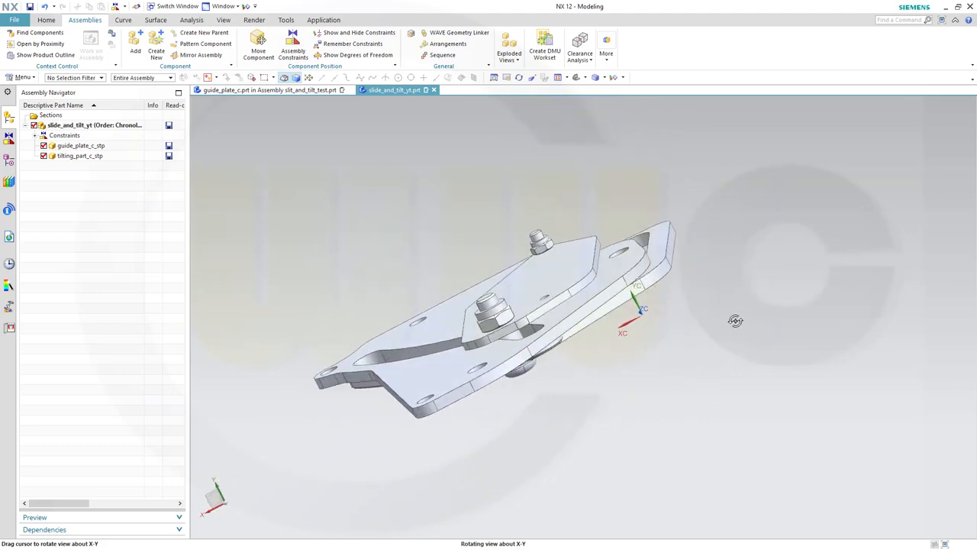